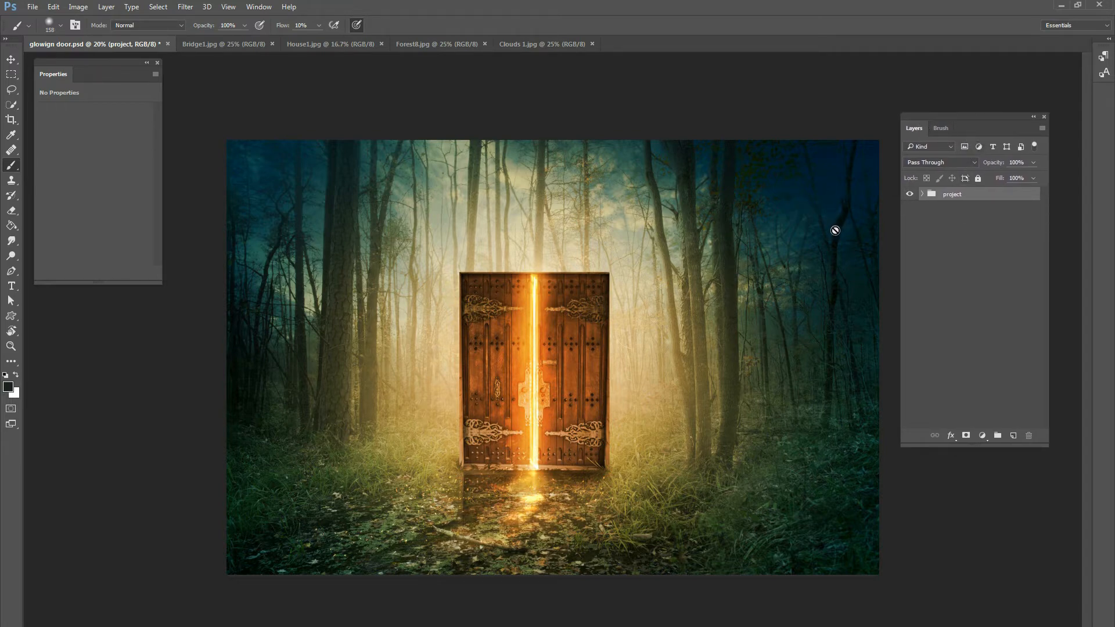
mouse_move(901, 242)
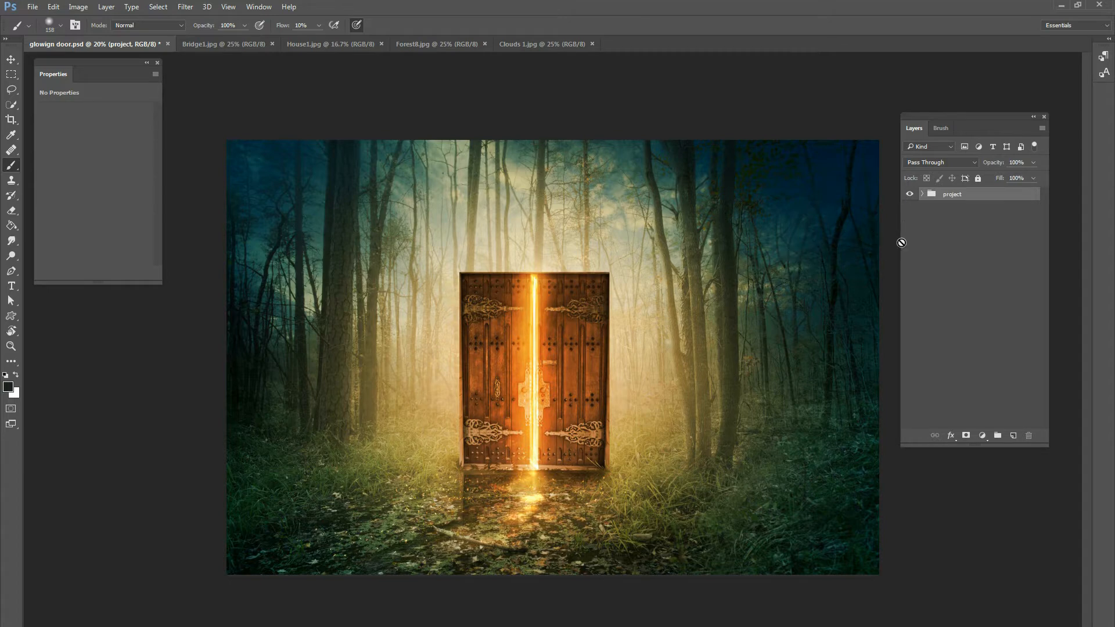
mouse_move(921, 215)
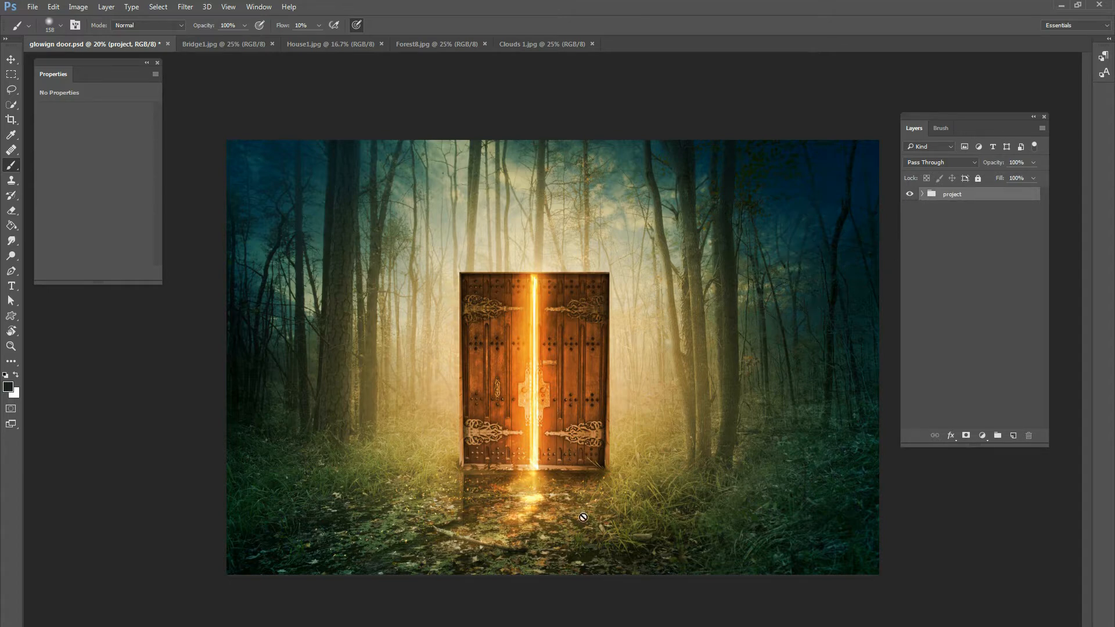
mouse_move(551, 383)
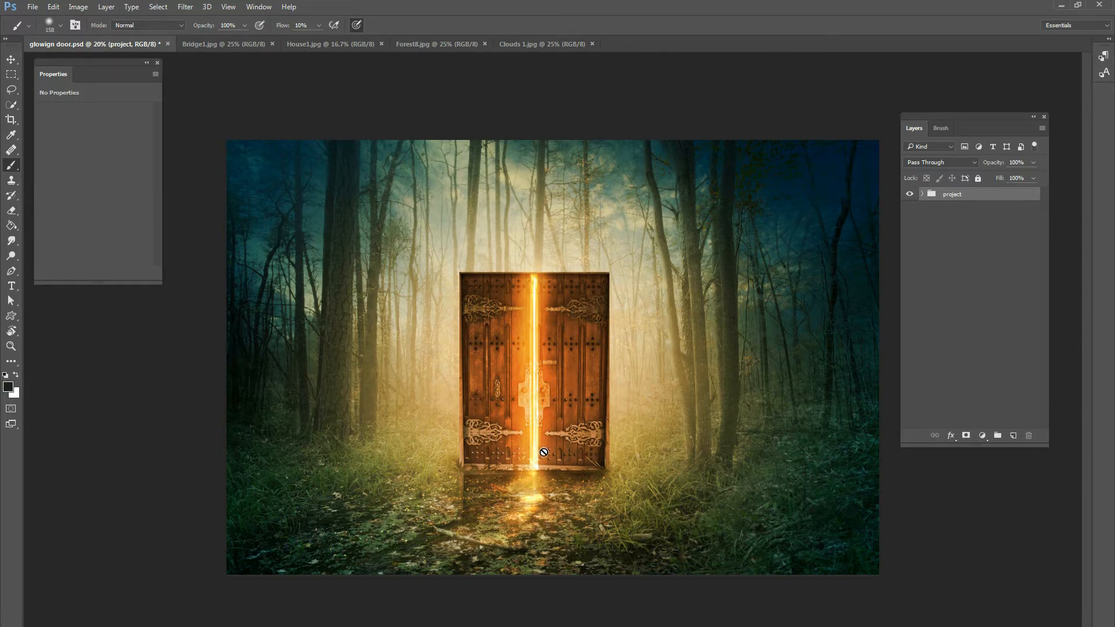
mouse_move(710, 292)
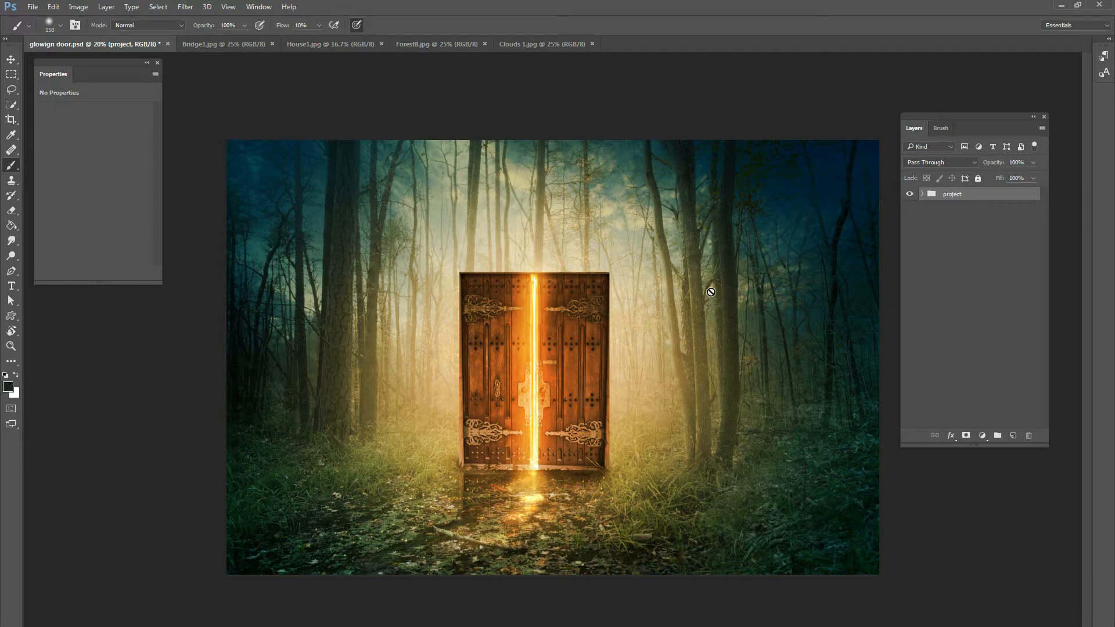
mouse_move(585, 335)
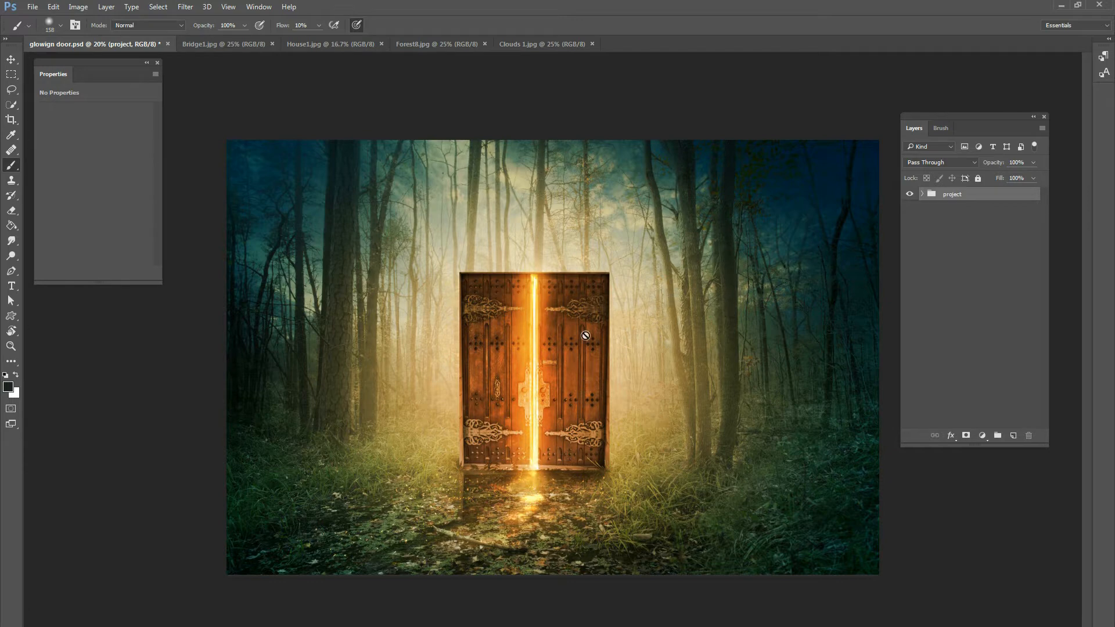
mouse_move(557, 468)
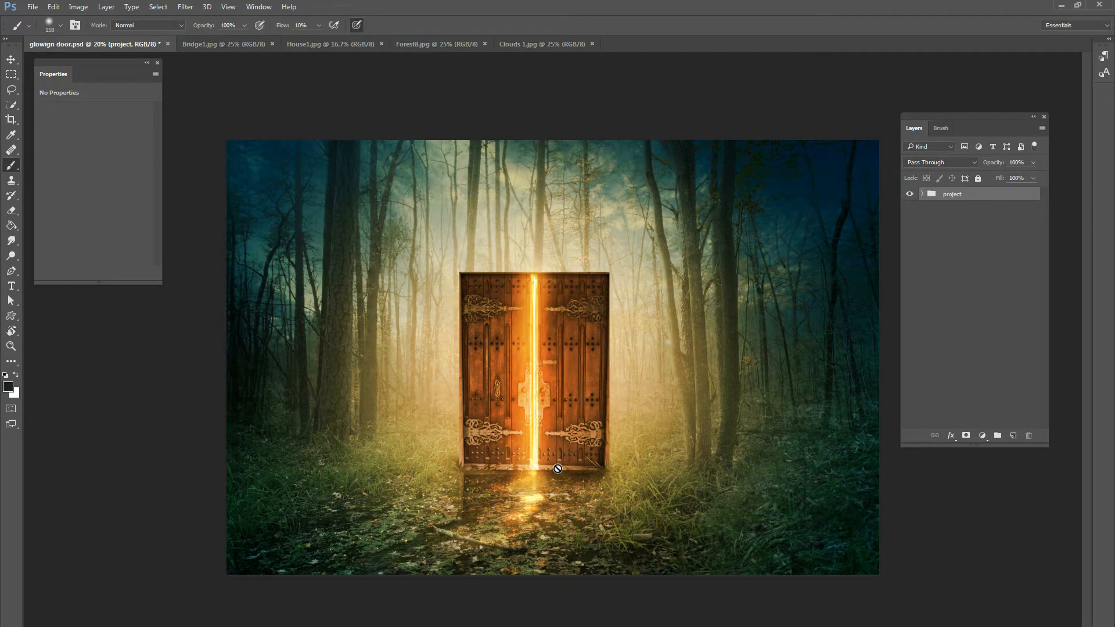
mouse_move(729, 318)
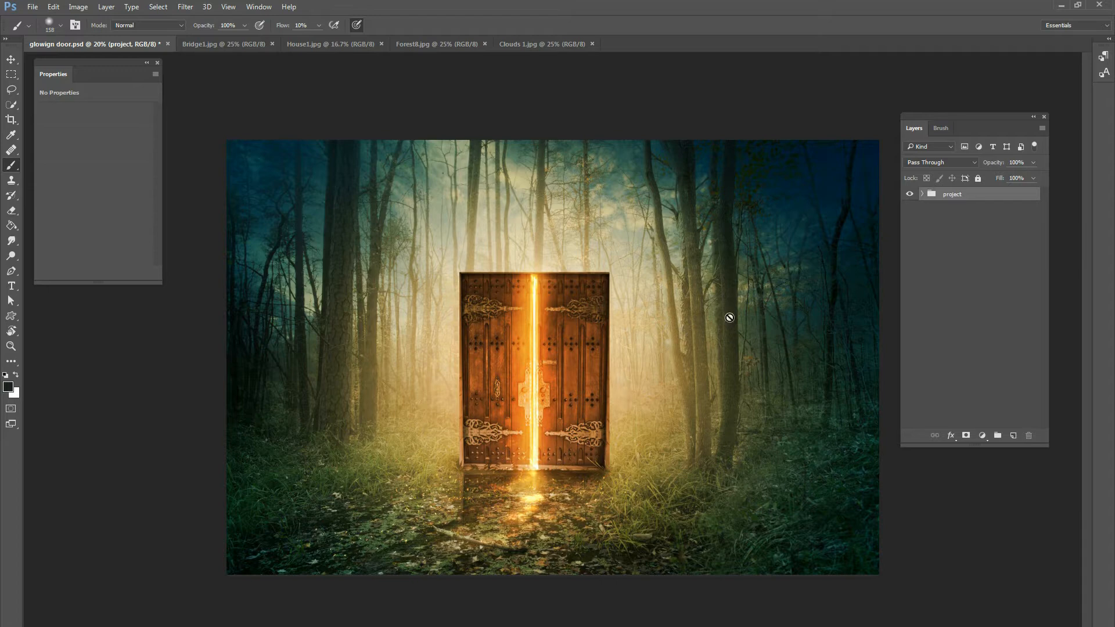
mouse_move(788, 237)
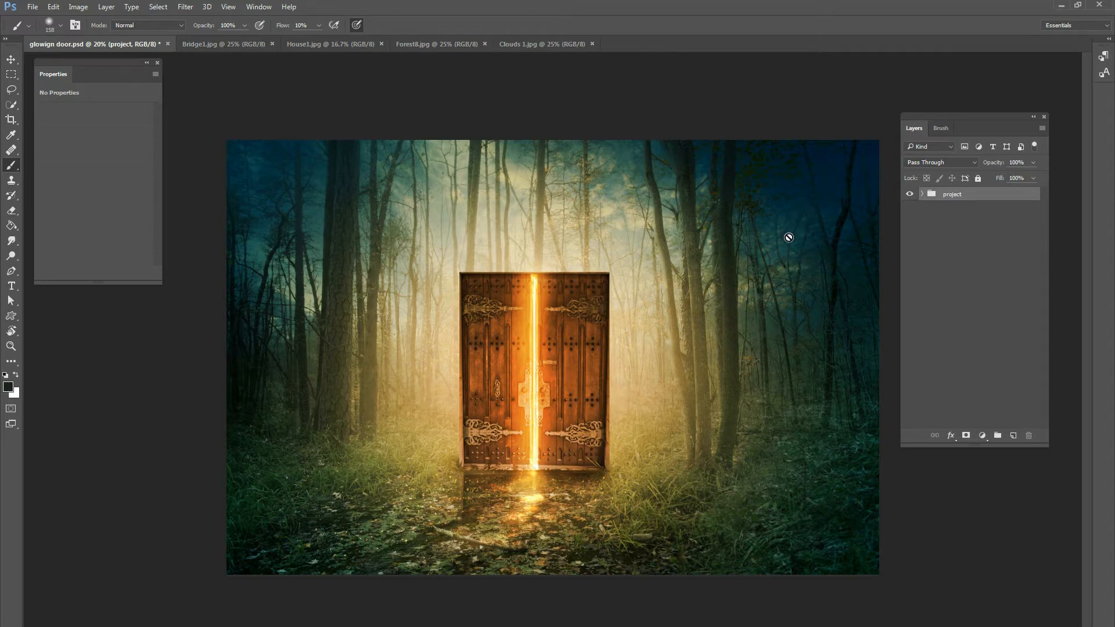
mouse_move(693, 335)
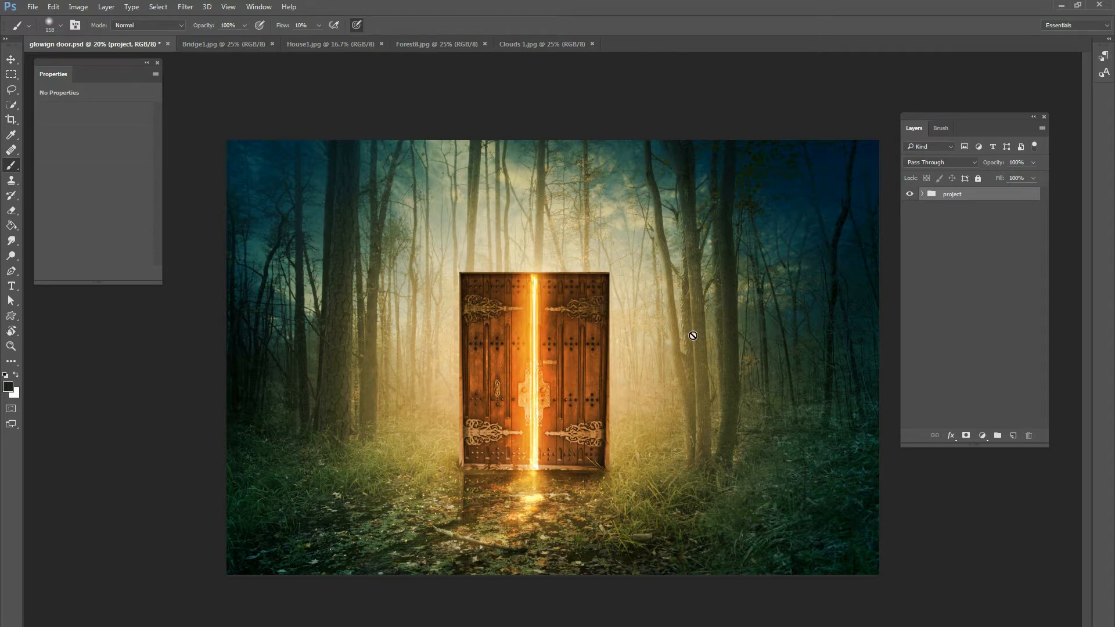
mouse_move(806, 302)
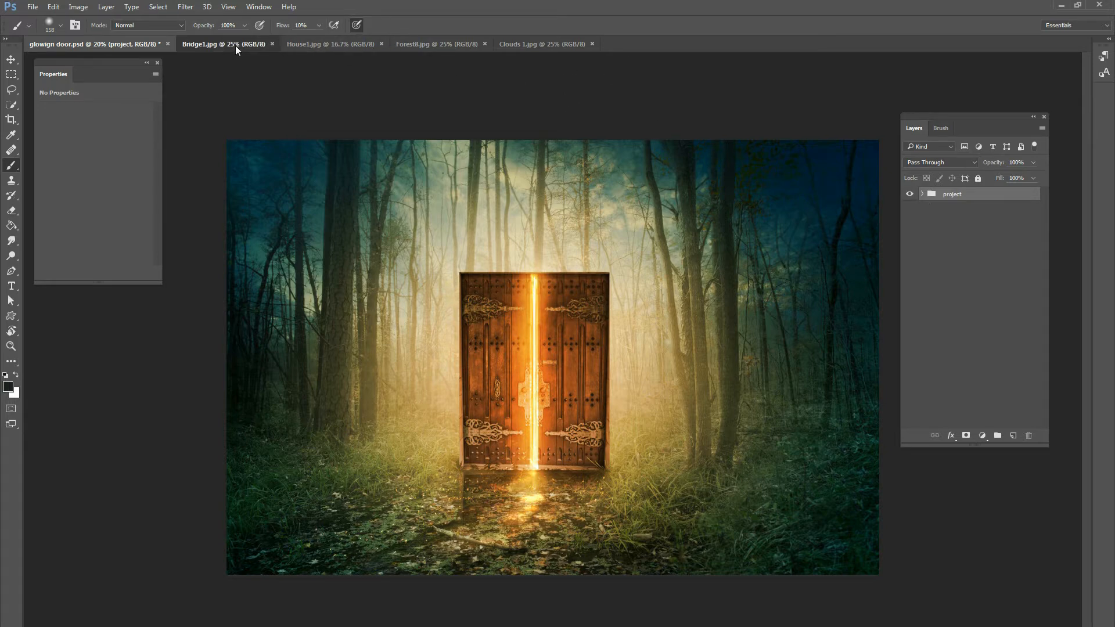
Review the bridge, wooden door, autumn forest and sunset clouds source photos
left_click(223, 44)
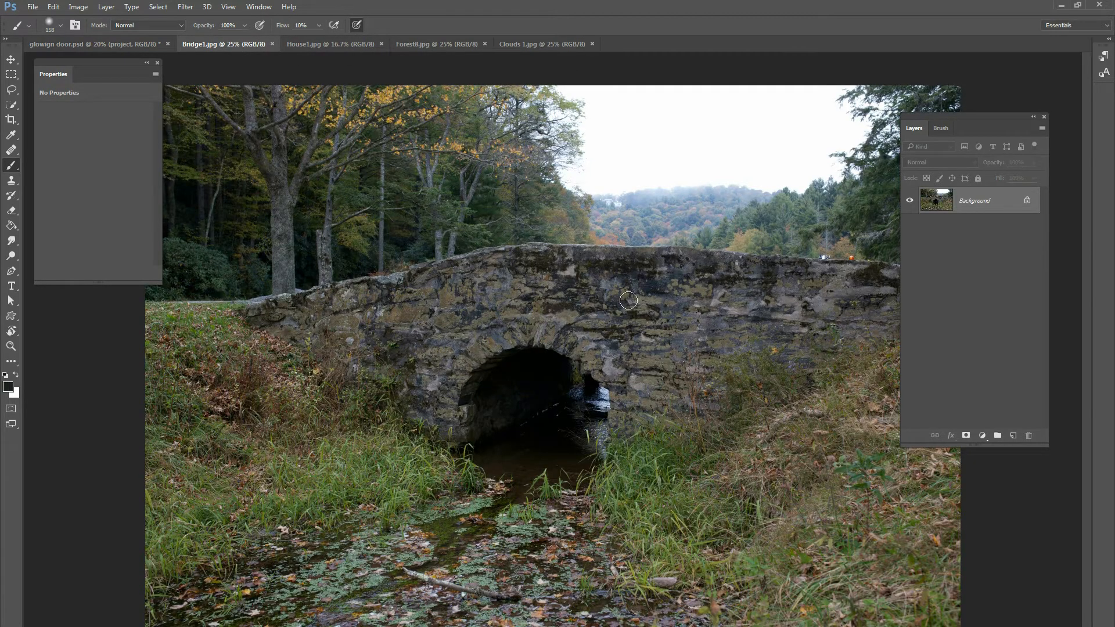
mouse_move(513, 295)
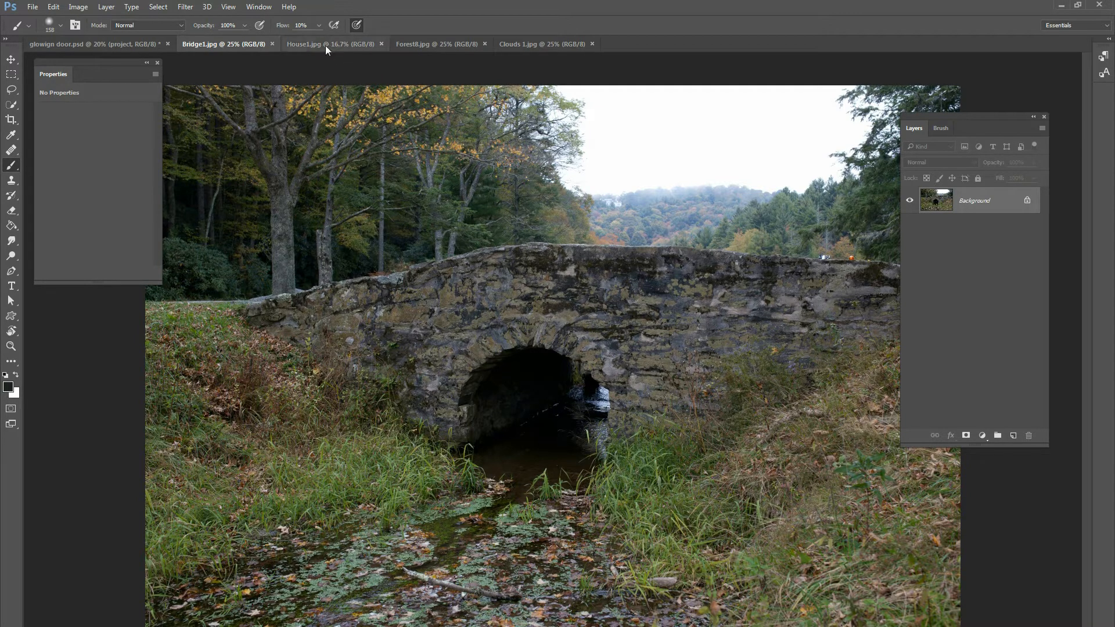
left_click(304, 44)
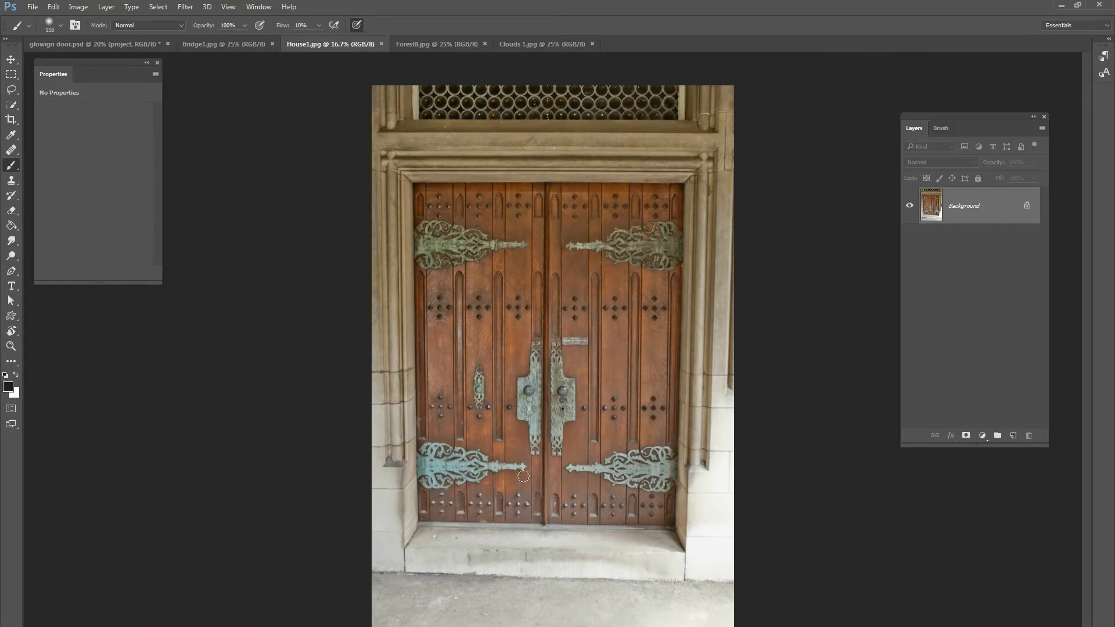
left_click(436, 43)
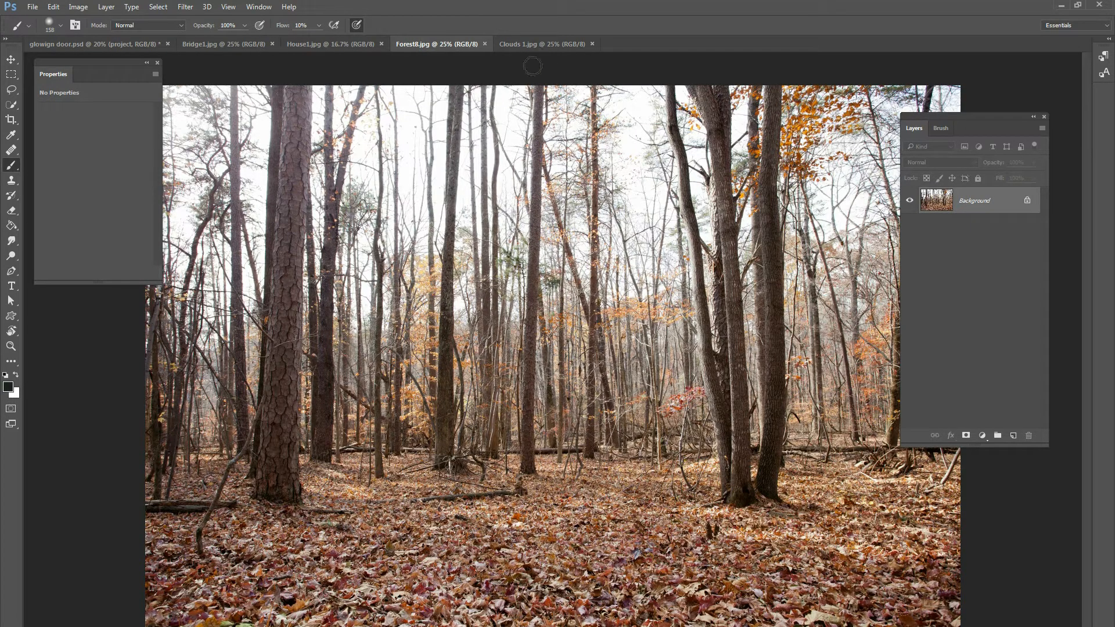
left_click(544, 44)
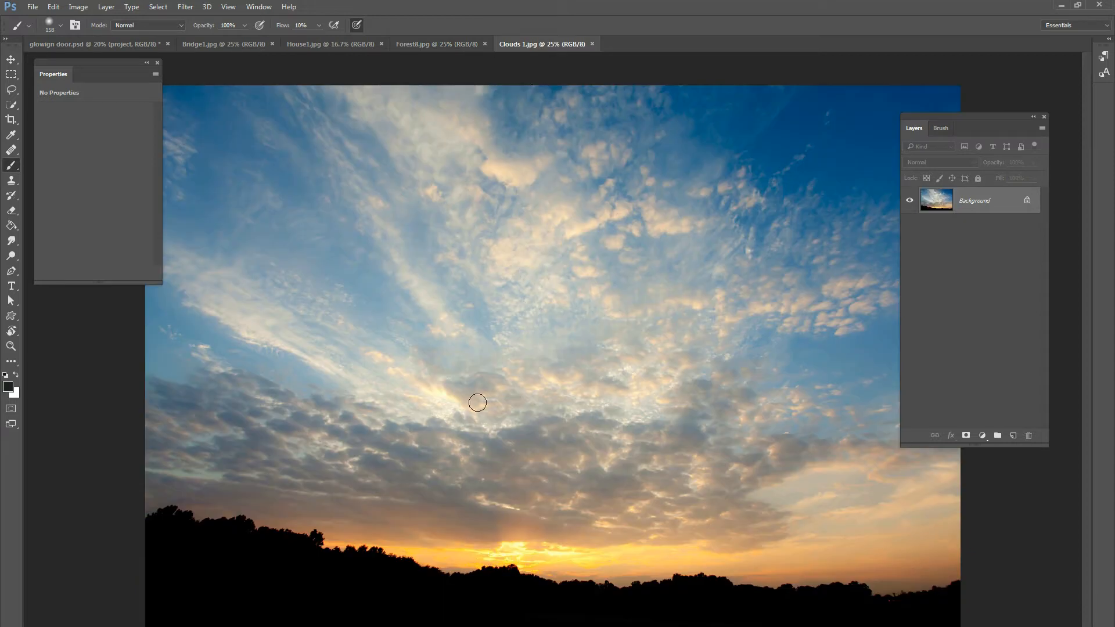
mouse_move(536, 298)
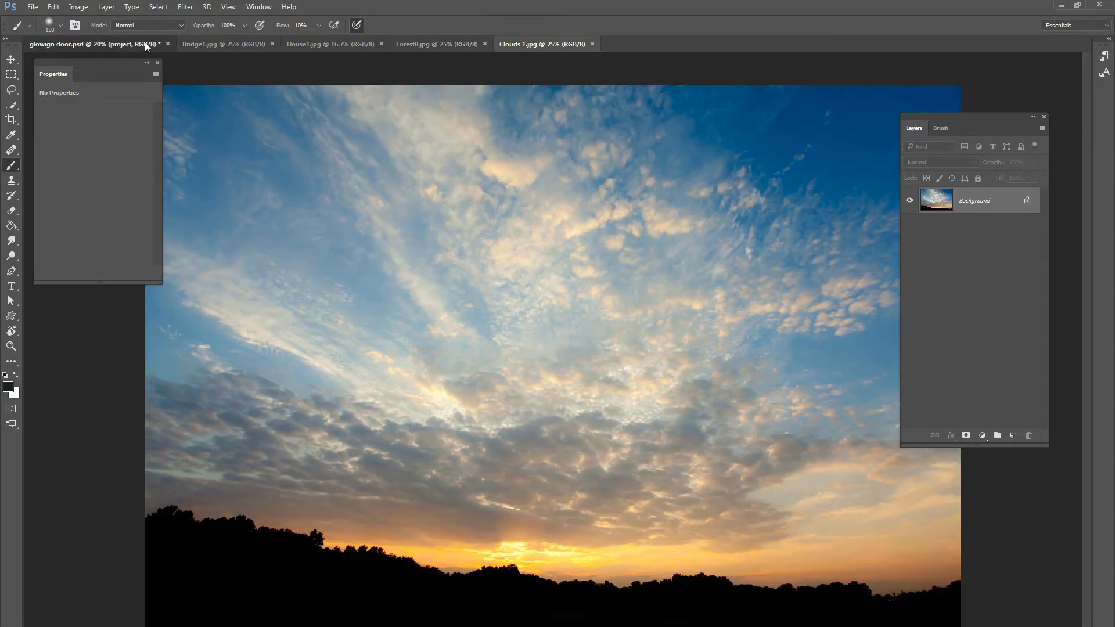
Return to the glowing door composite and expand the project group in Layers
left_click(91, 44)
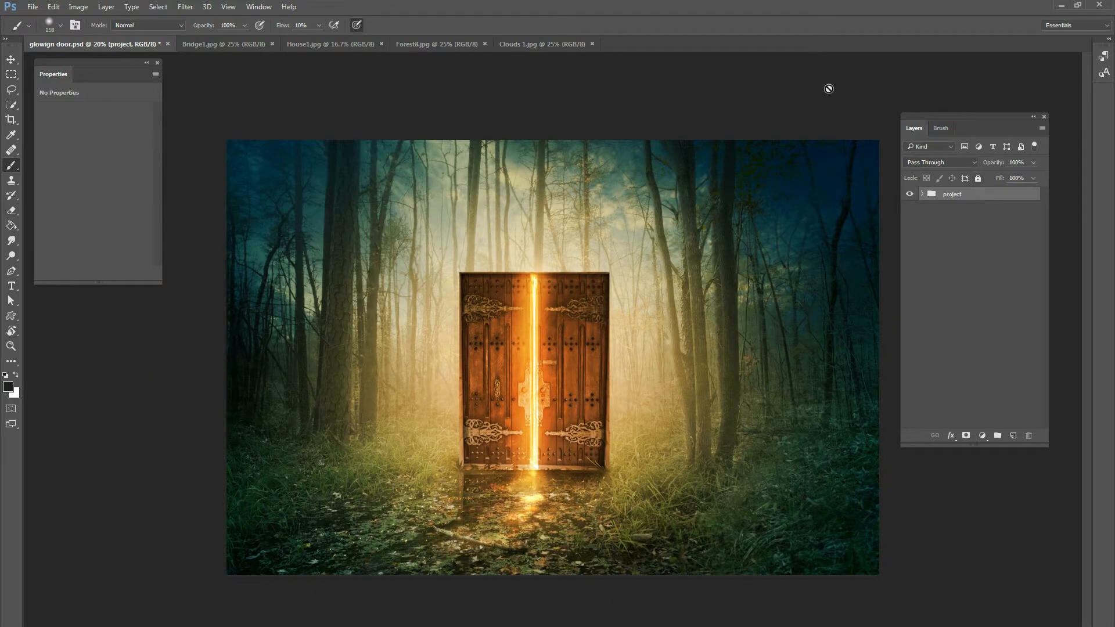
left_click_drag(981, 122, 967, 105)
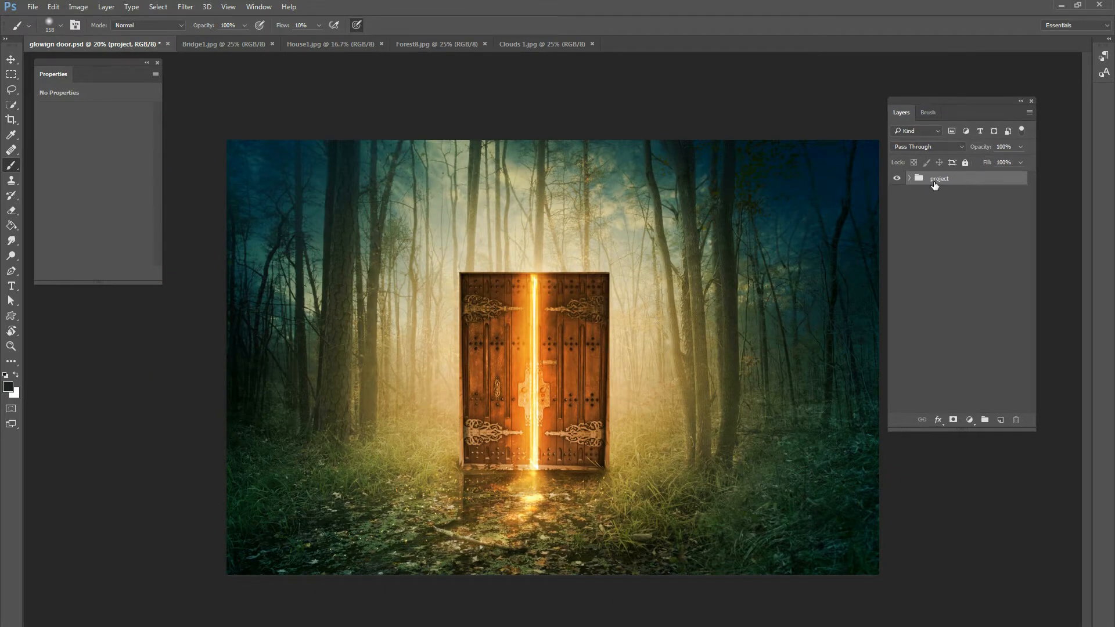
left_click(918, 178)
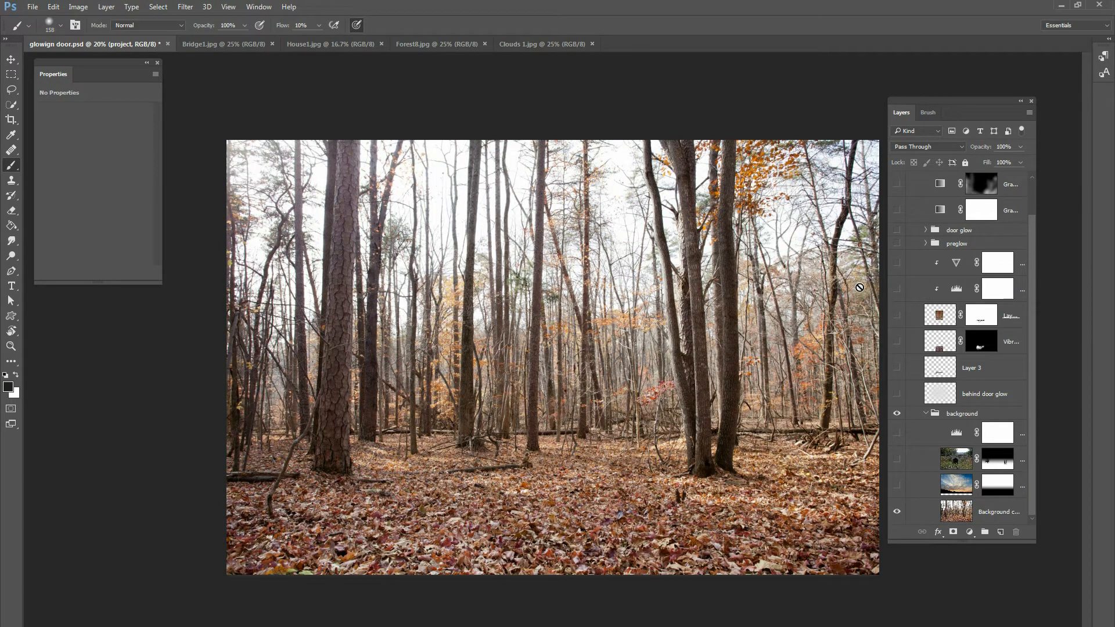
mouse_move(684, 221)
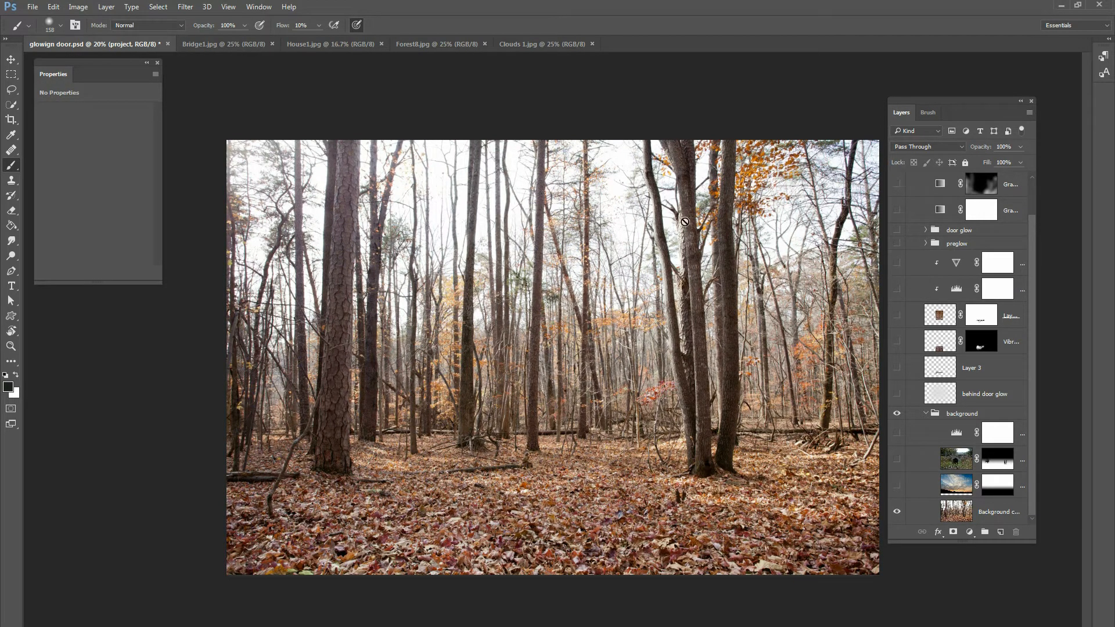
mouse_move(690, 200)
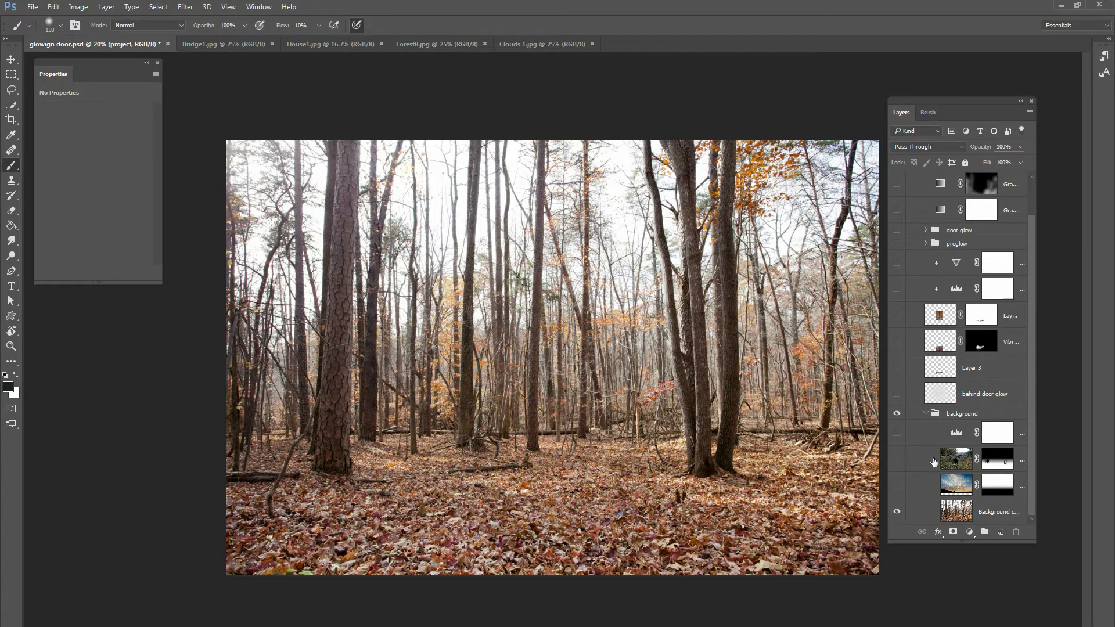
mouse_move(657, 292)
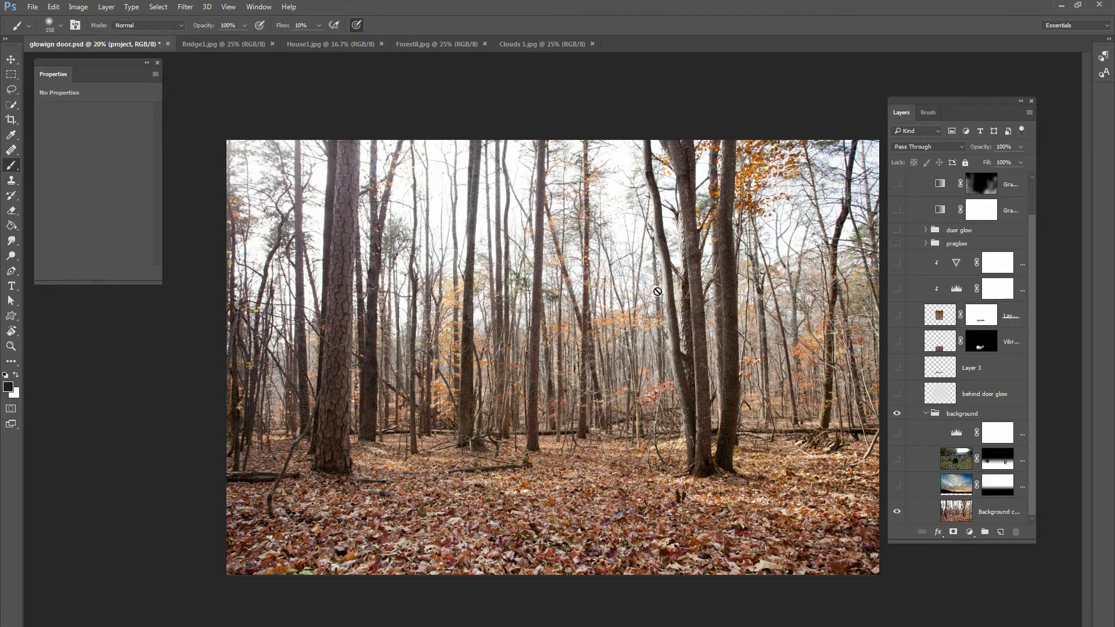
mouse_move(127, 94)
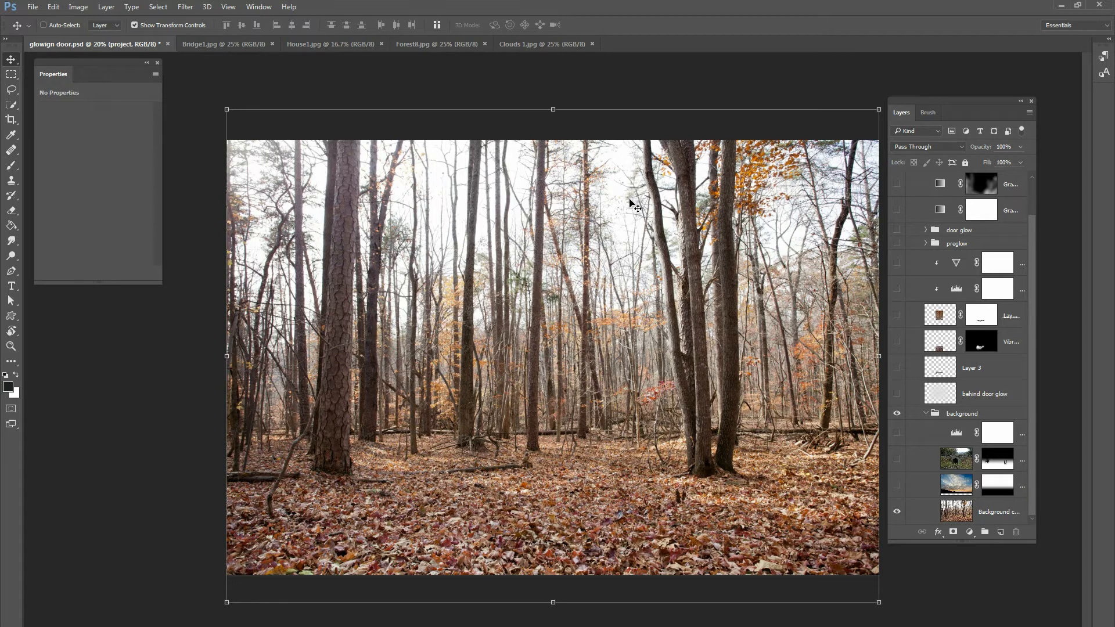
mouse_move(630, 203)
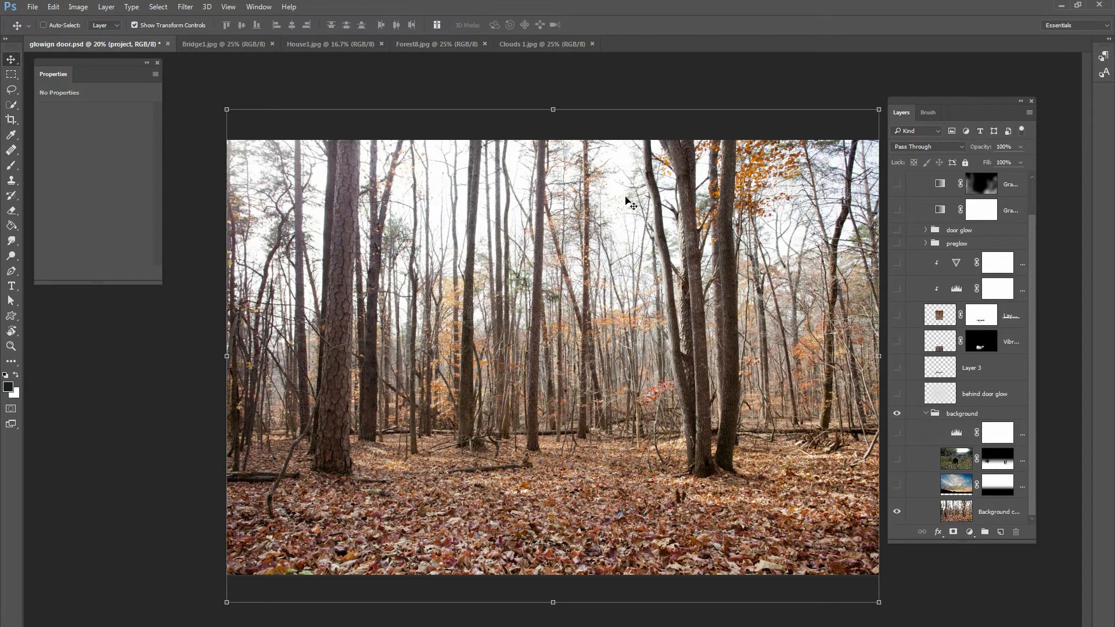
mouse_move(549, 247)
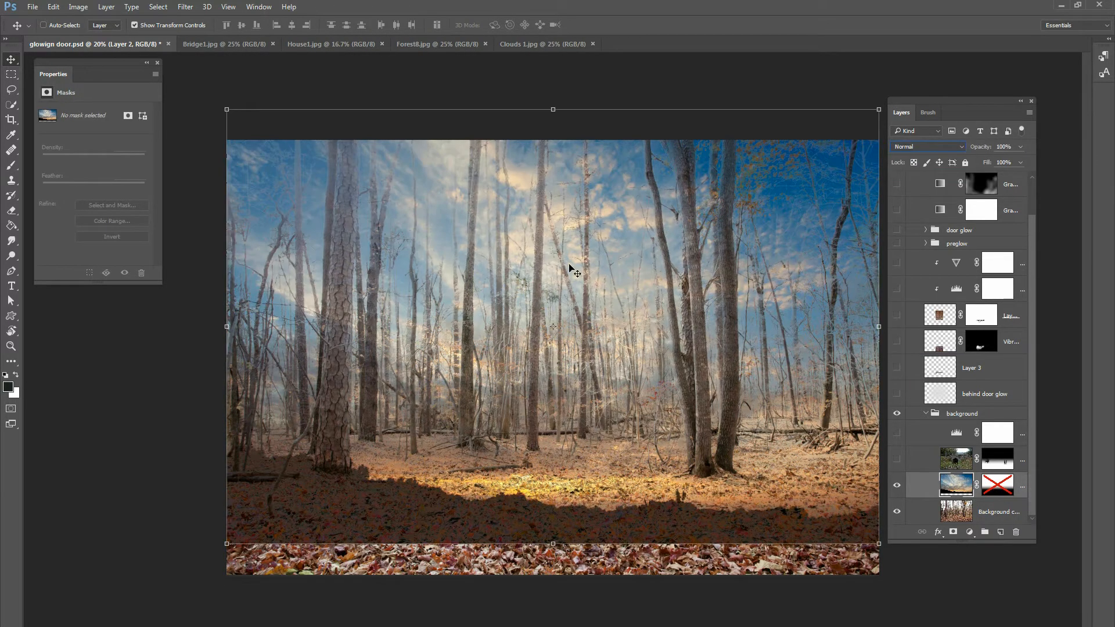
mouse_move(872, 379)
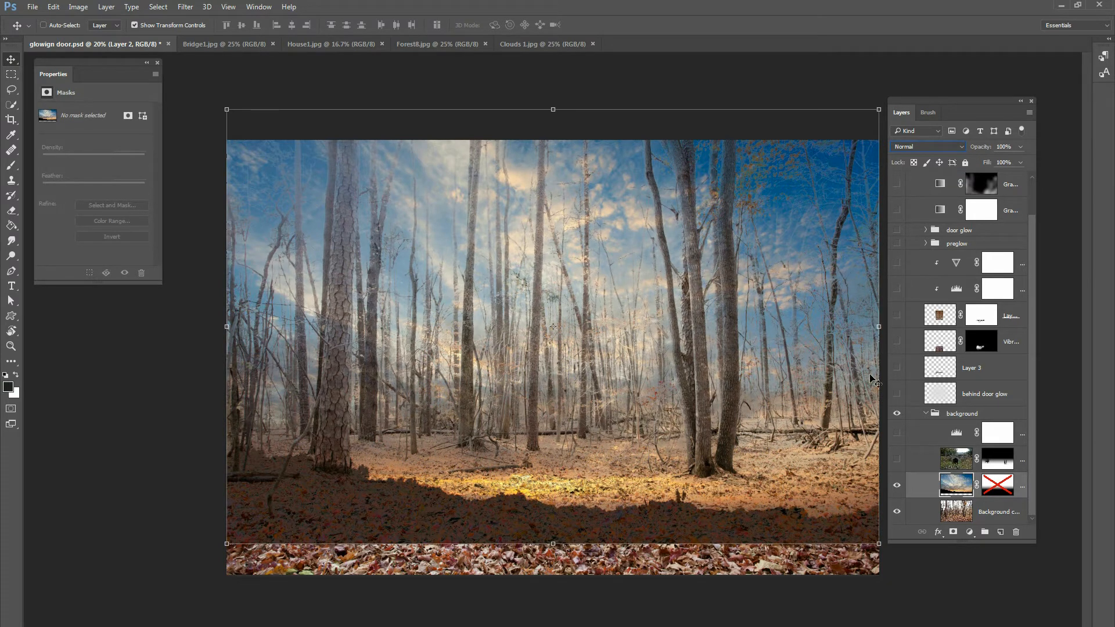
mouse_move(1035, 402)
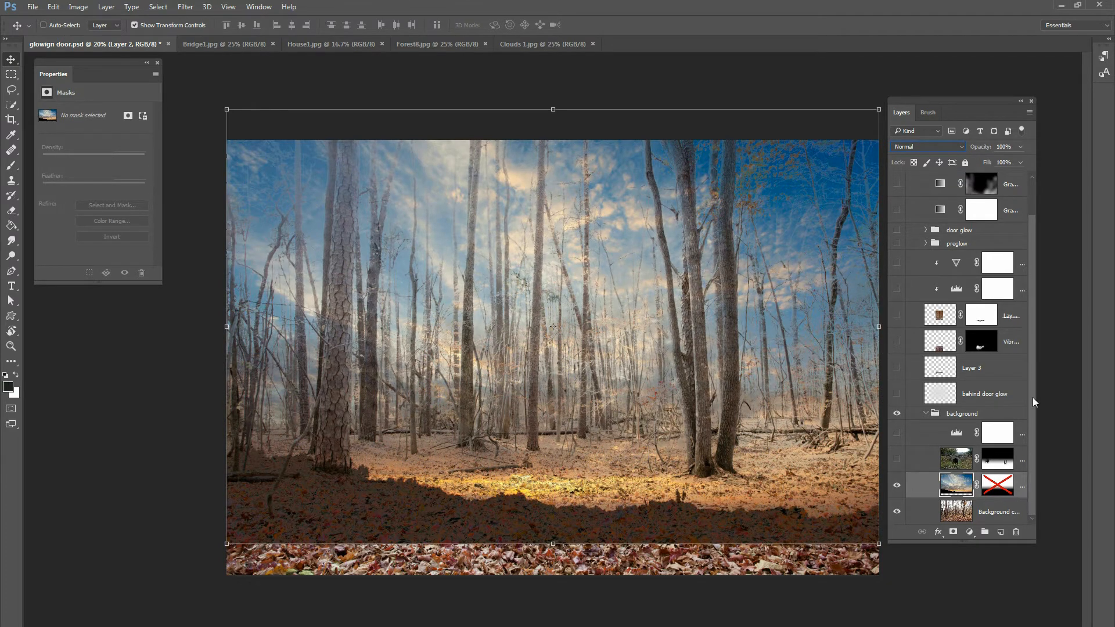
Check the sunset clouds photo, then go back to the glowign door.psd composite
left_click(926, 146)
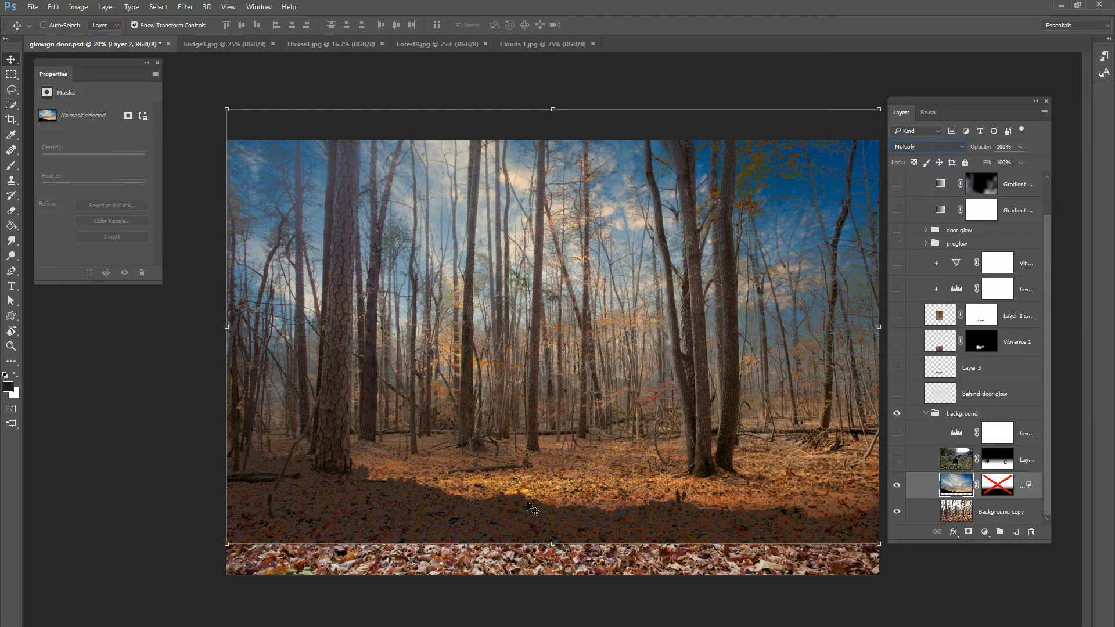
mouse_move(736, 464)
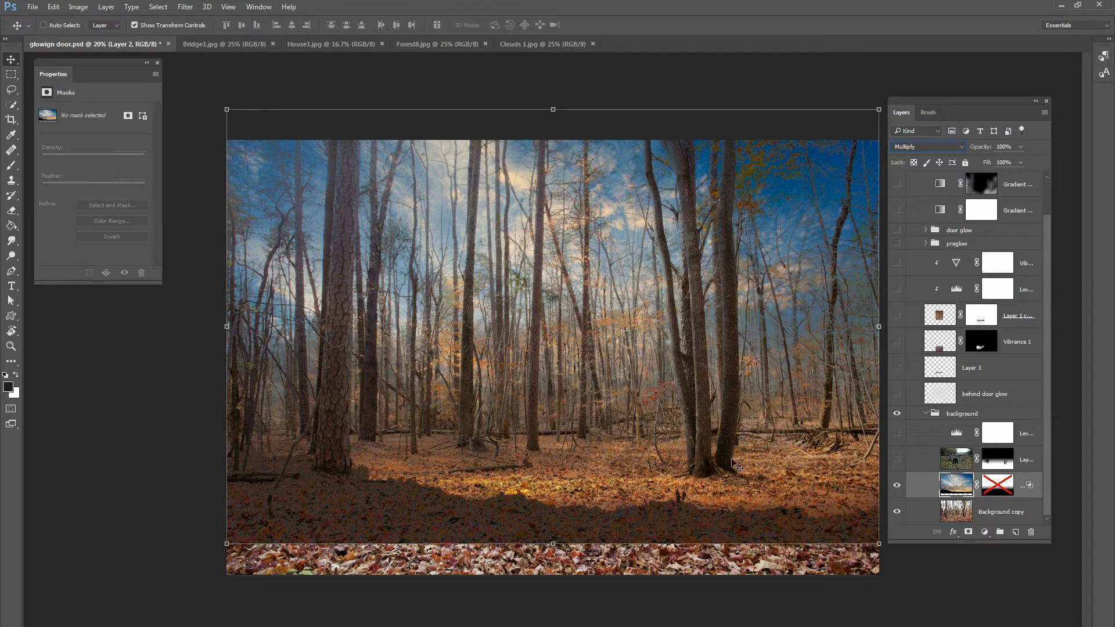
mouse_move(507, 43)
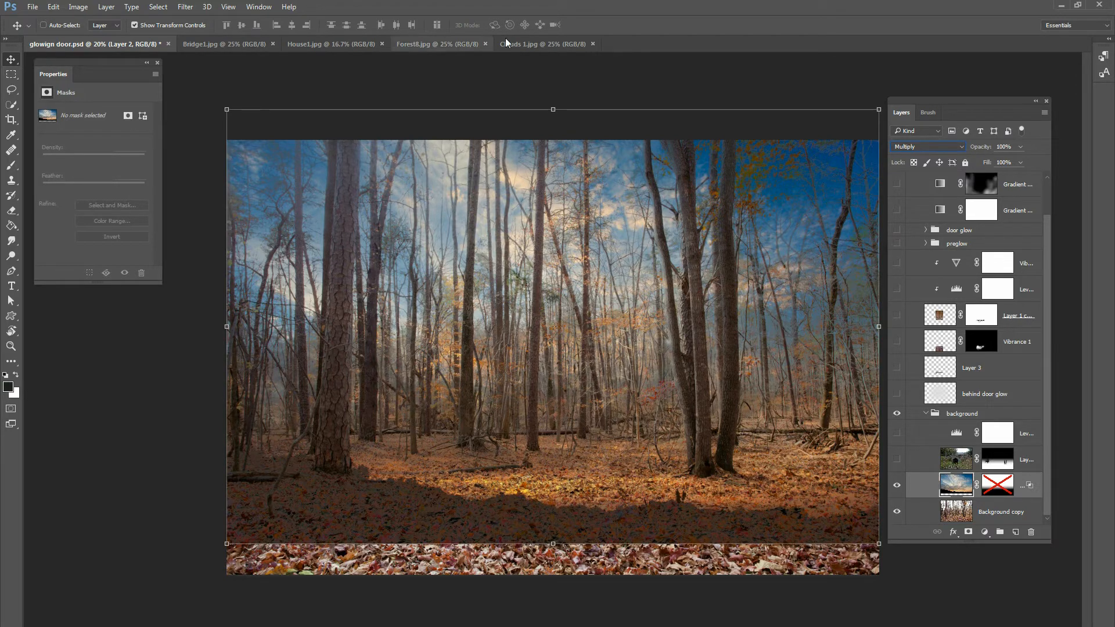
left_click(545, 44)
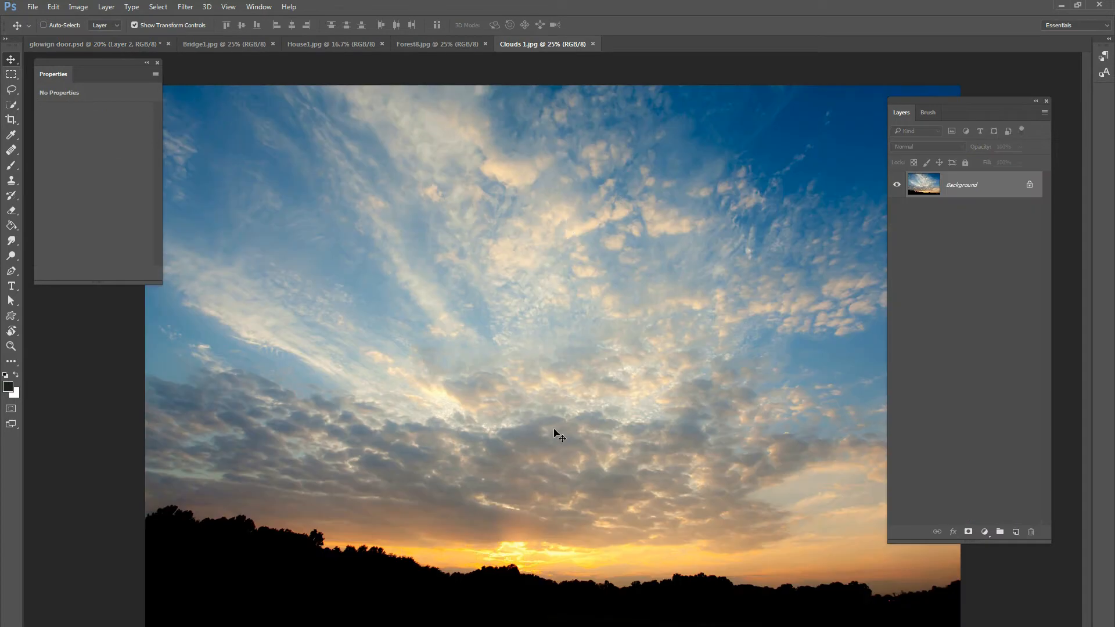
mouse_move(478, 595)
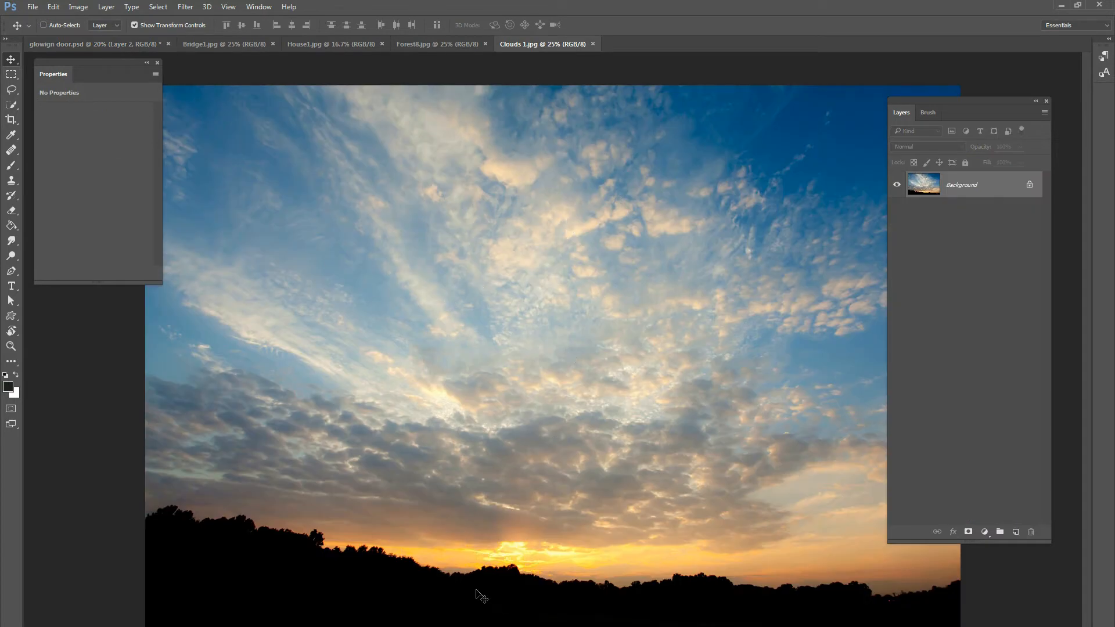
mouse_move(777, 552)
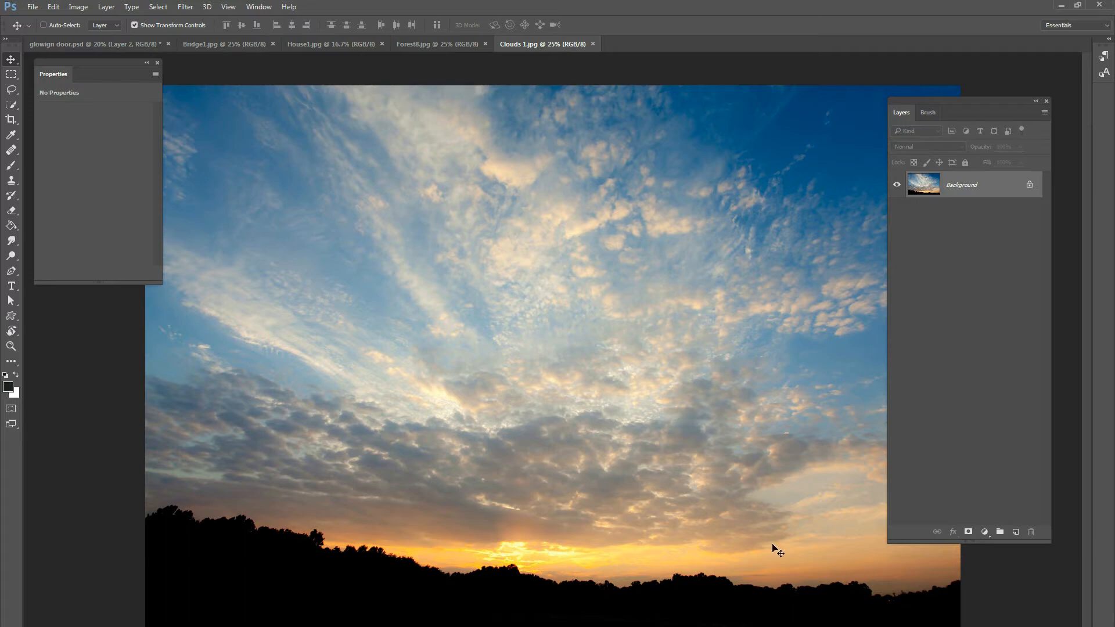
left_click(93, 44)
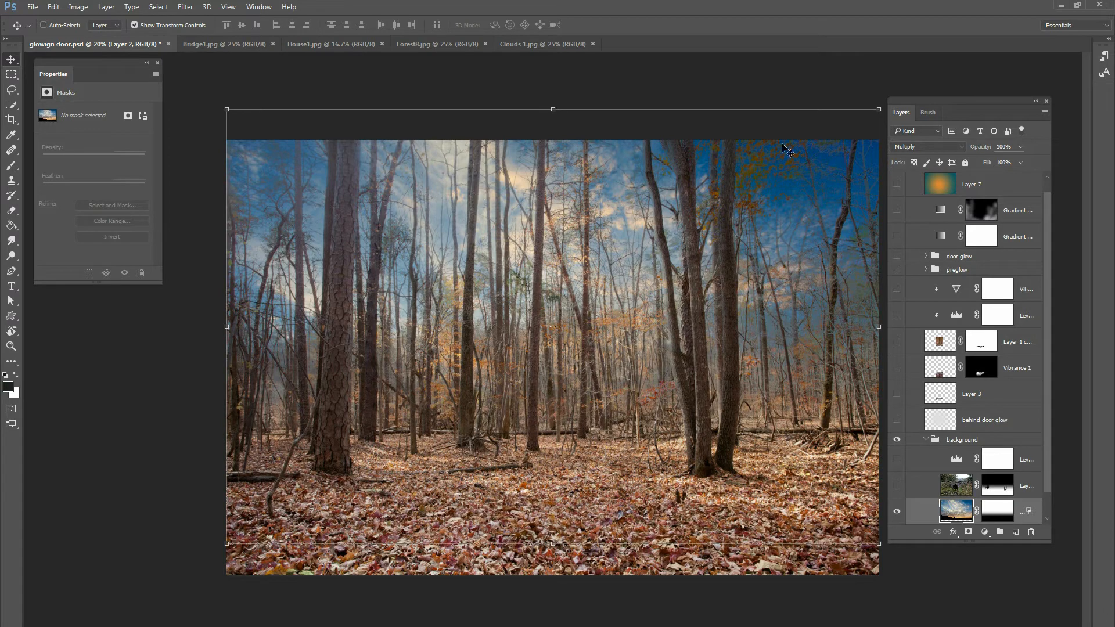
mouse_move(956, 181)
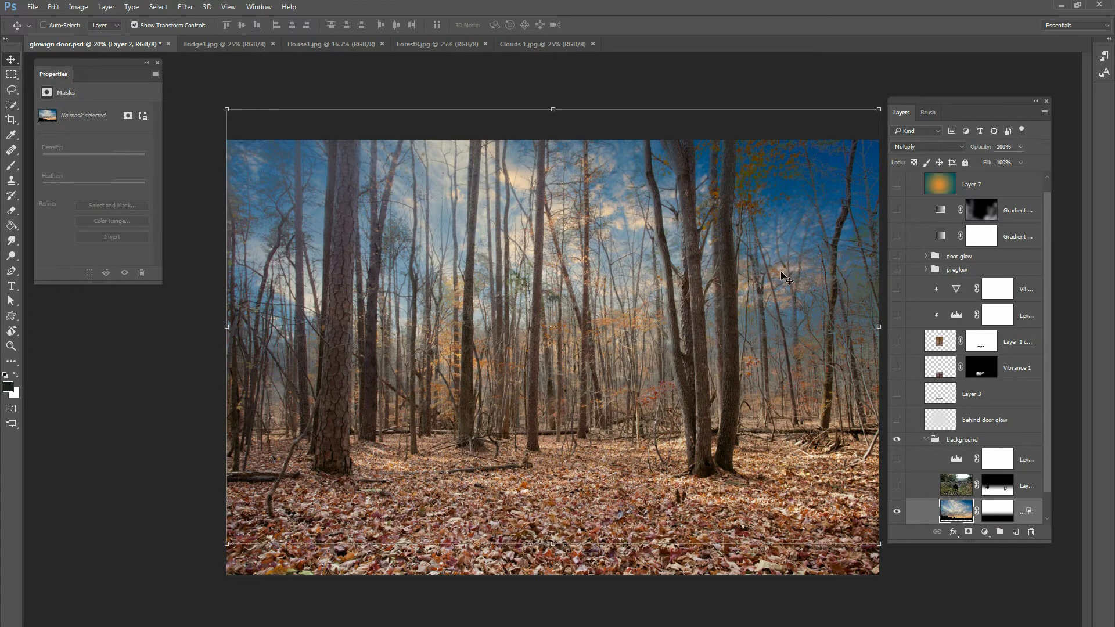
mouse_move(833, 326)
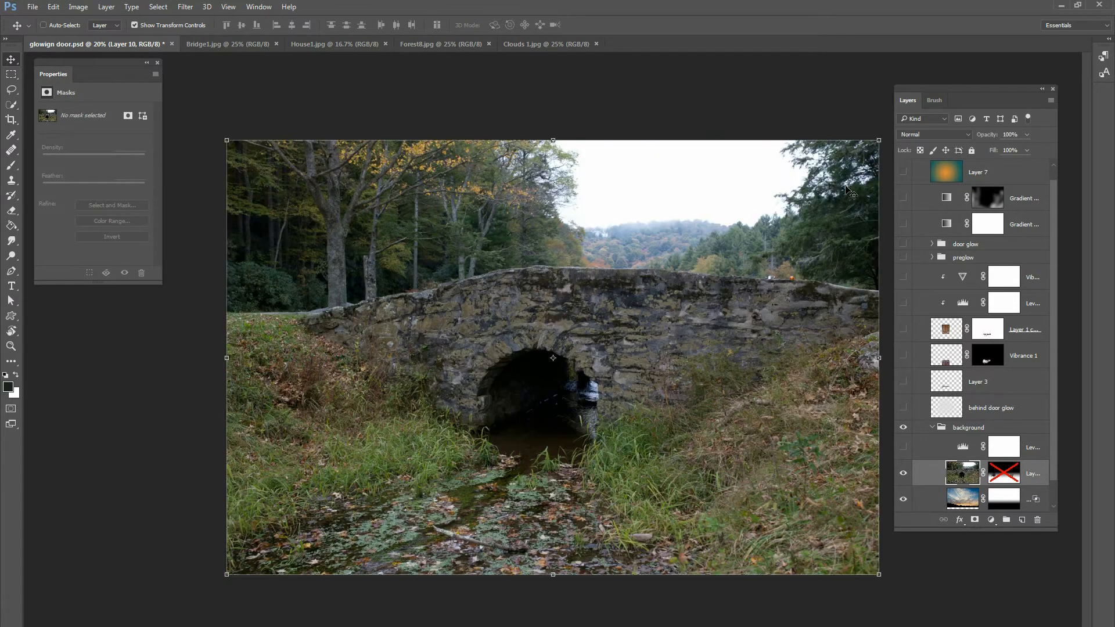
mouse_move(599, 368)
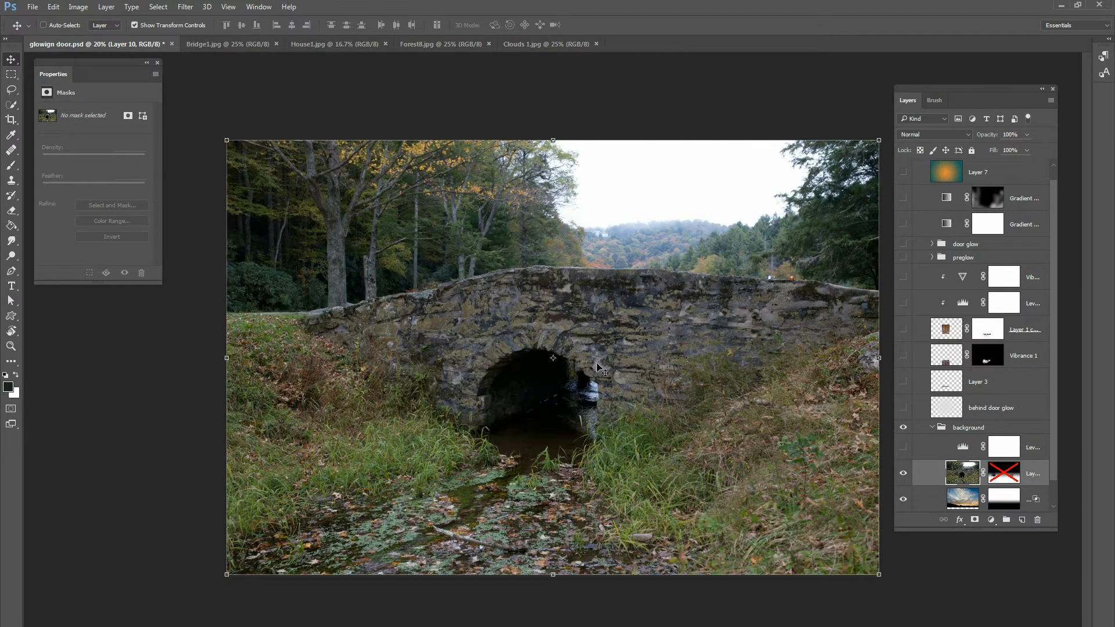
mouse_move(551, 427)
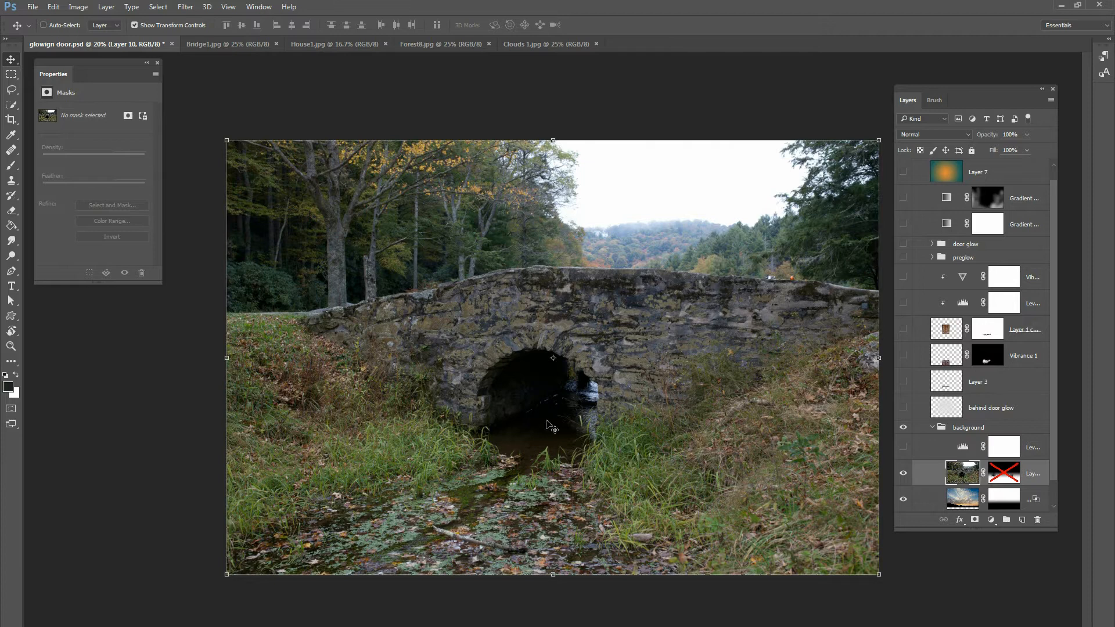
mouse_move(473, 540)
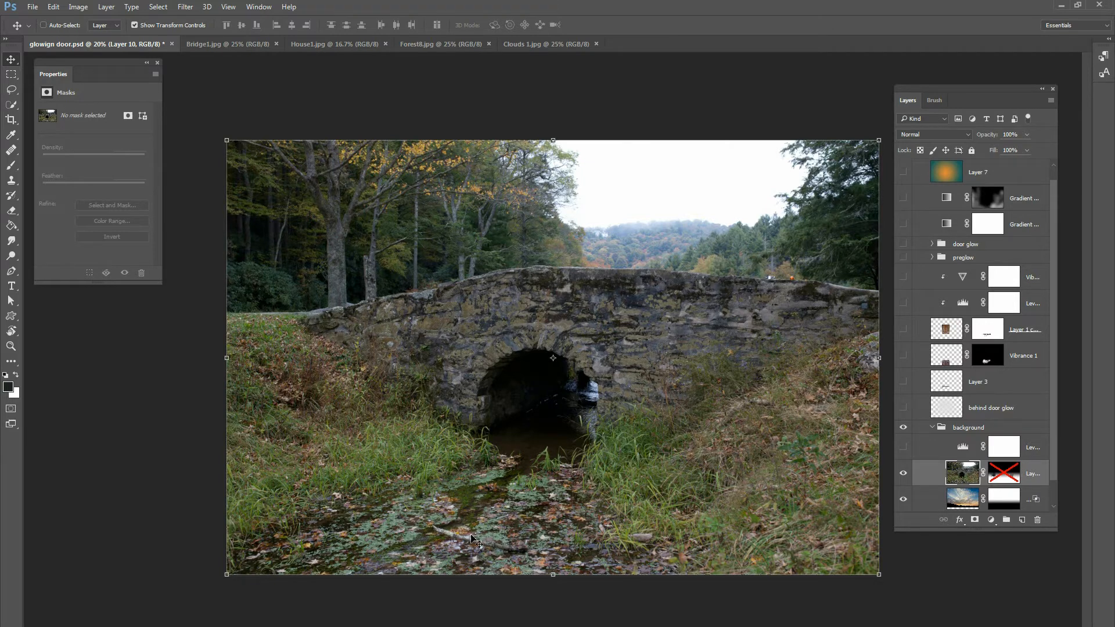
mouse_move(578, 564)
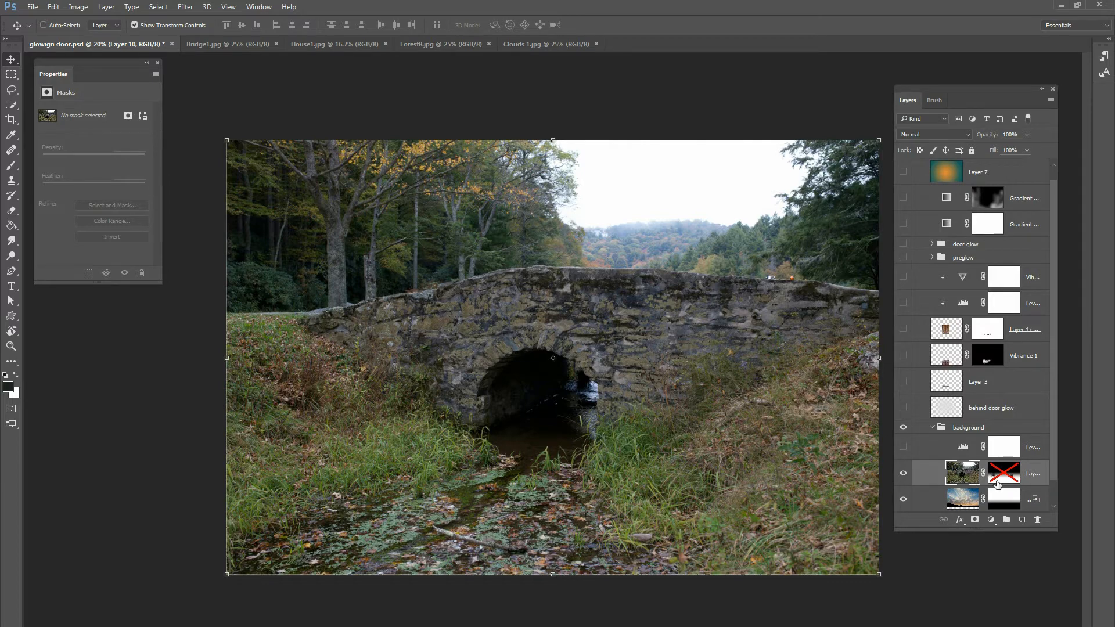
mouse_move(1005, 472)
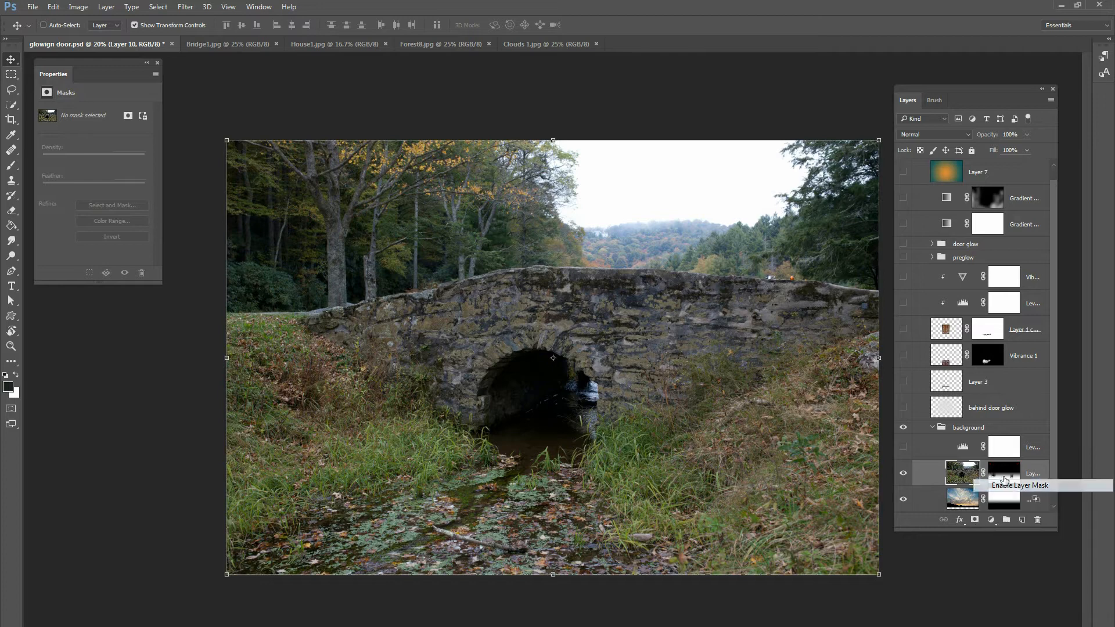
Enable the bridge layer's mask and show the layer to blend in the grassy creek
left_click(1005, 478)
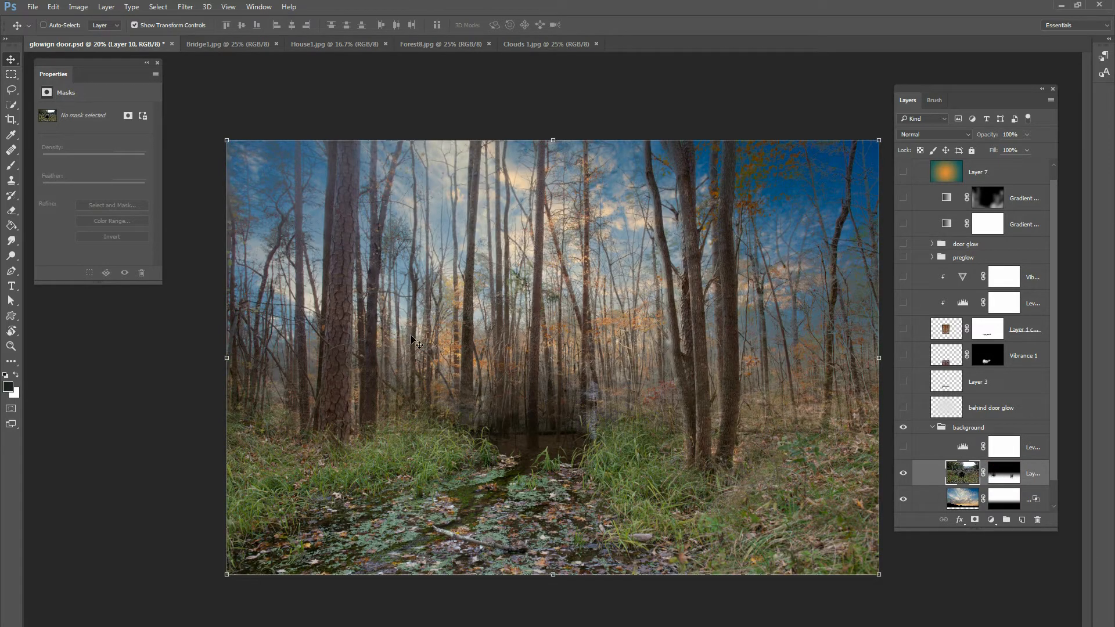
mouse_move(441, 299)
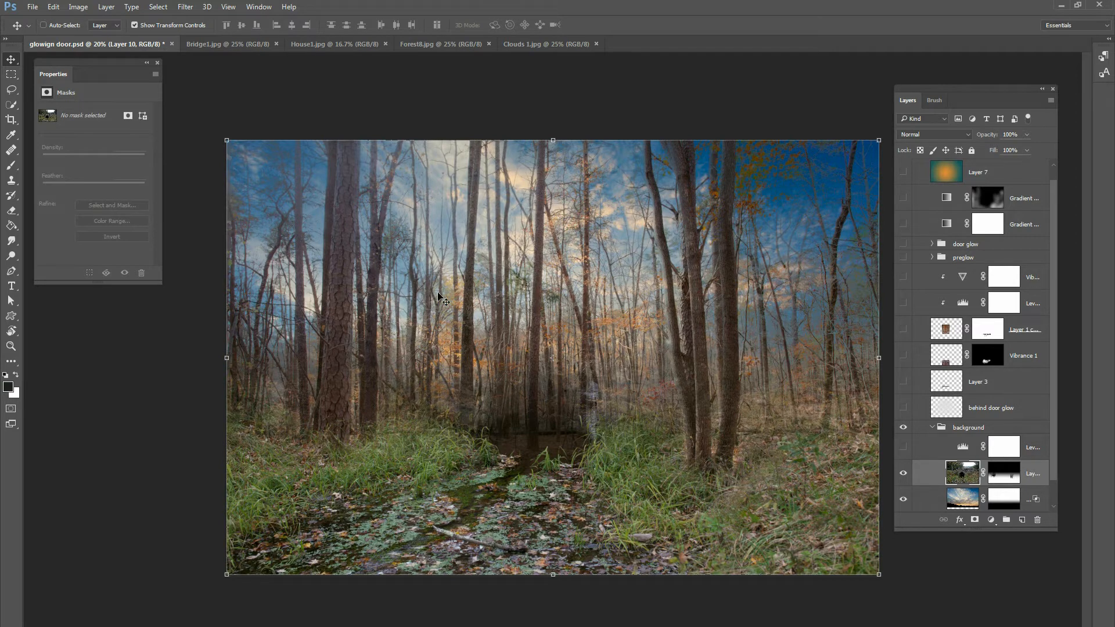
mouse_move(846, 432)
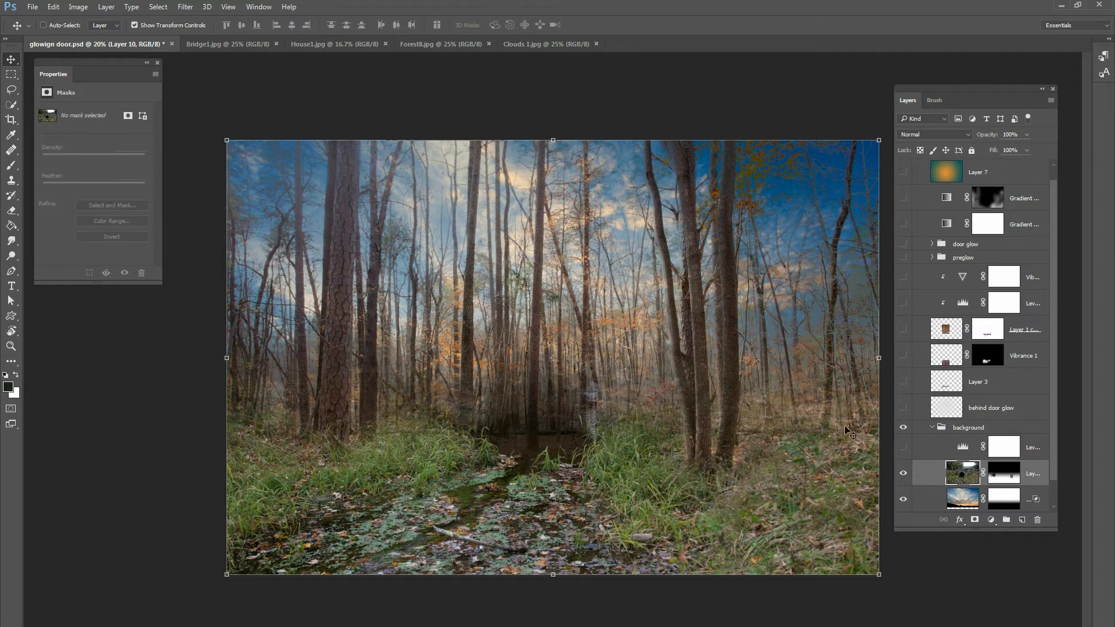
mouse_move(544, 573)
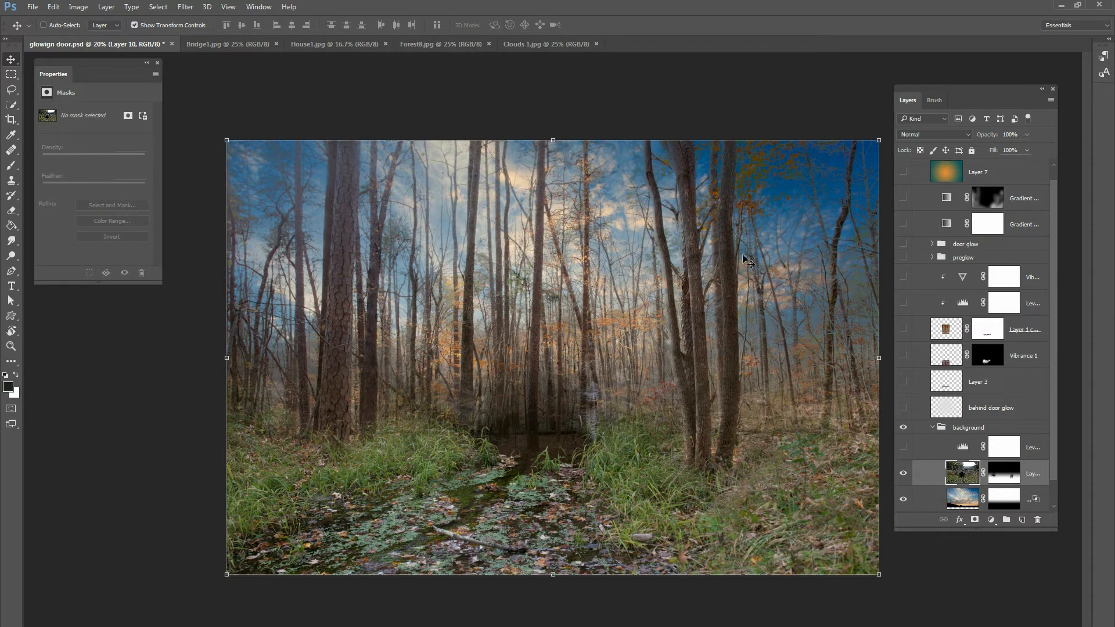
mouse_move(672, 361)
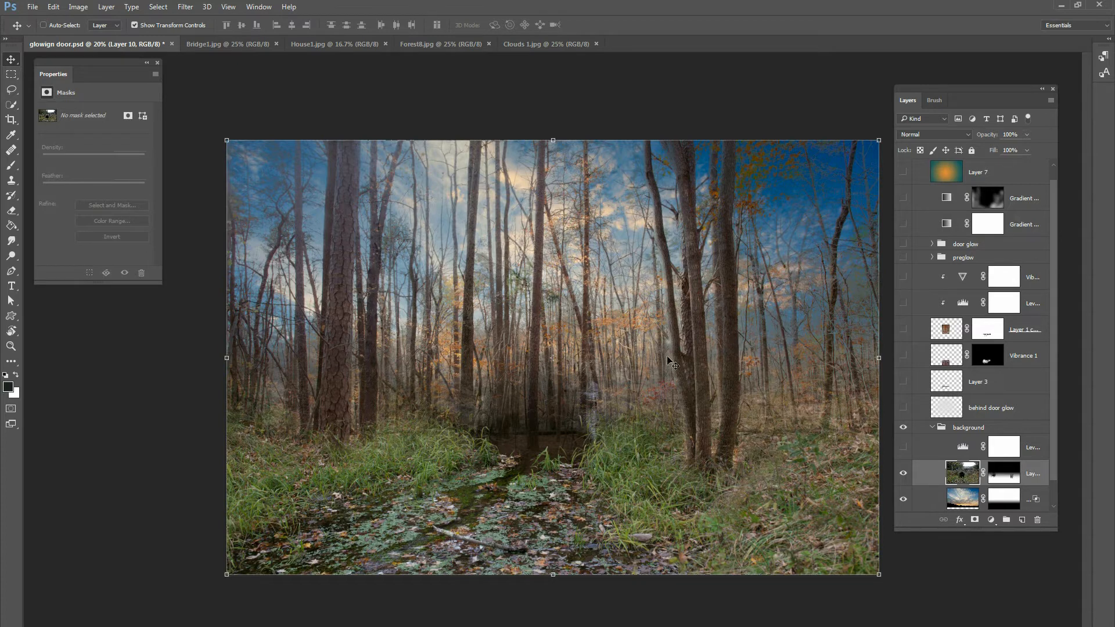
mouse_move(345, 466)
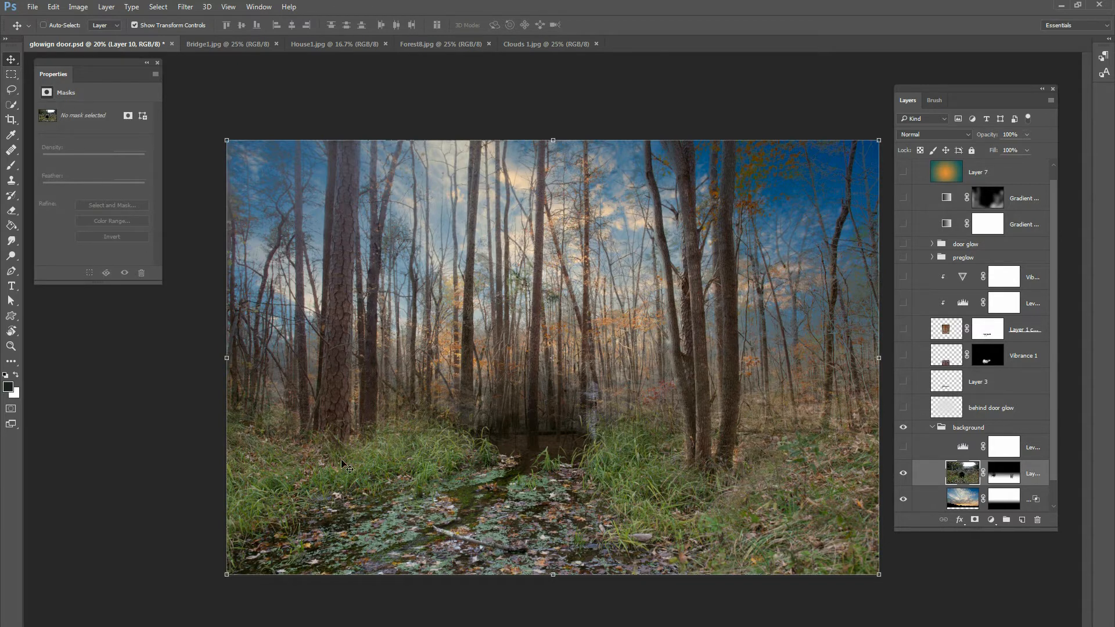
mouse_move(700, 467)
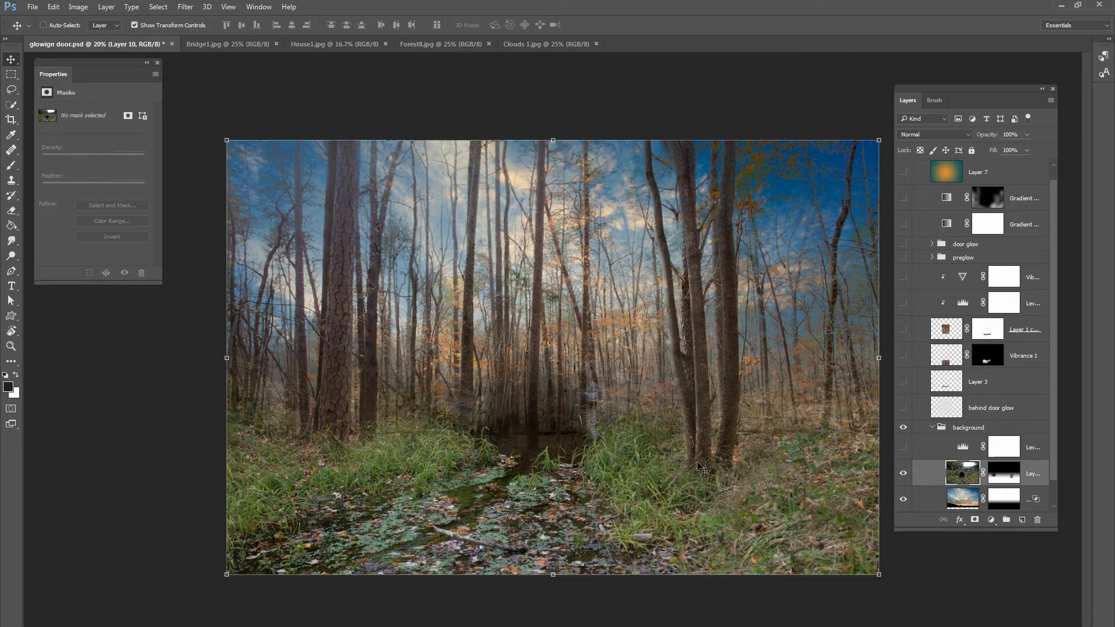
mouse_move(665, 493)
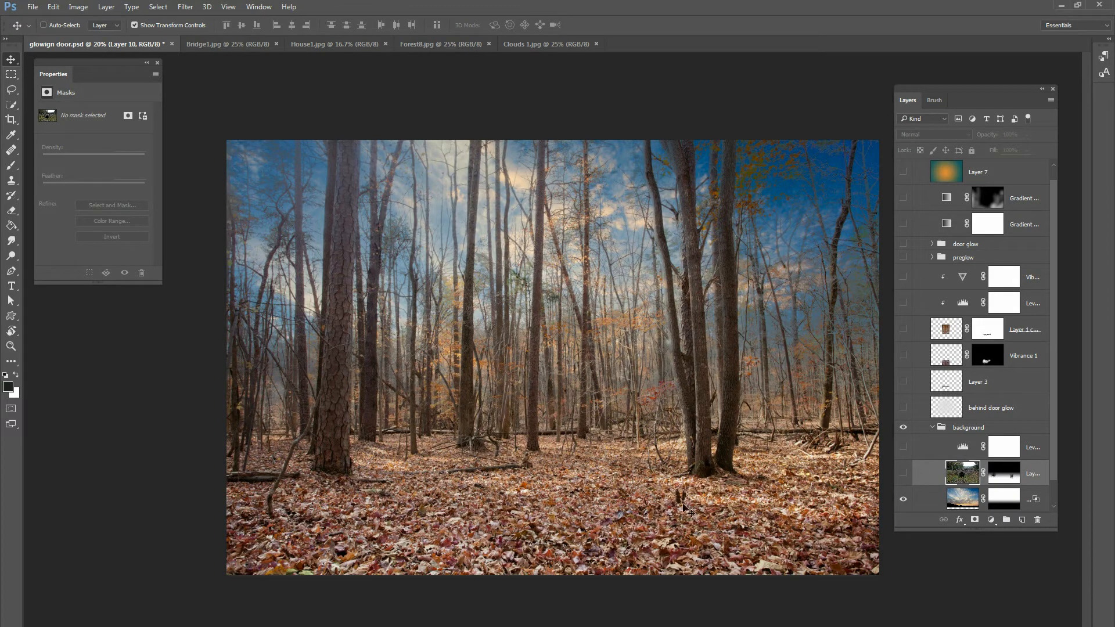
mouse_move(819, 478)
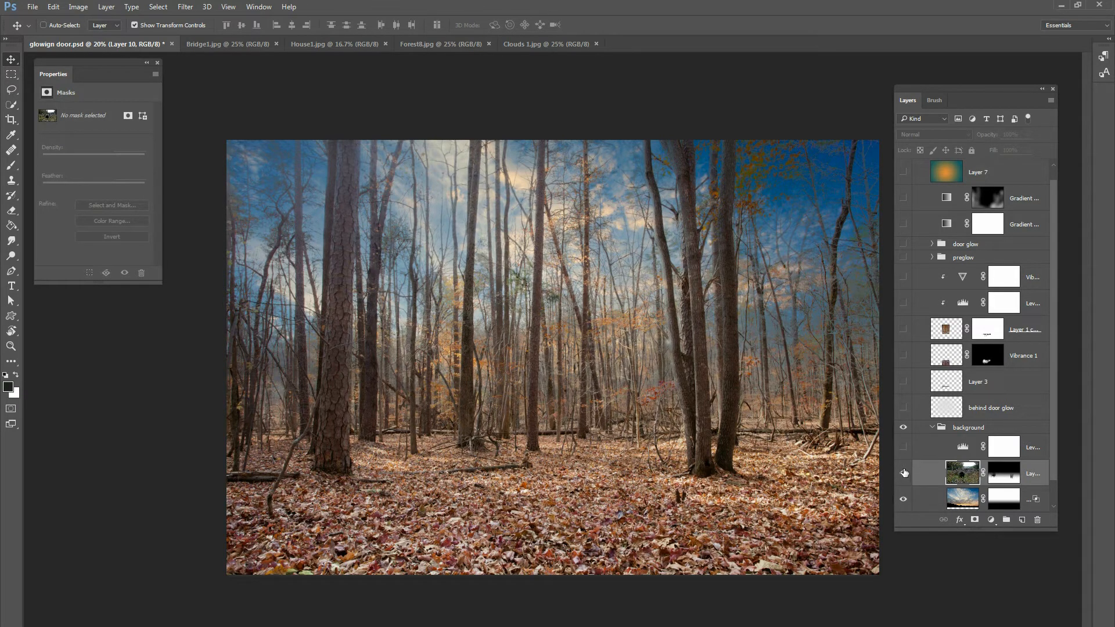
left_click(904, 473)
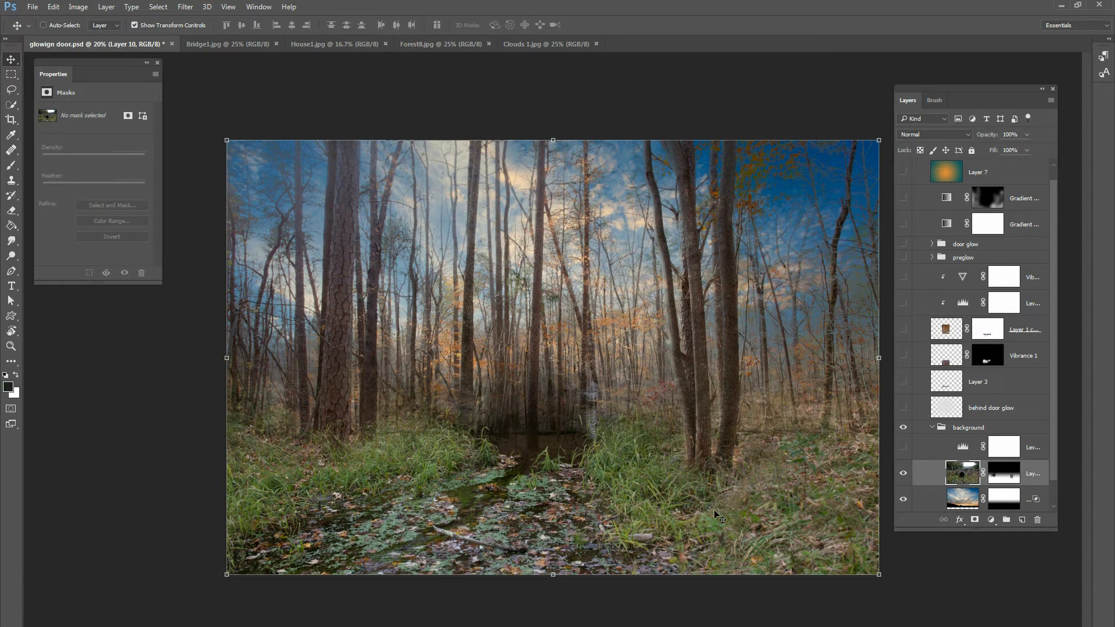
mouse_move(580, 245)
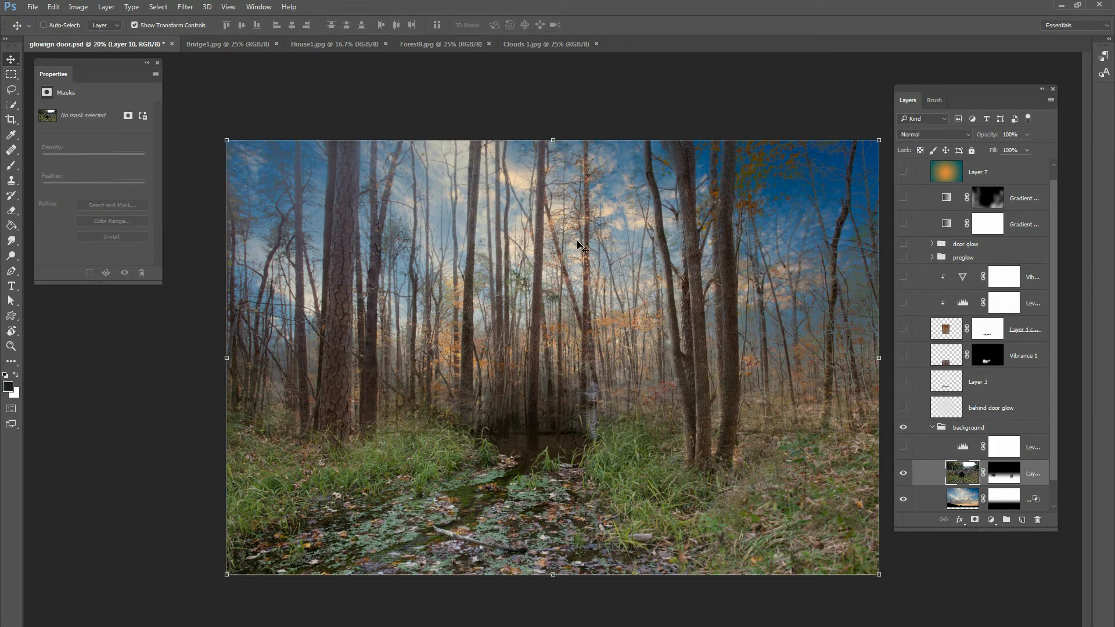
mouse_move(964, 412)
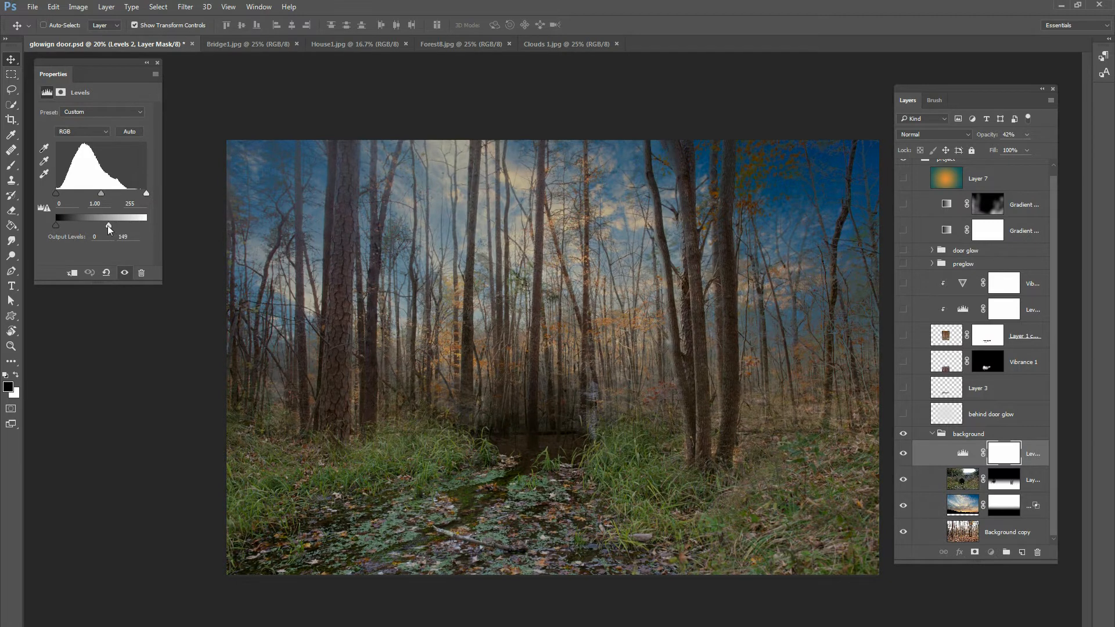
Lower the Levels 2 output white point to about 152, comparing against full brightness
left_click_drag(108, 225, 147, 225)
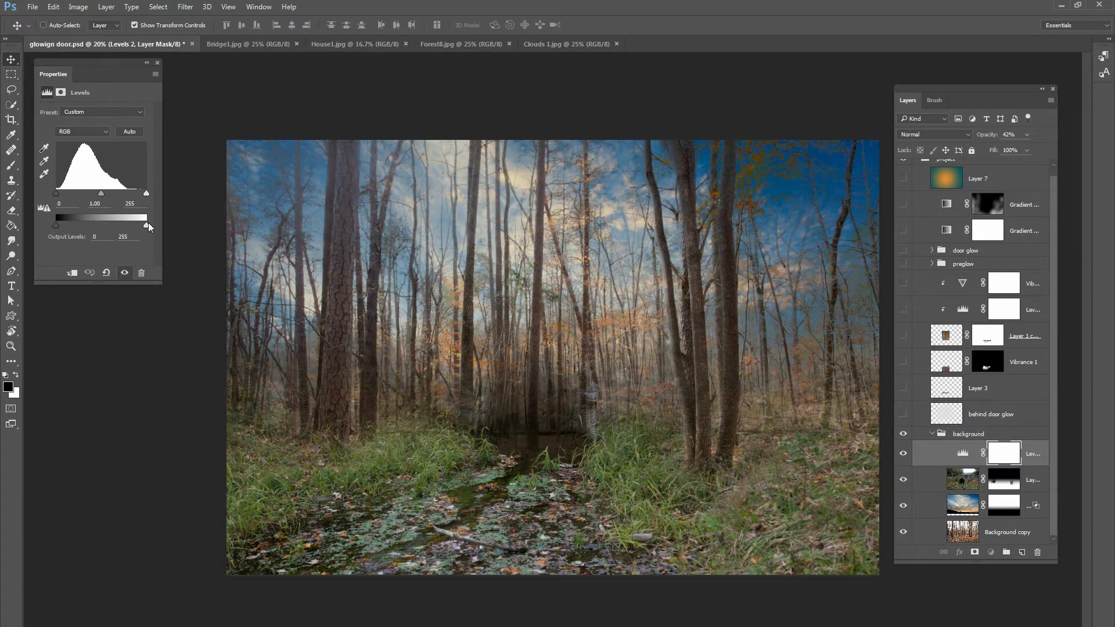
left_click_drag(146, 226, 109, 225)
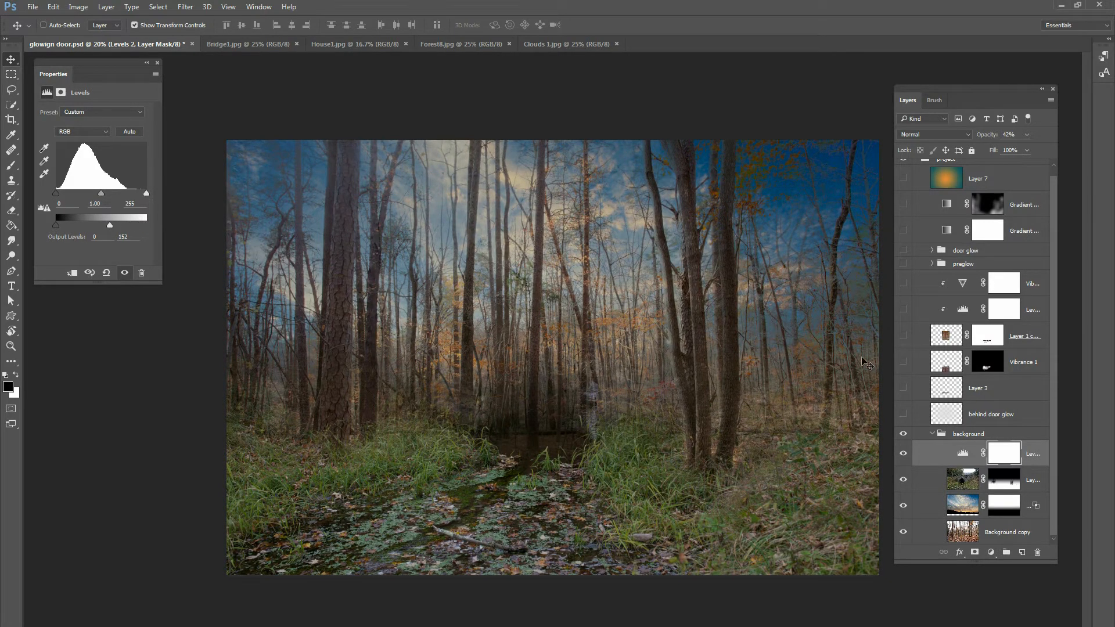
left_click_drag(110, 225, 112, 225)
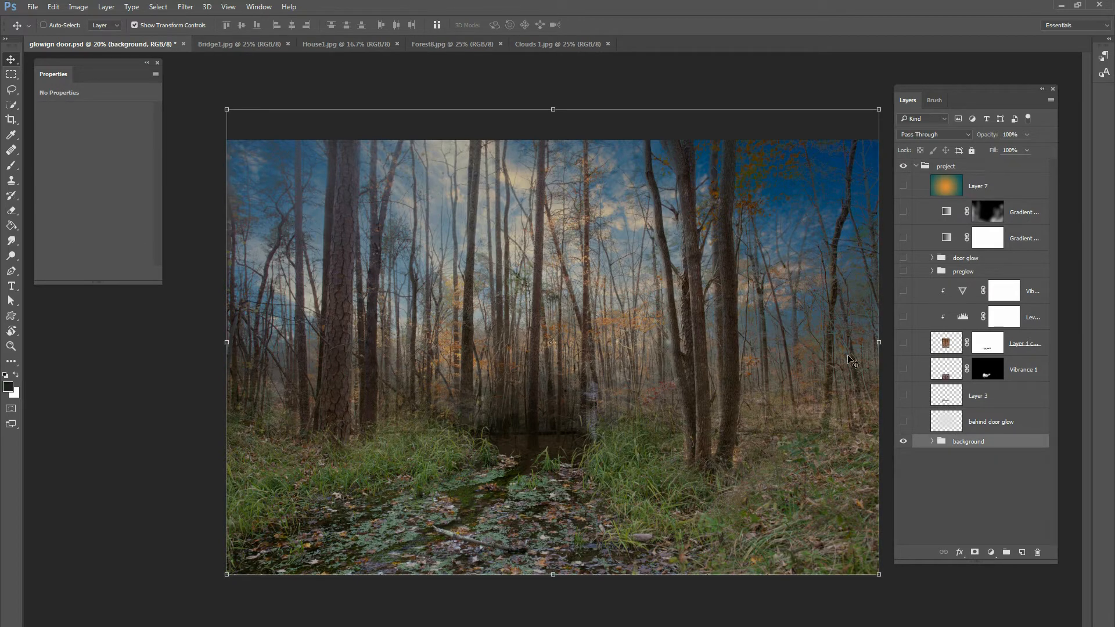
Disable the Layer 1 copy door mask, check House1.jpg, and return to the composite
right_click(987, 342)
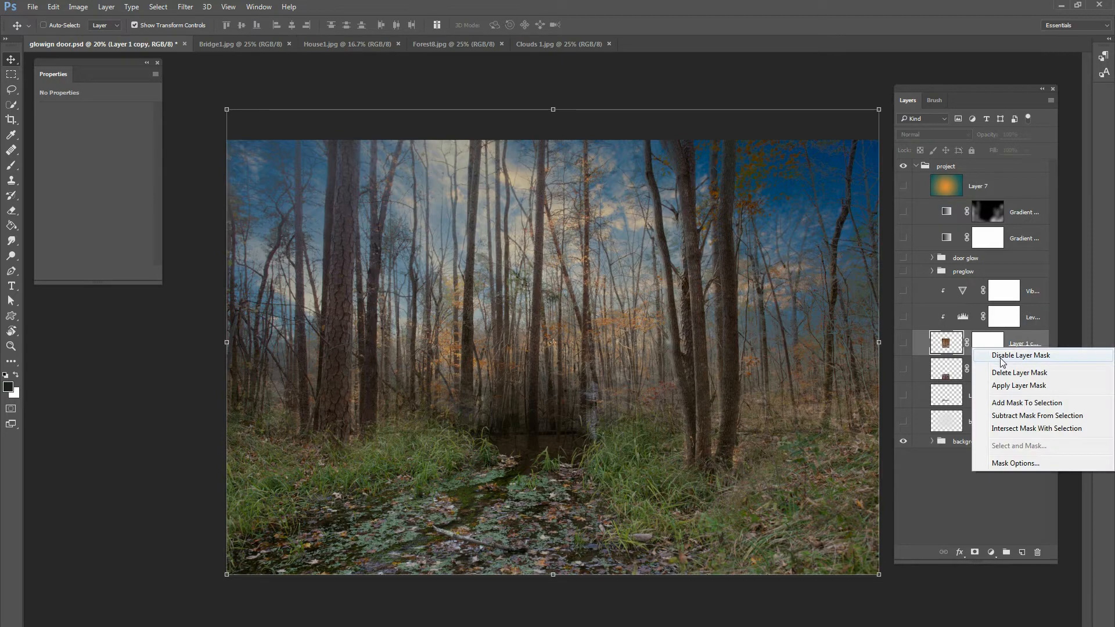
left_click(1020, 355)
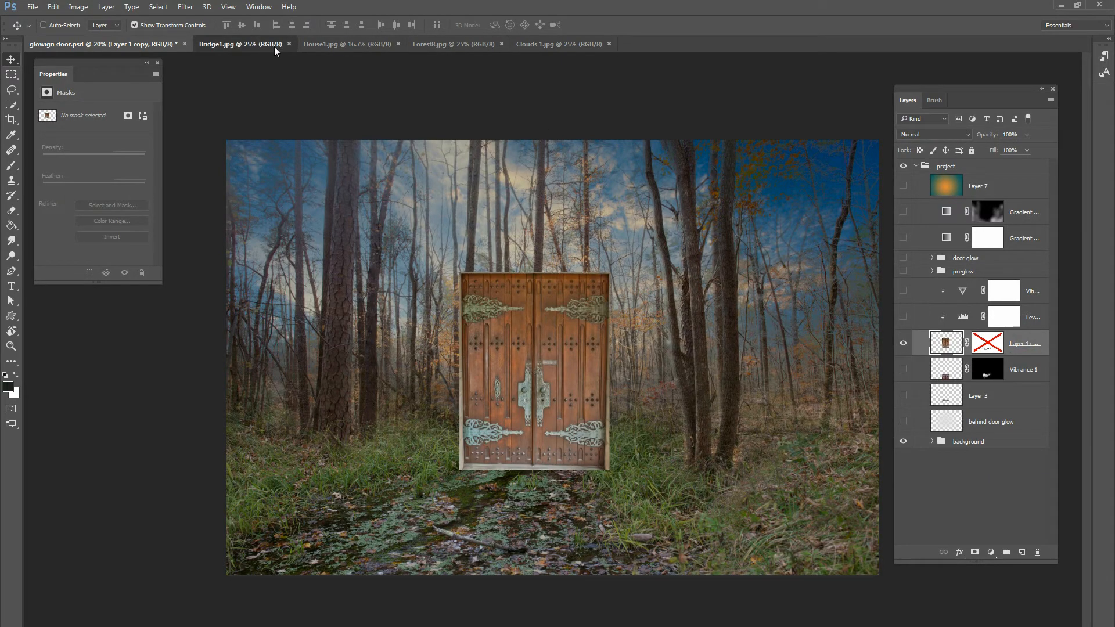
left_click(347, 43)
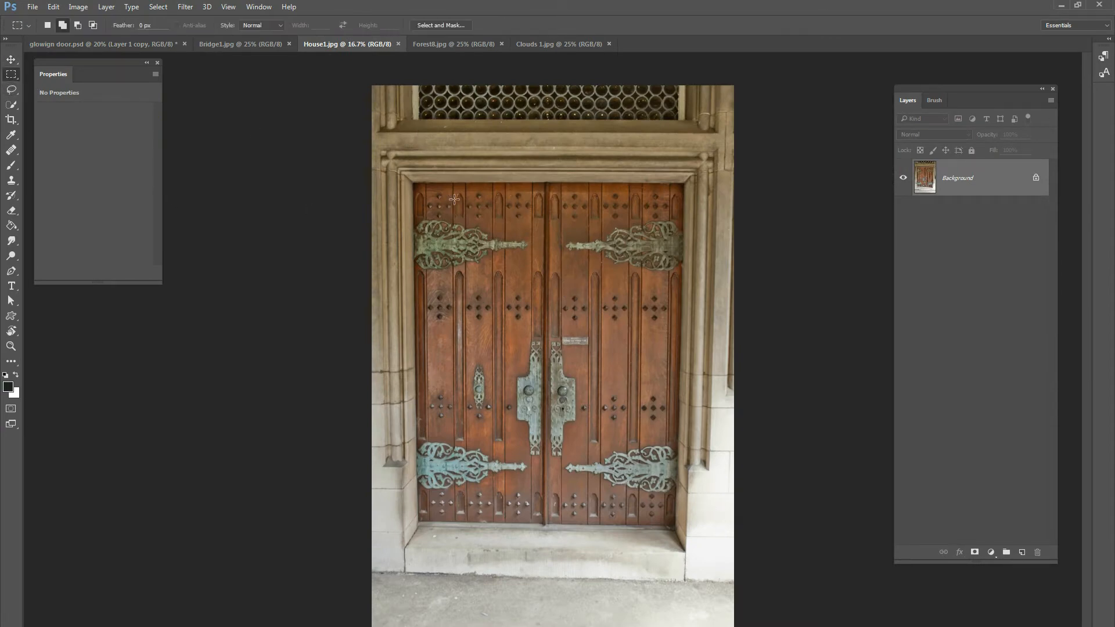
left_click_drag(453, 199, 672, 535)
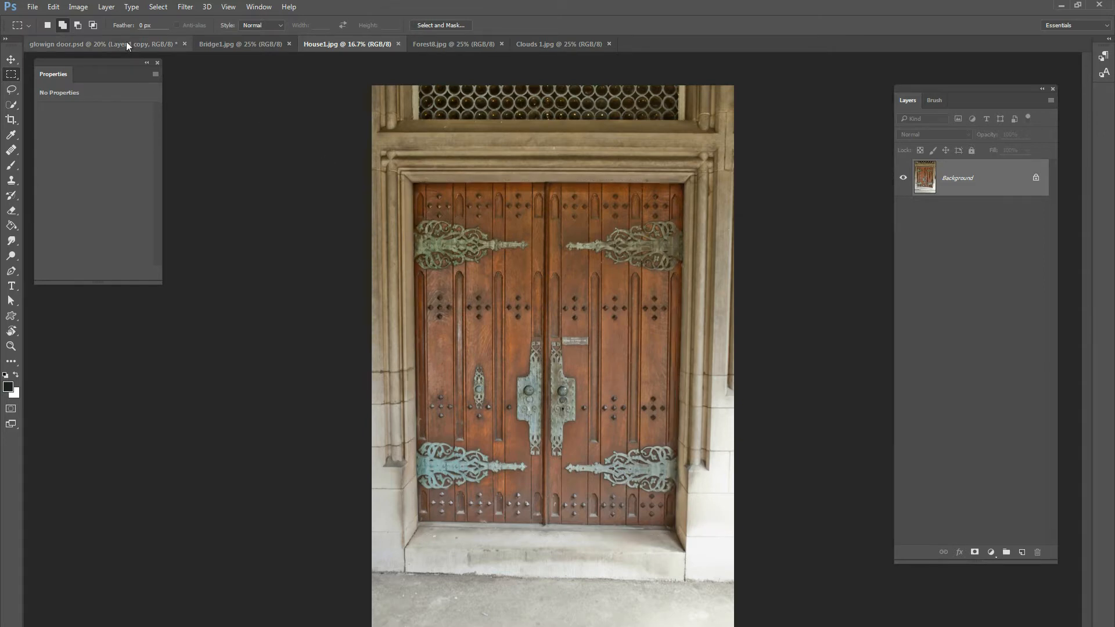
left_click(100, 44)
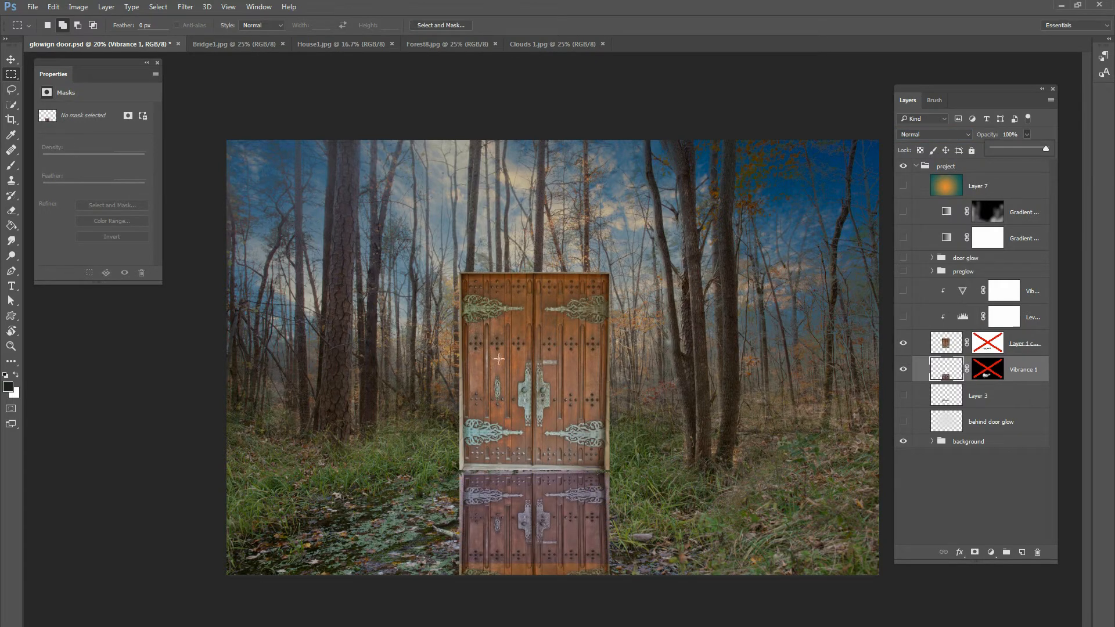
mouse_move(544, 361)
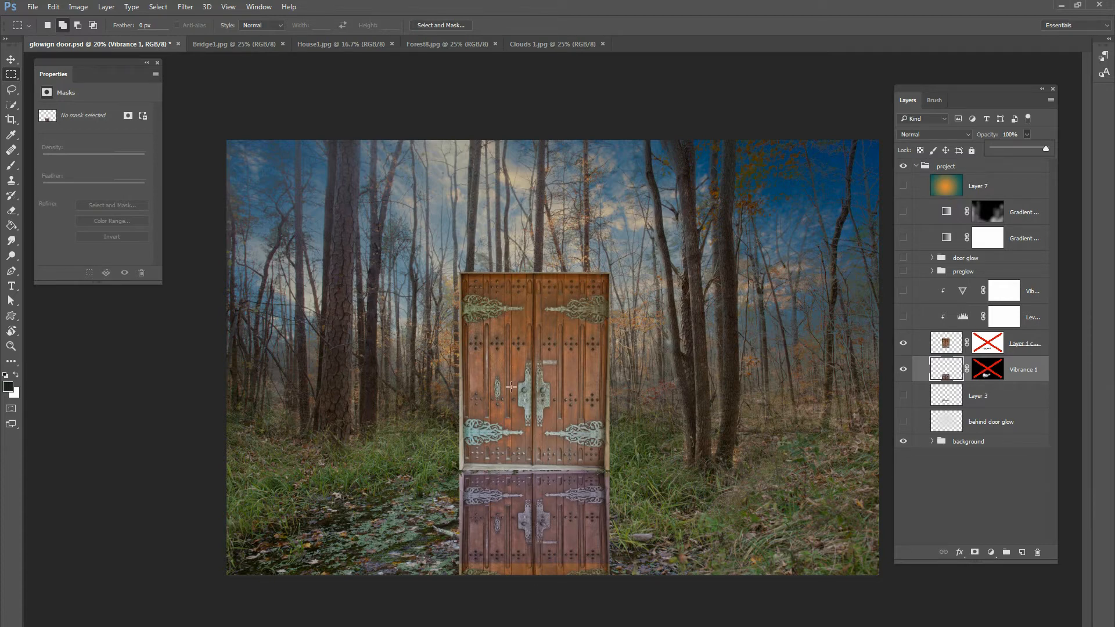
Fade the Vibrance 1 reflection layer to 65% opacity in Overlay mode
left_click(933, 134)
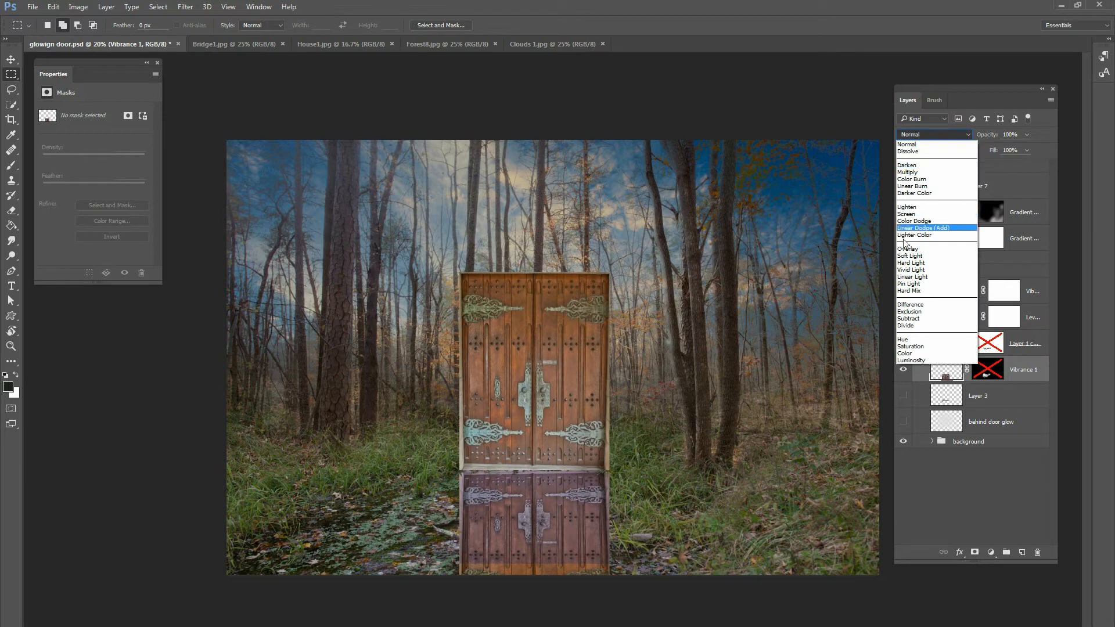
left_click(907, 248)
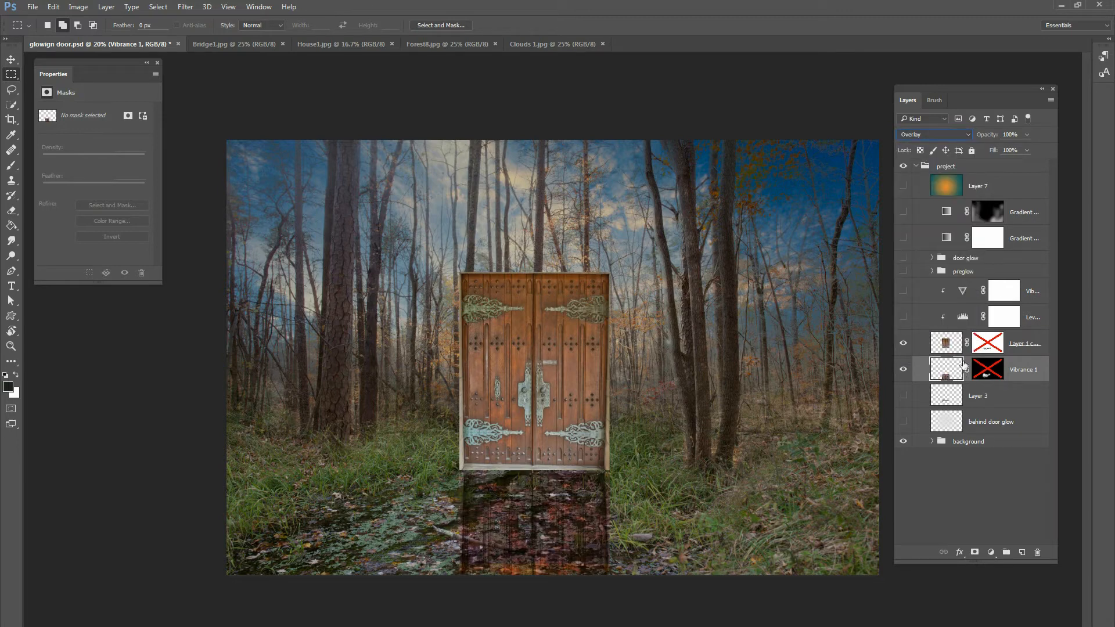
left_click_drag(1028, 150, 1012, 149)
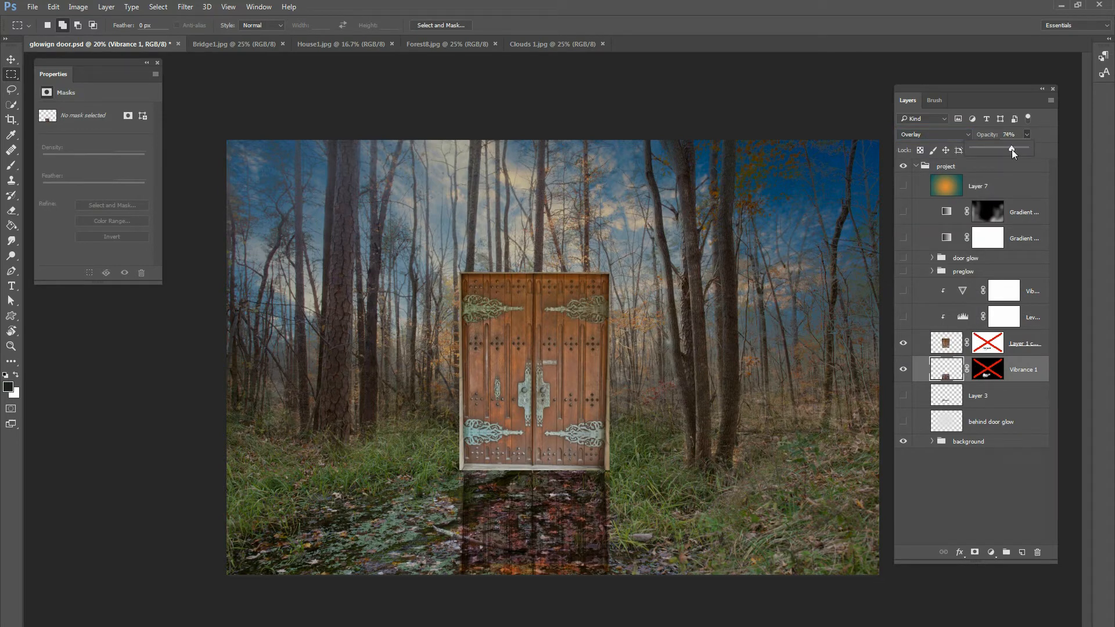
left_click_drag(1013, 149, 1007, 149)
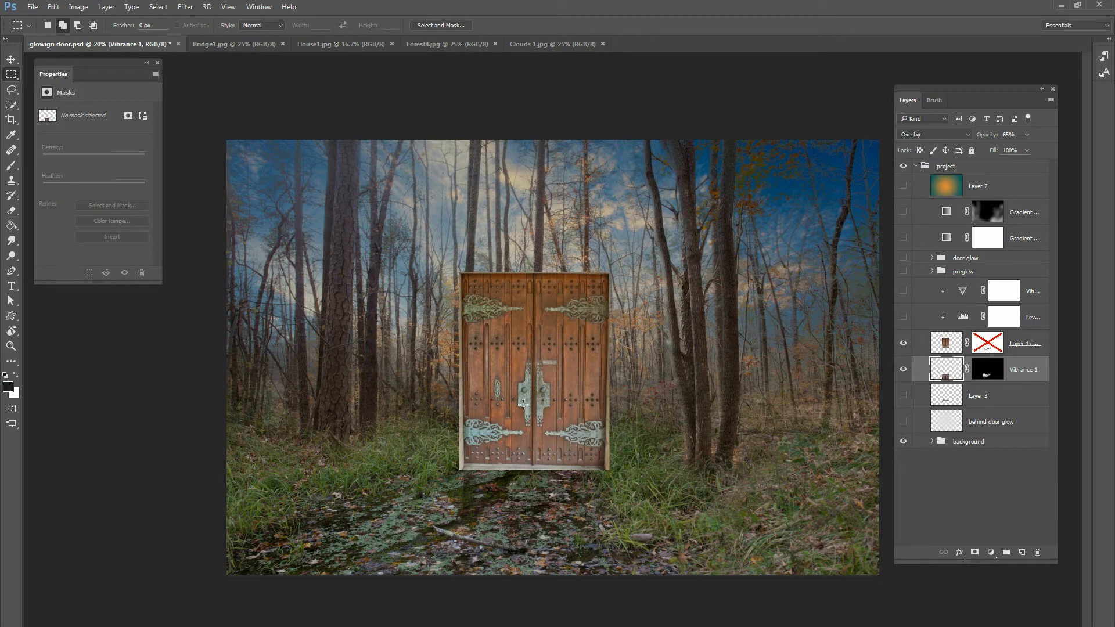
left_click(12, 60)
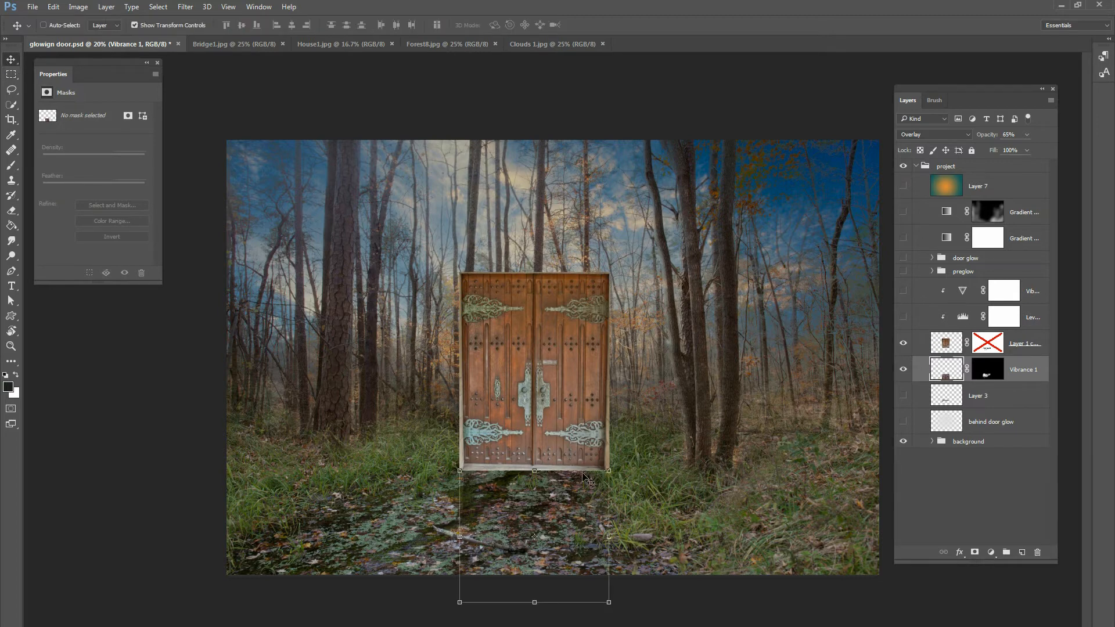
mouse_move(501, 475)
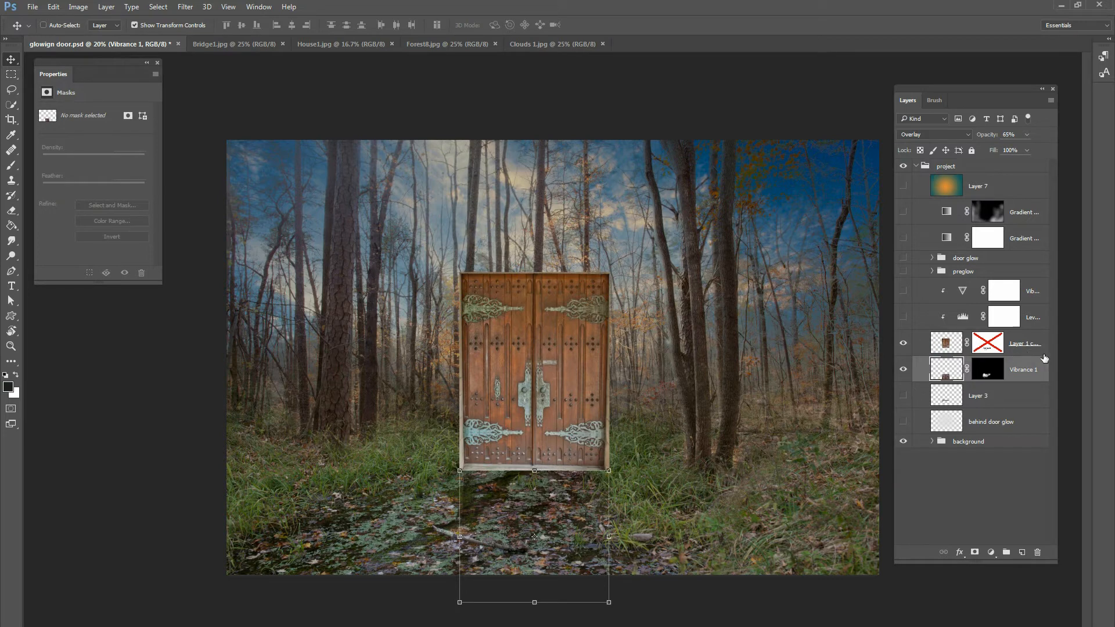
Bring up the mask options for the Layer 1 copy door layer
right_click(988, 342)
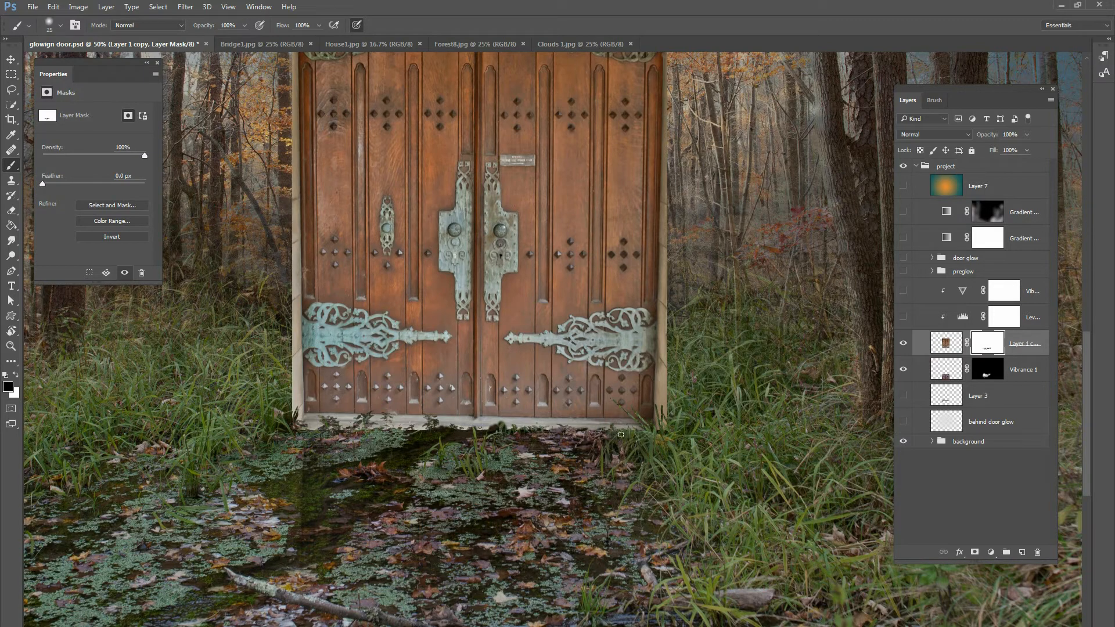
mouse_move(374, 440)
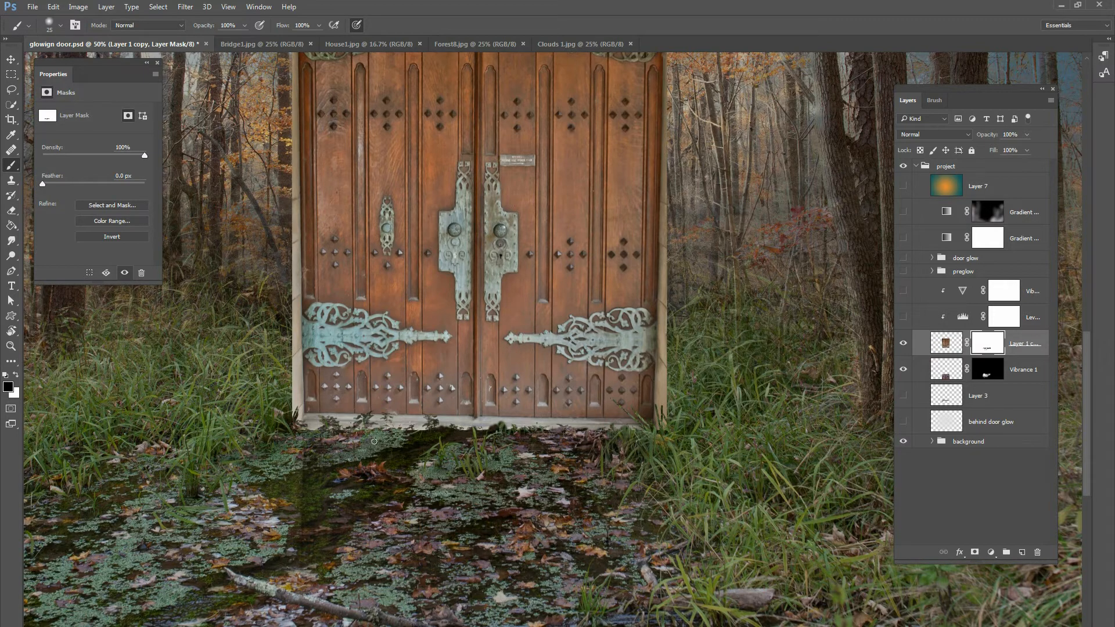
mouse_move(538, 436)
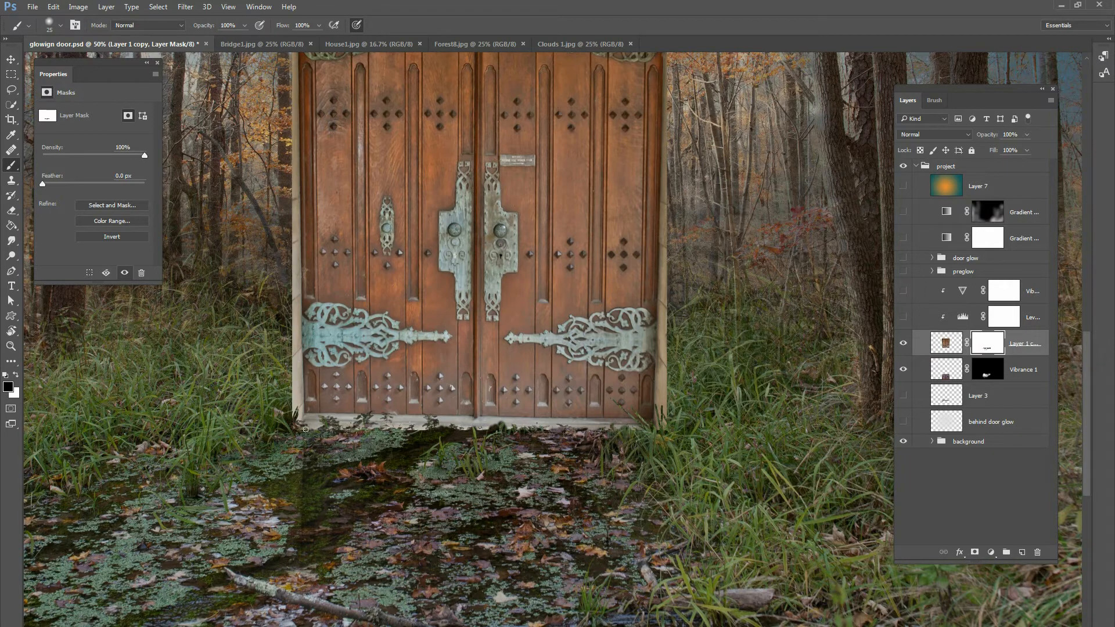
mouse_move(427, 435)
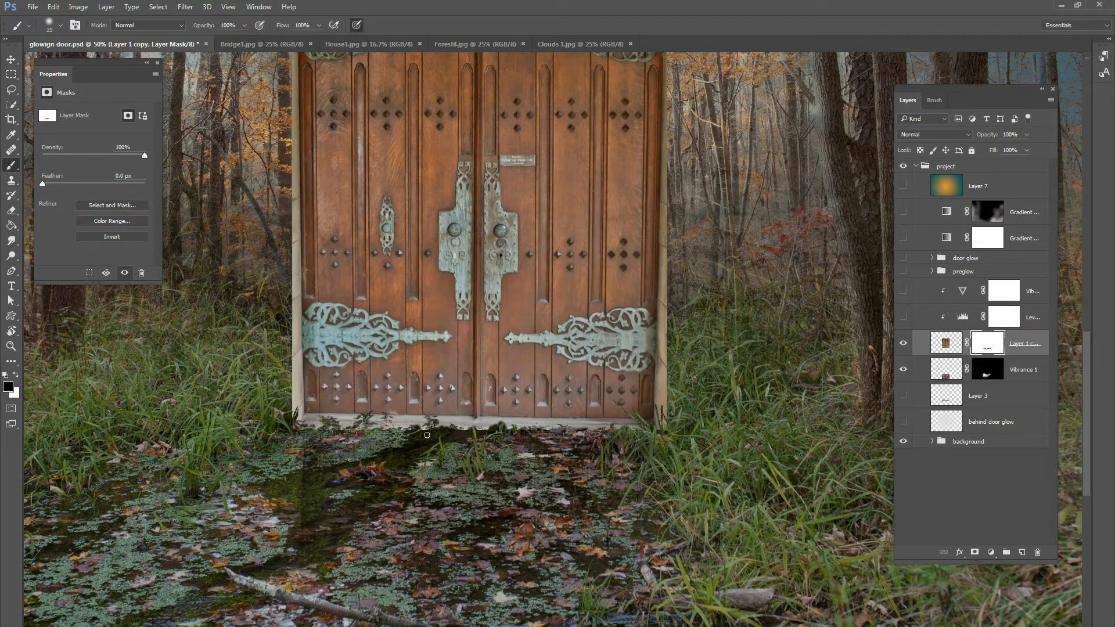
mouse_move(447, 417)
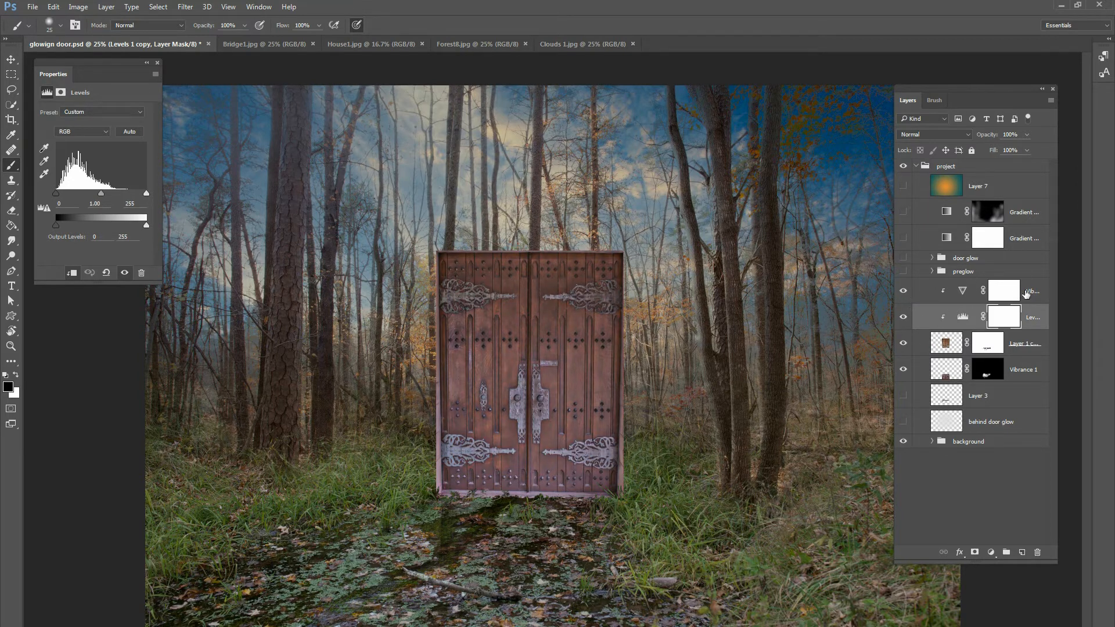
left_click(1003, 290)
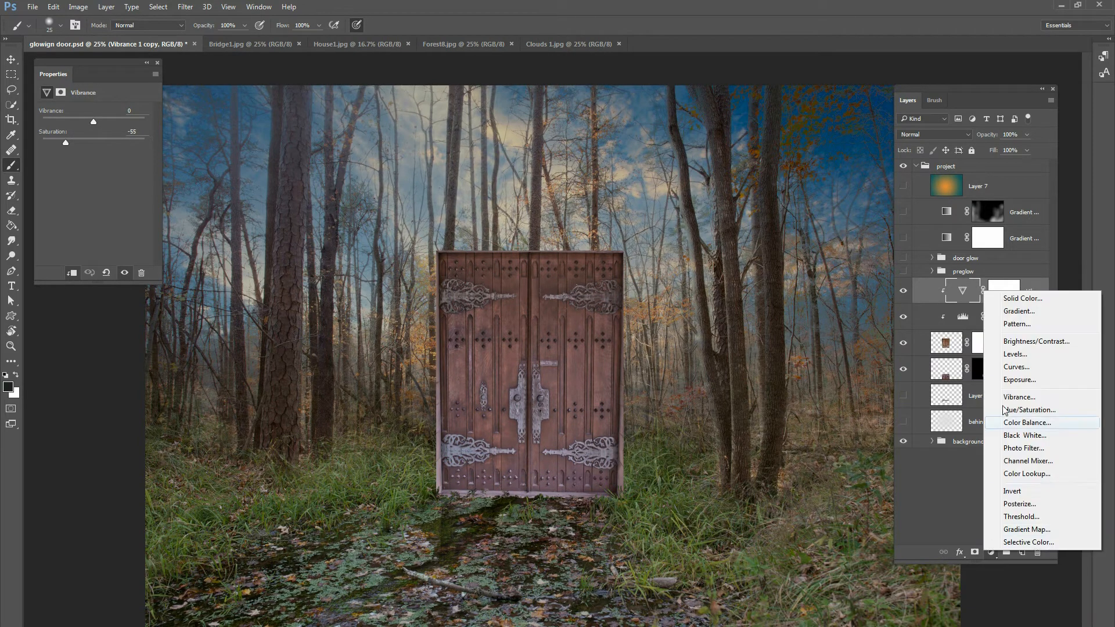
left_click(1018, 396)
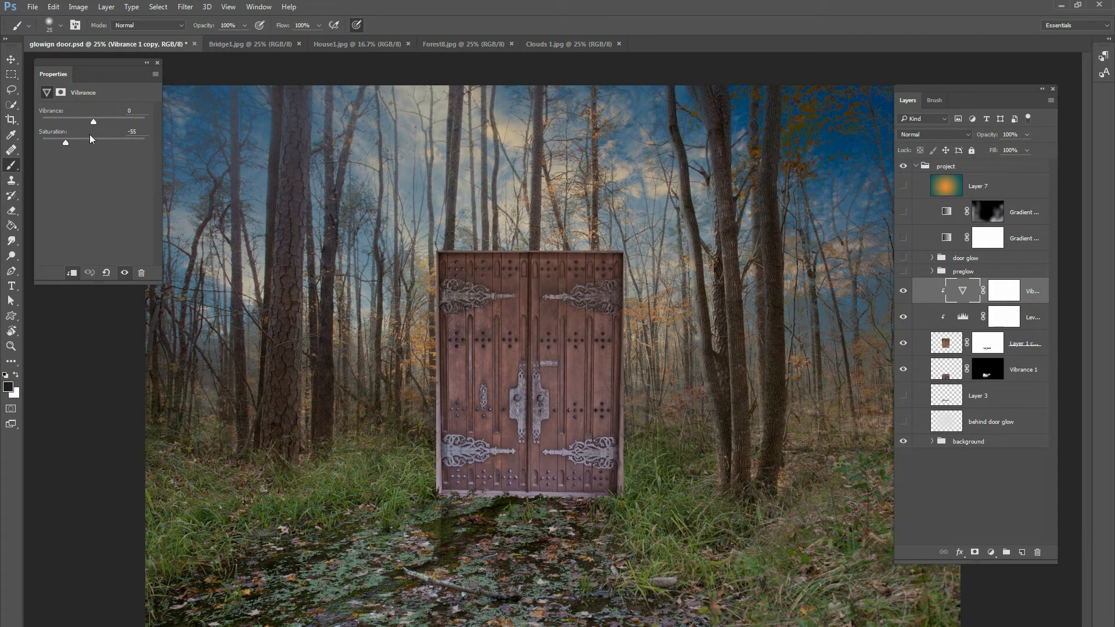
left_click(1004, 317)
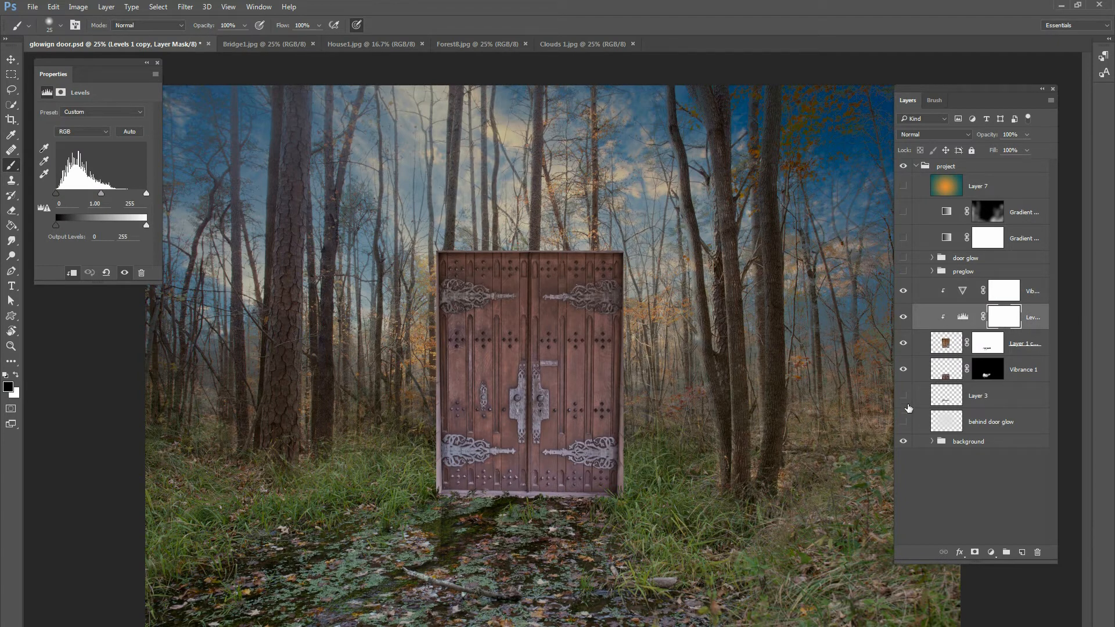
Turn on Layer 3 at 86% opacity to shade the ground under the door
left_click(978, 395)
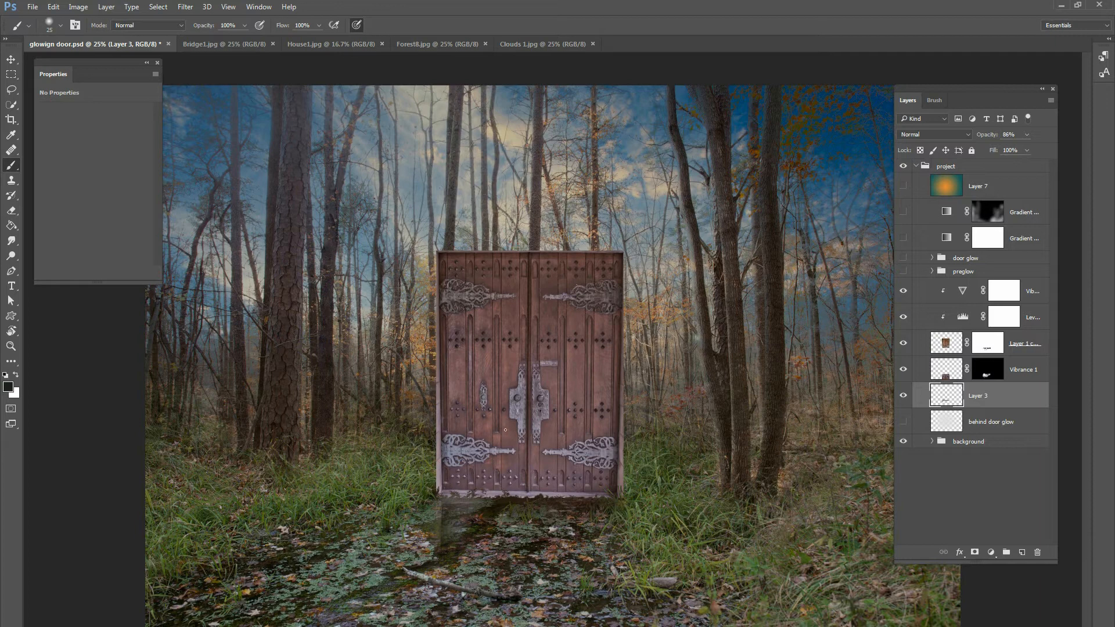
mouse_move(449, 527)
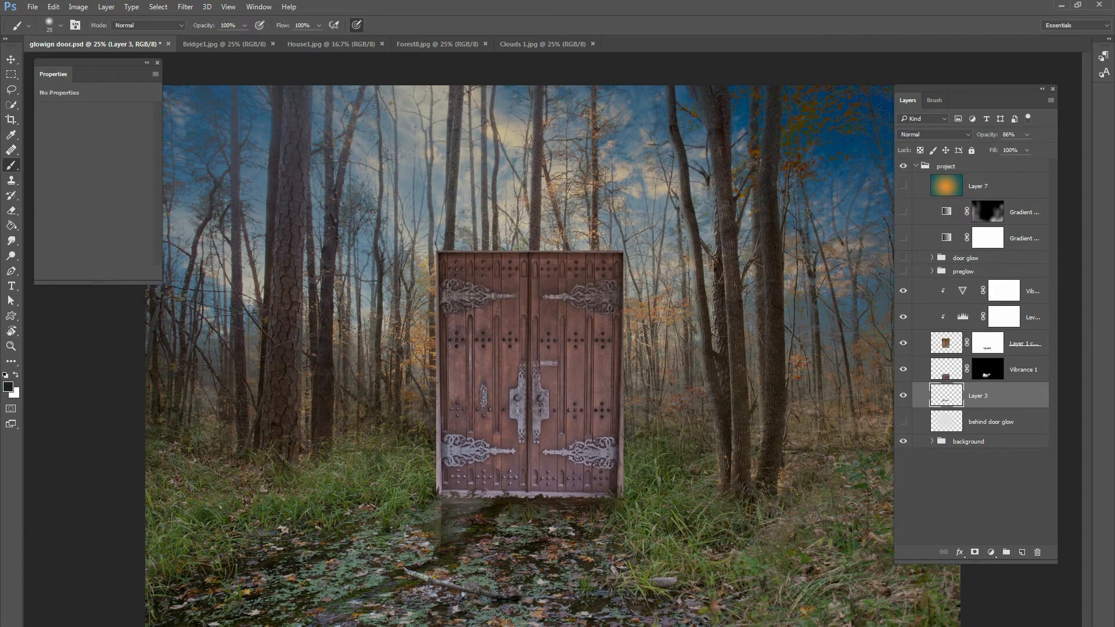
Show the behind door glow mist layer at 82% and check the 2520 px brush size
left_click(990, 421)
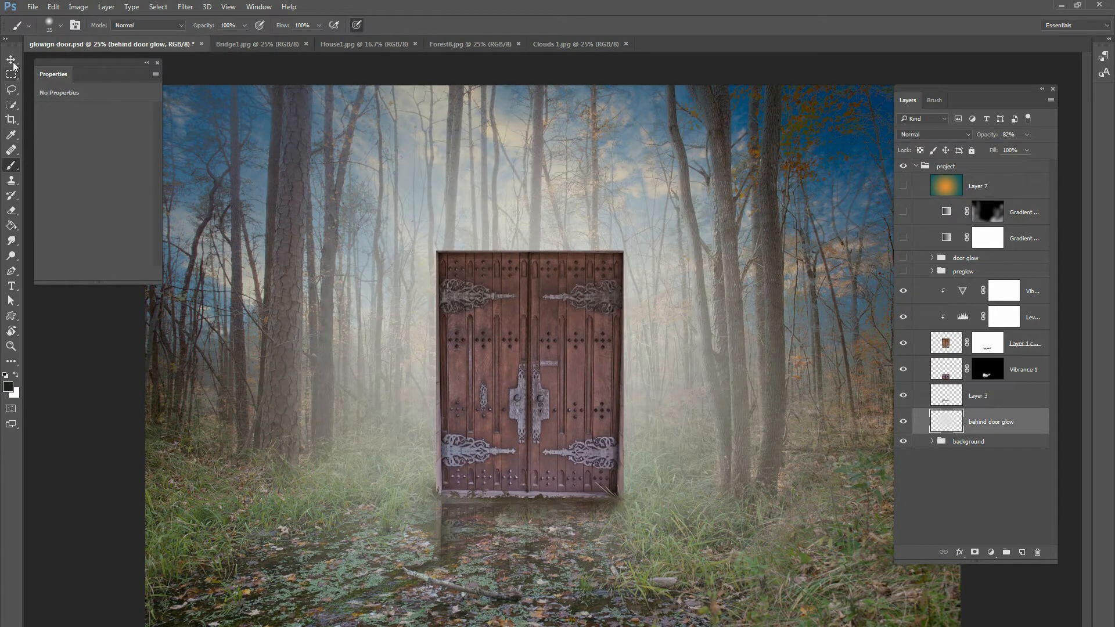
left_click(12, 60)
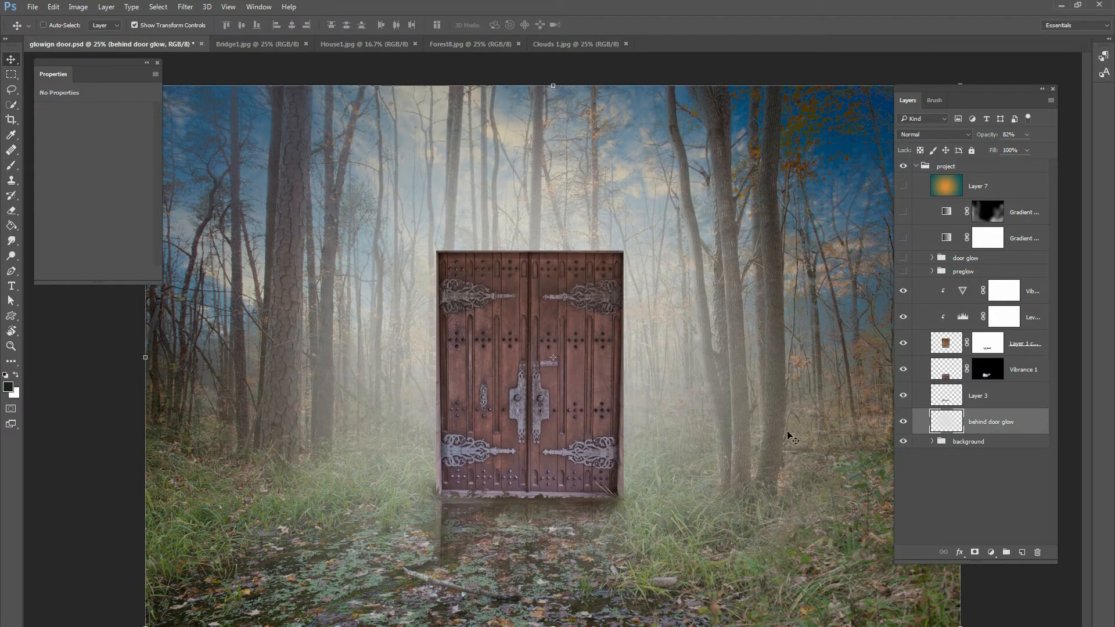
left_click(11, 164)
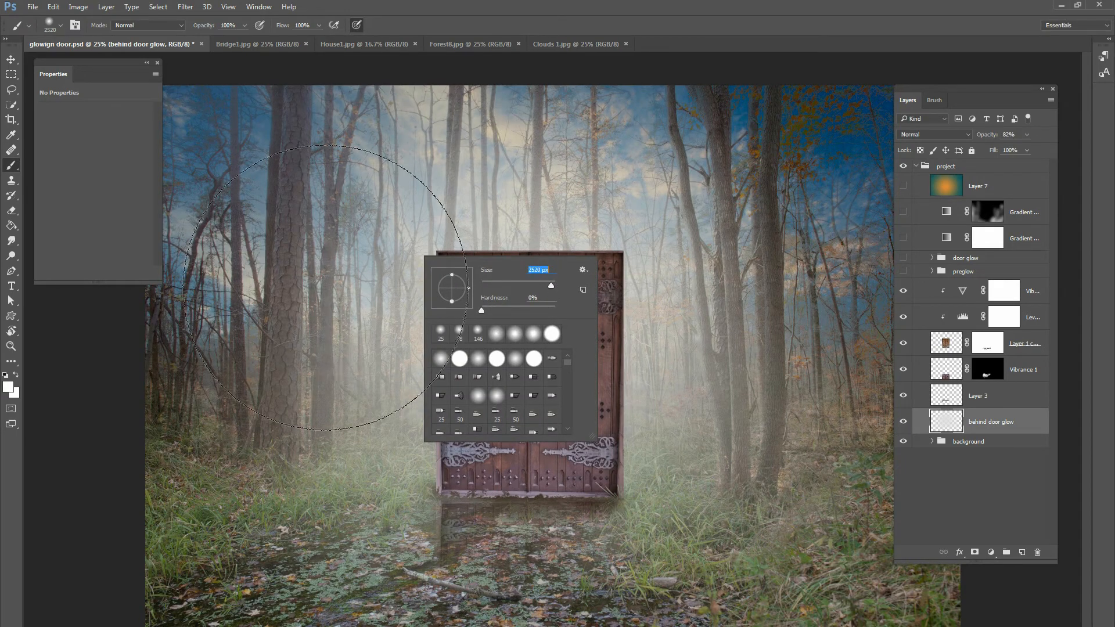
left_click(12, 60)
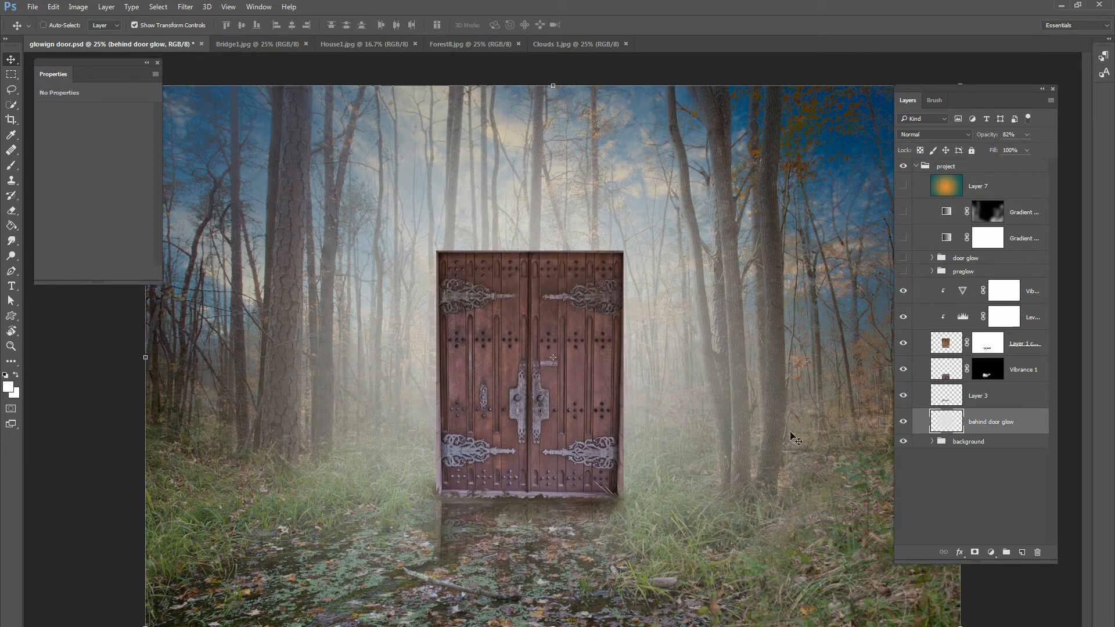
mouse_move(736, 382)
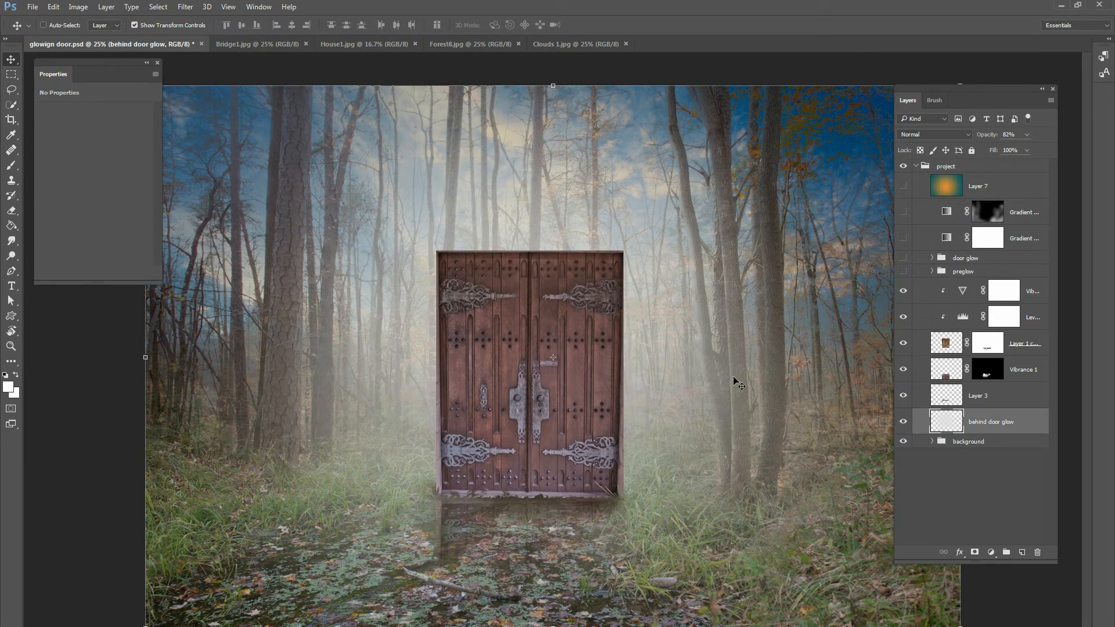
mouse_move(783, 327)
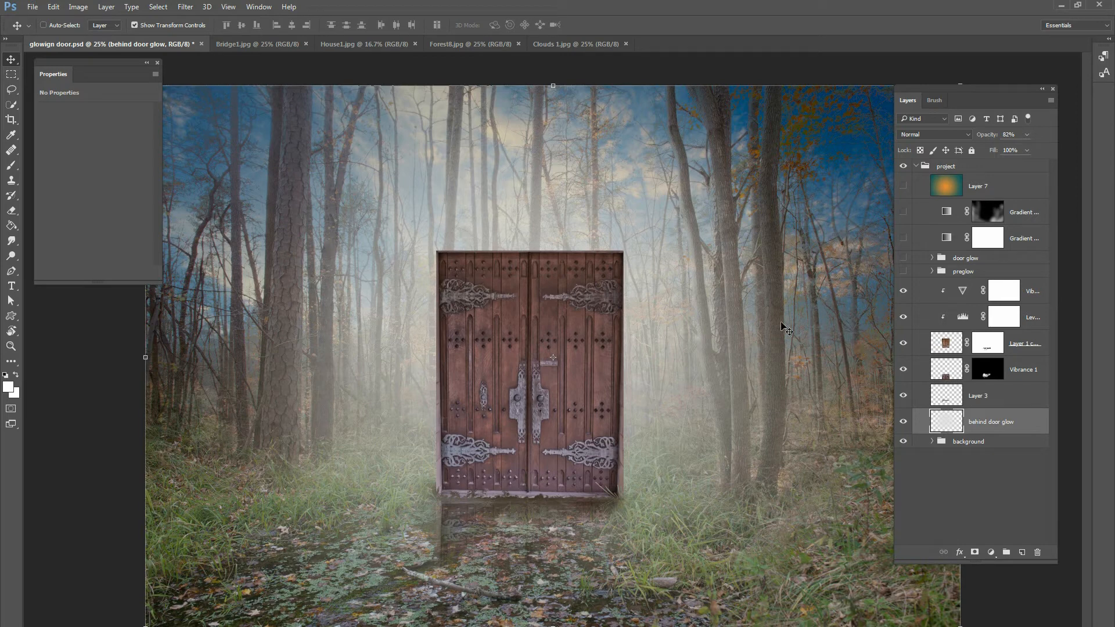
mouse_move(547, 278)
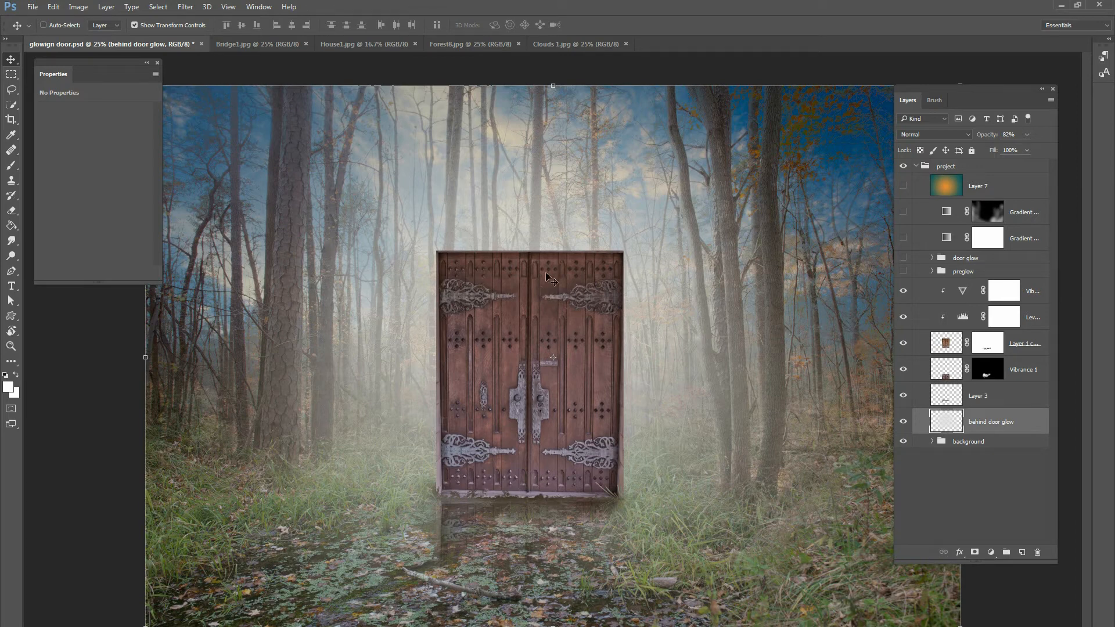
Expand the preglow group and turn on Layer 9's glowing crack between the doors
left_click(963, 271)
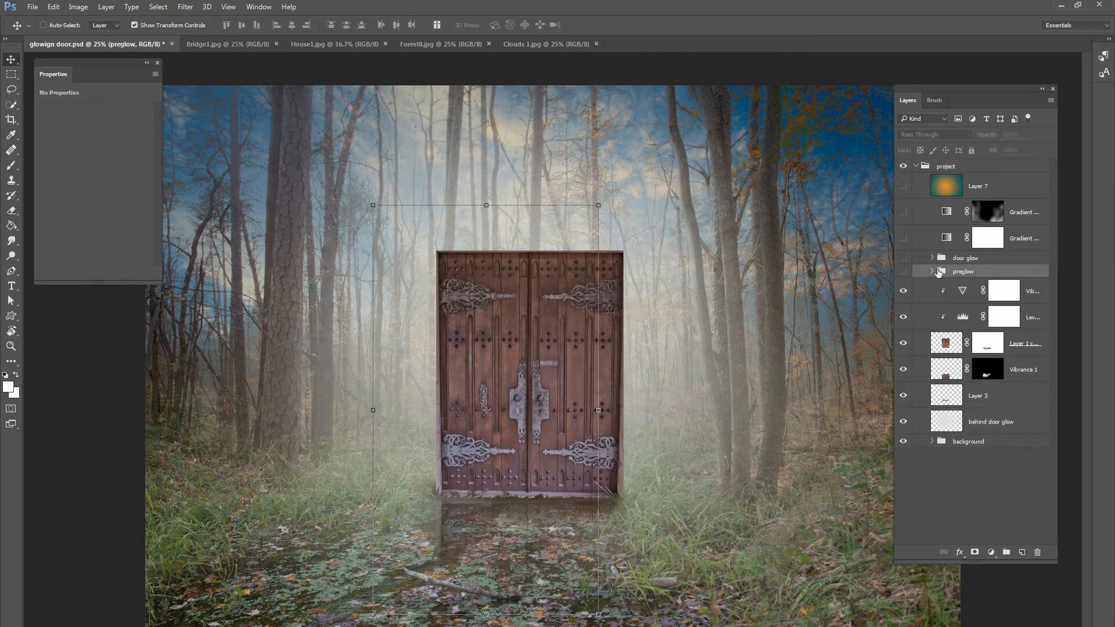
left_click(931, 271)
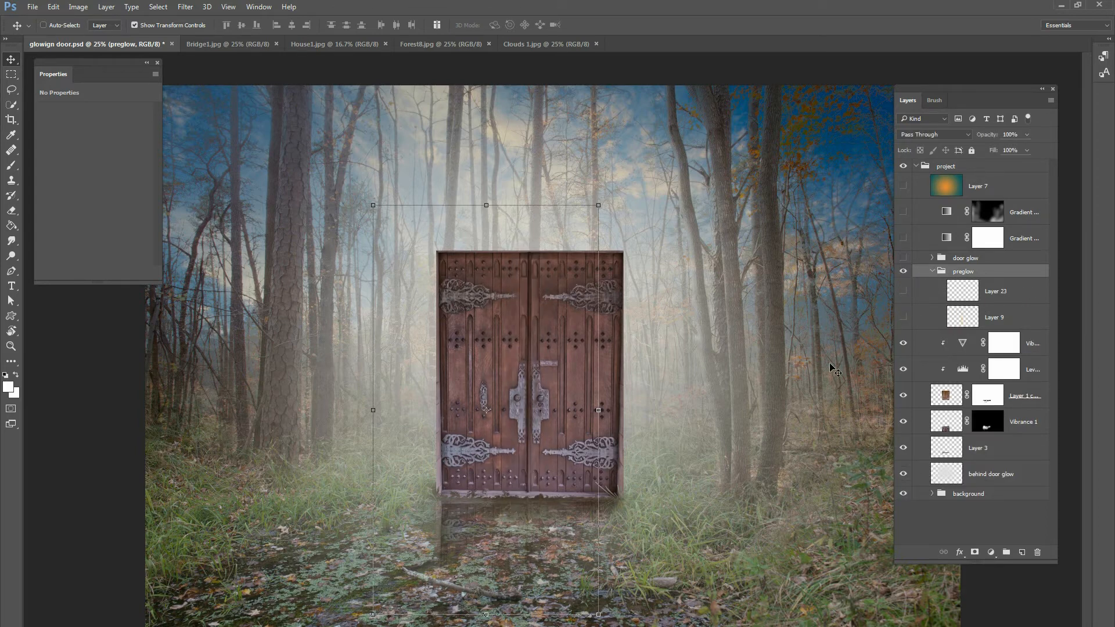
mouse_move(994, 298)
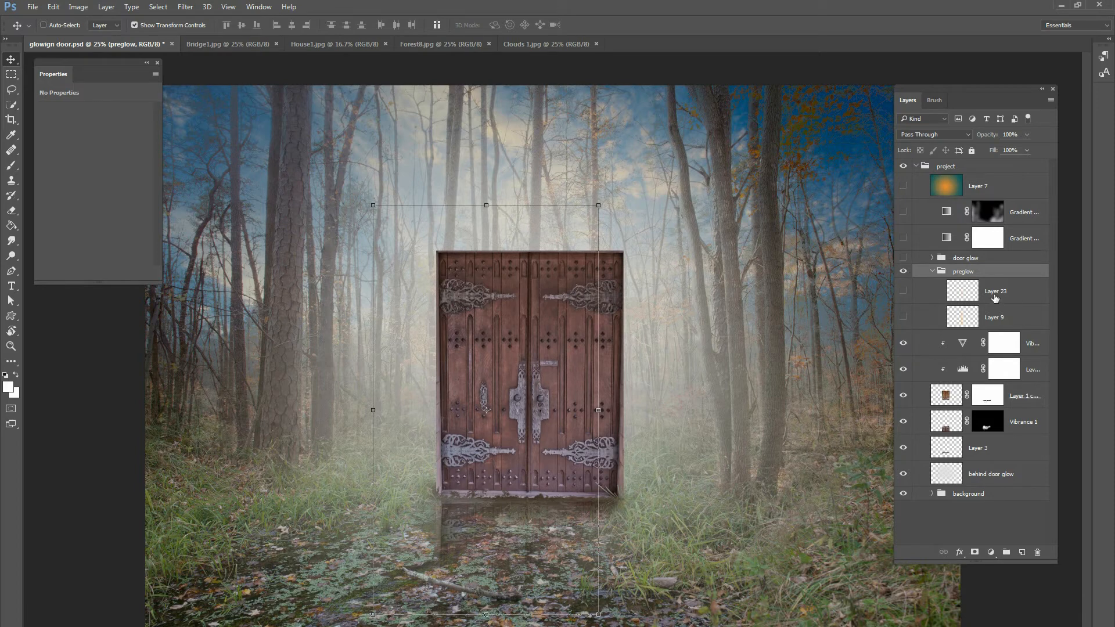
left_click(995, 317)
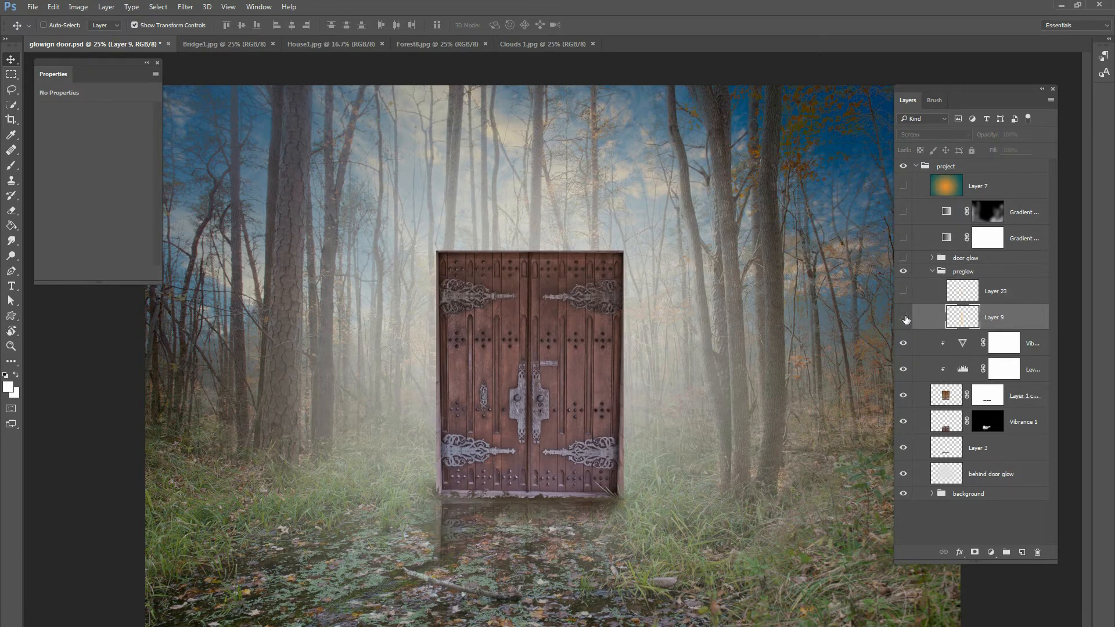
left_click(904, 320)
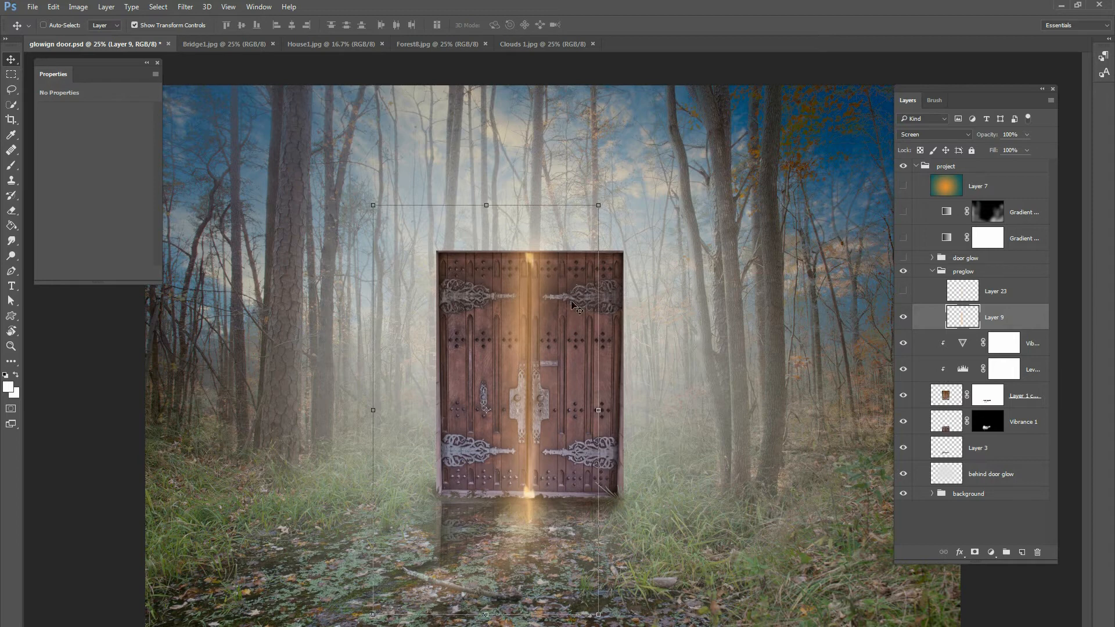
mouse_move(522, 388)
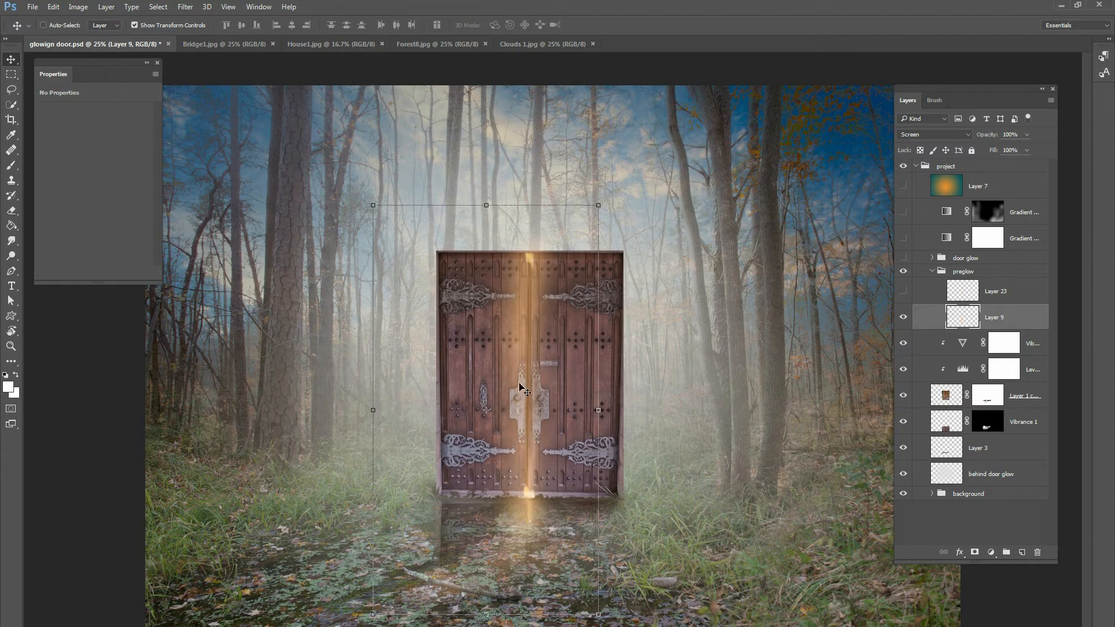
mouse_move(509, 380)
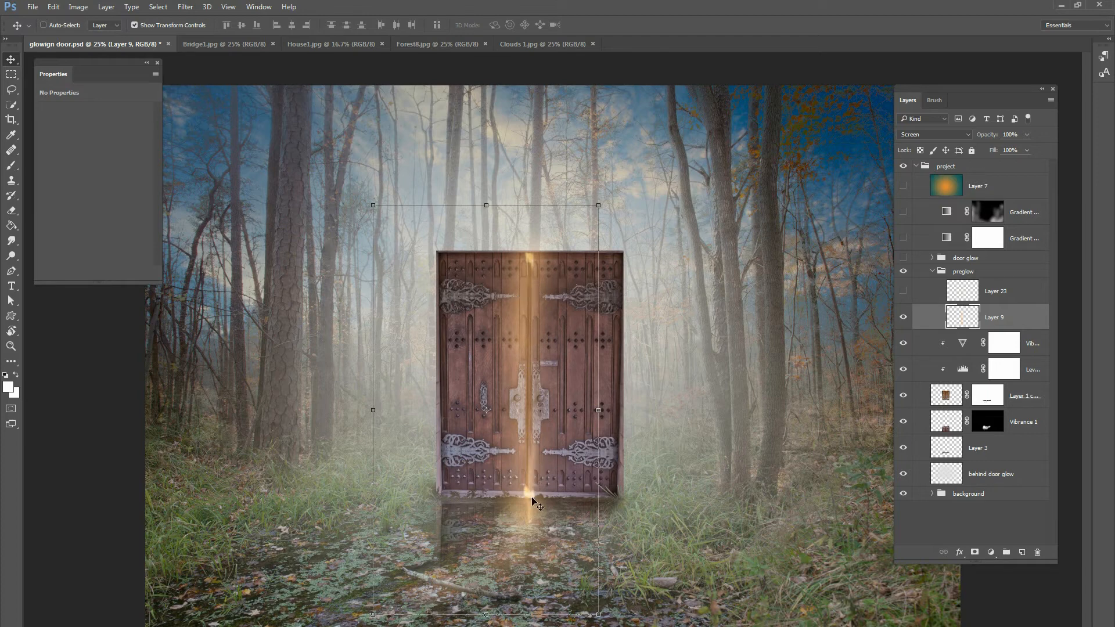
mouse_move(532, 489)
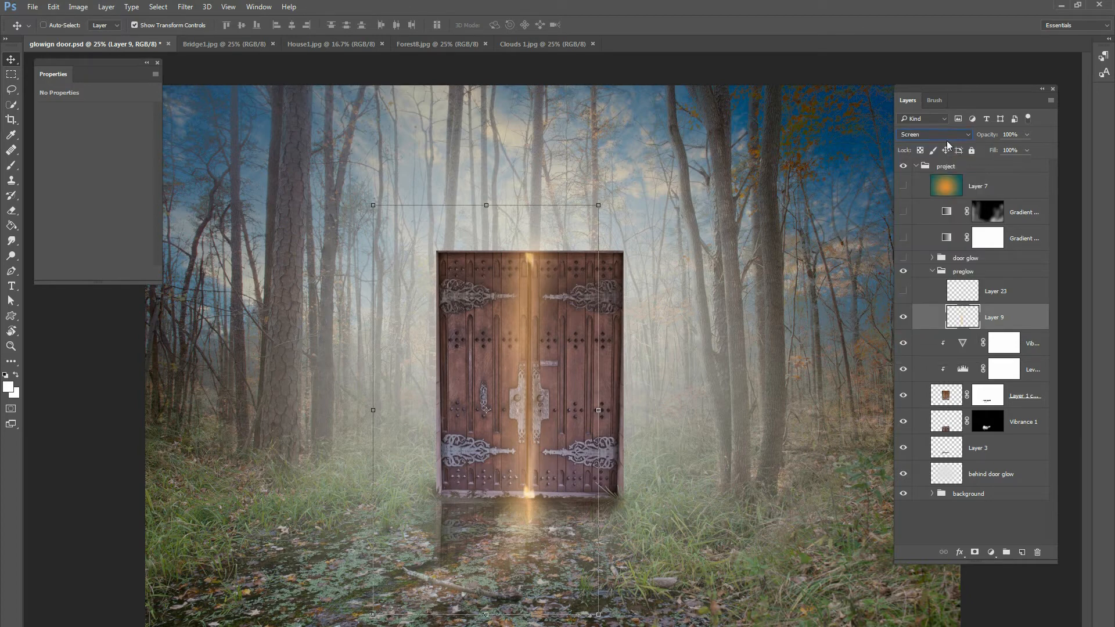
Return Layer 23 to Overlay blending, make it visible, and collapse the preglow group
left_click(934, 135)
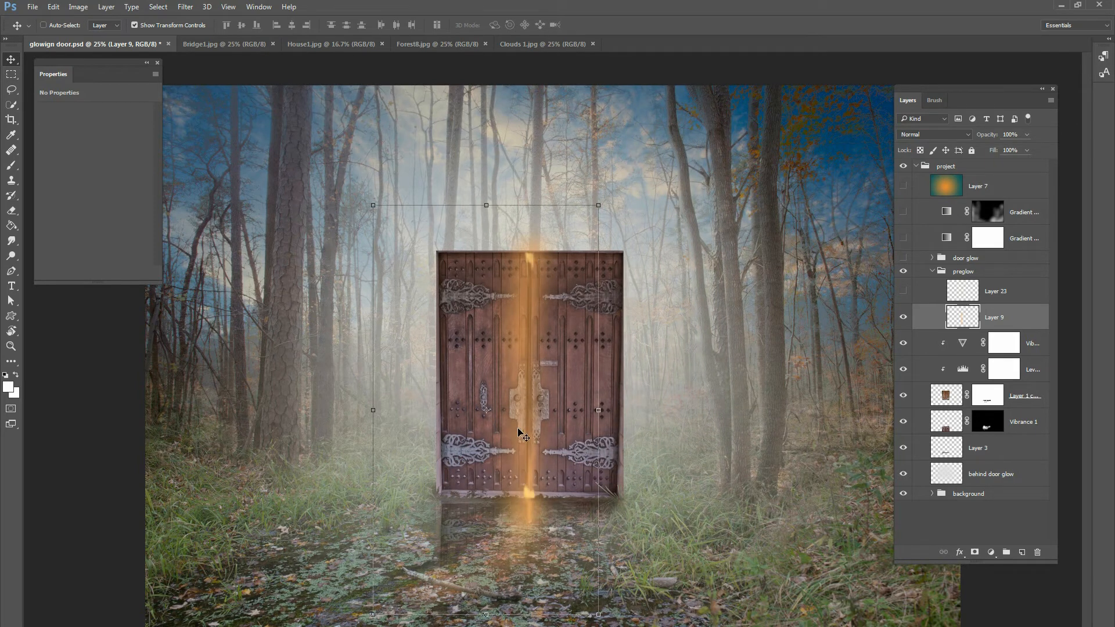
mouse_move(541, 283)
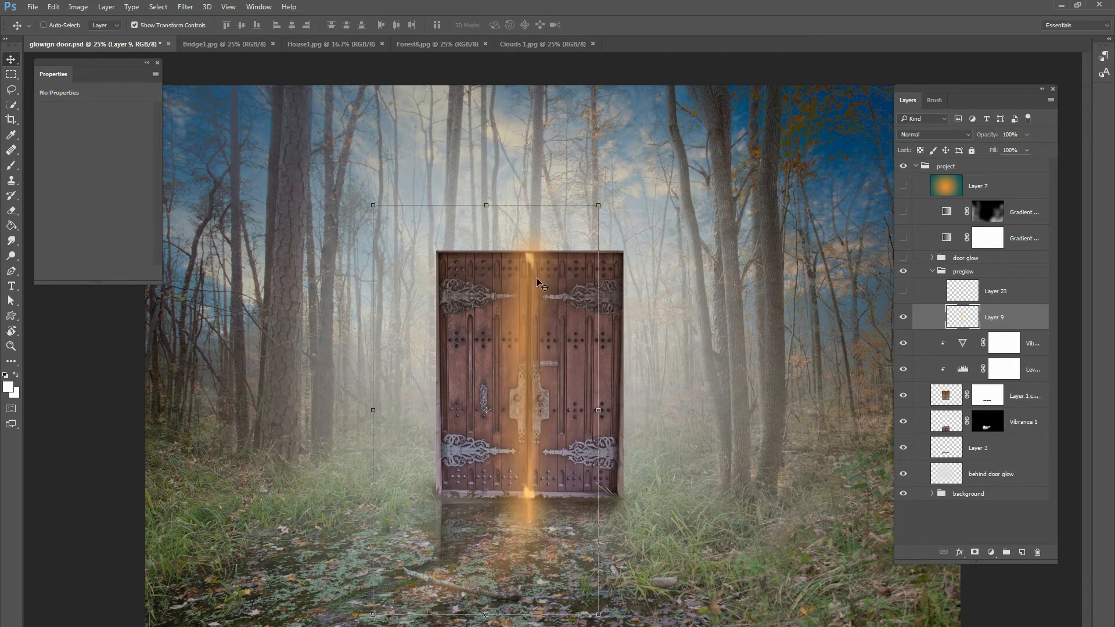
left_click(935, 134)
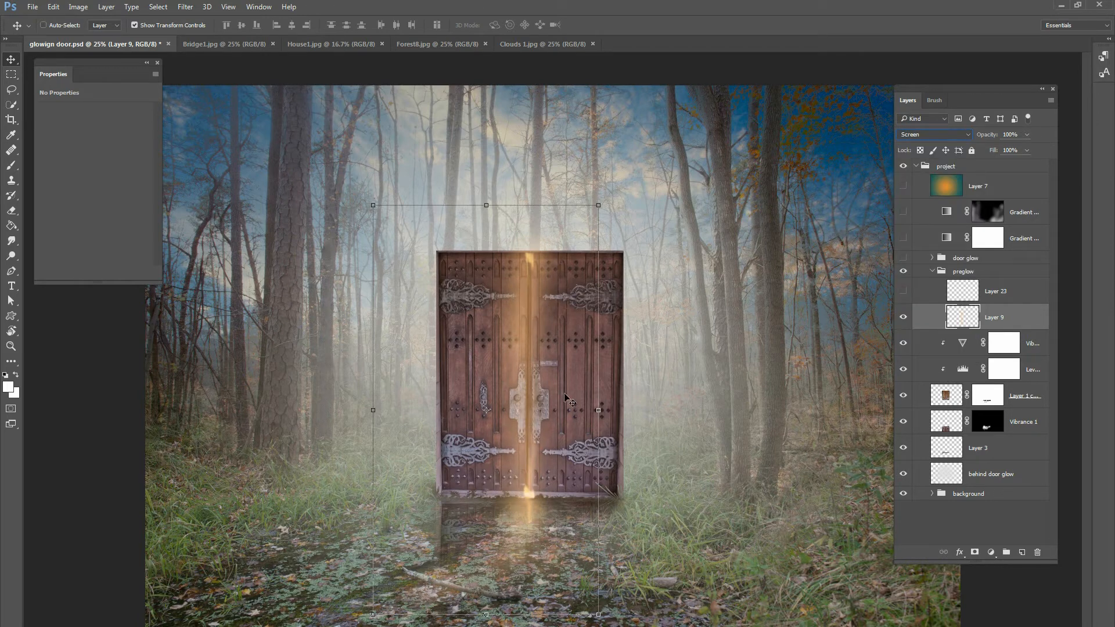
left_click(996, 290)
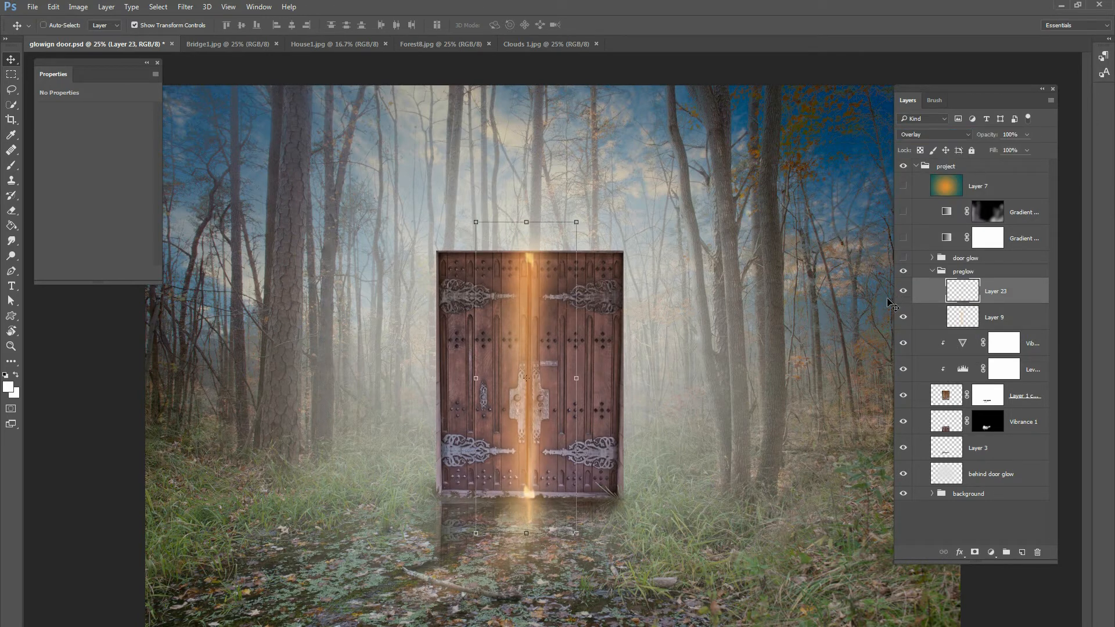
left_click(933, 135)
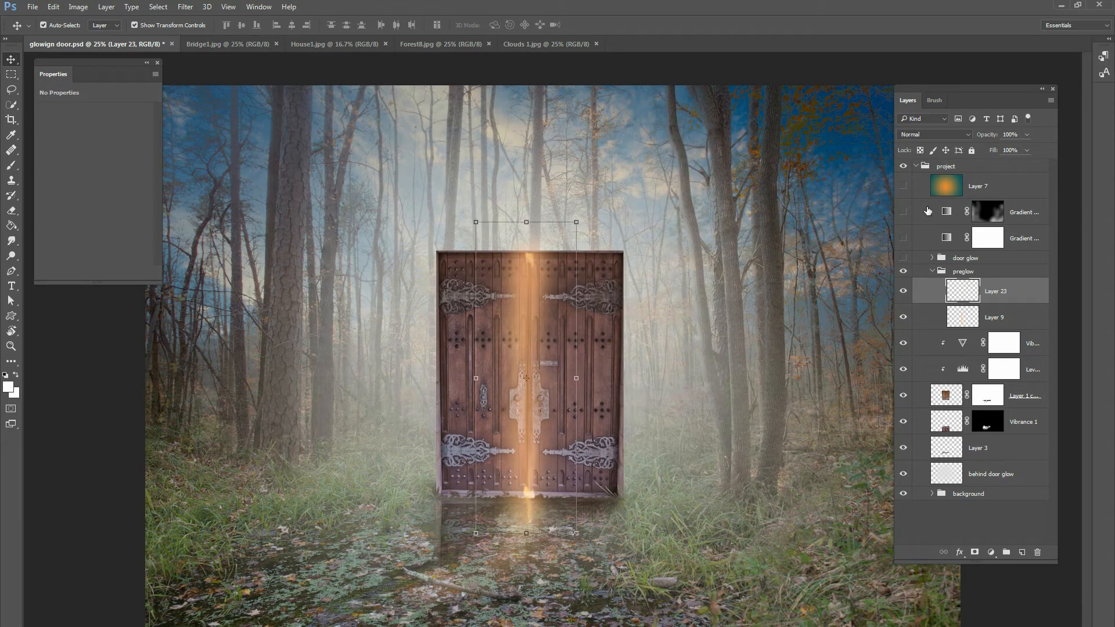
left_click(934, 134)
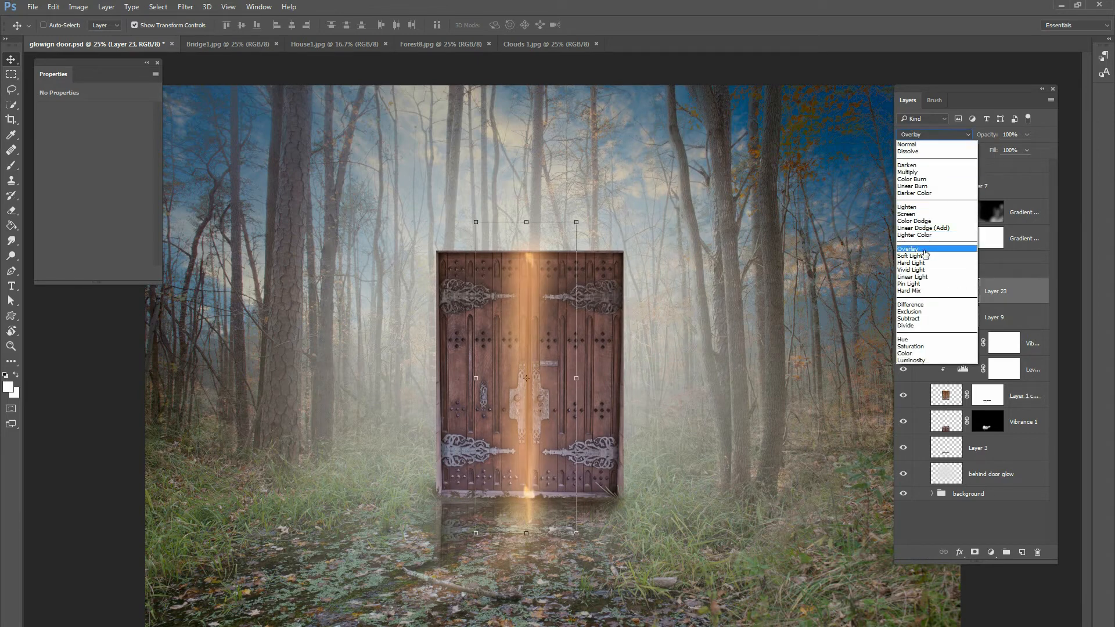
left_click(907, 248)
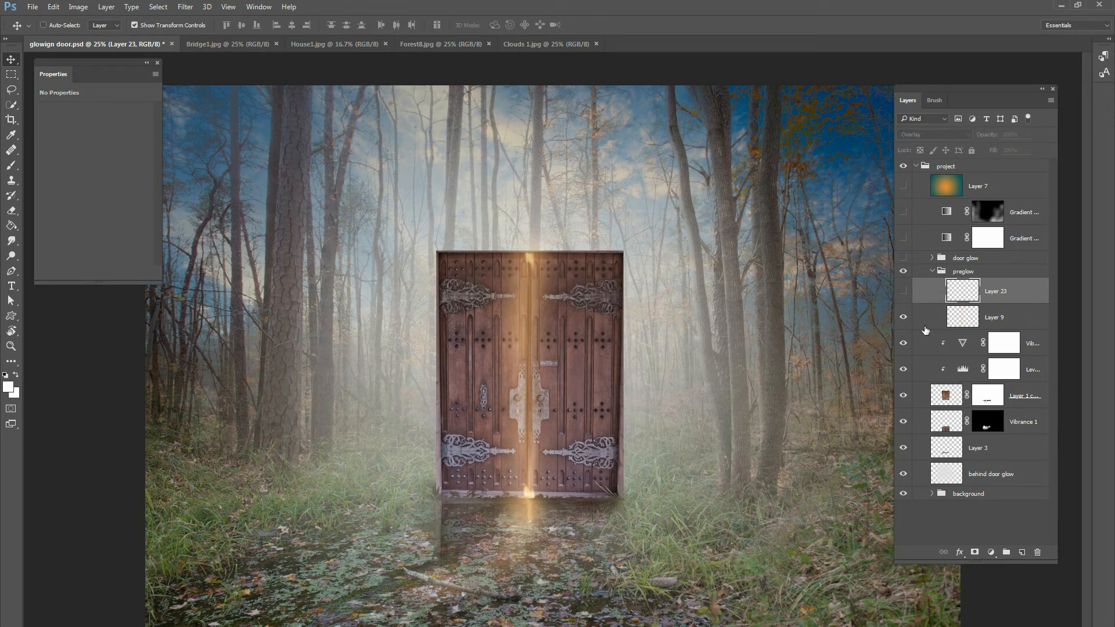
left_click(903, 317)
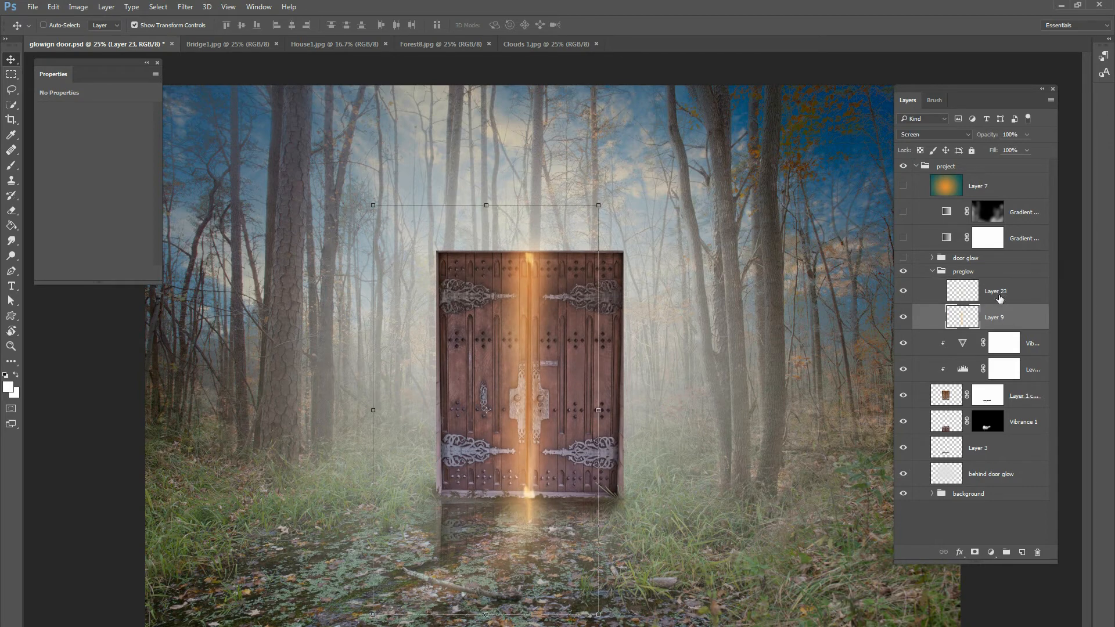
left_click(932, 271)
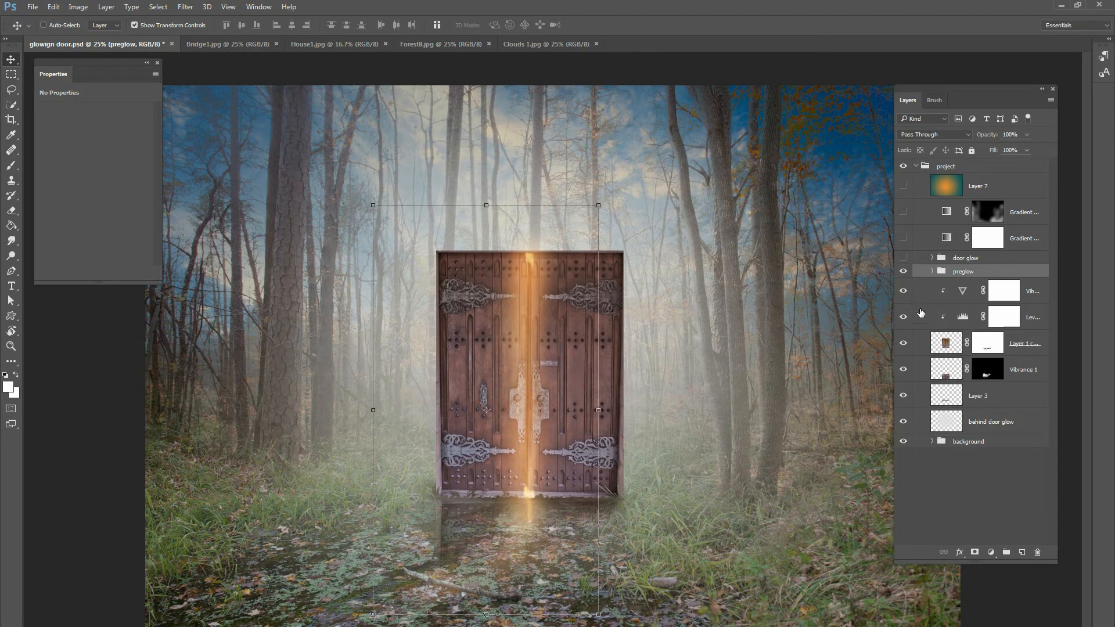
Expand the door glow group and switch on the Layer 8 and Layer 11 glow layers
left_click(934, 257)
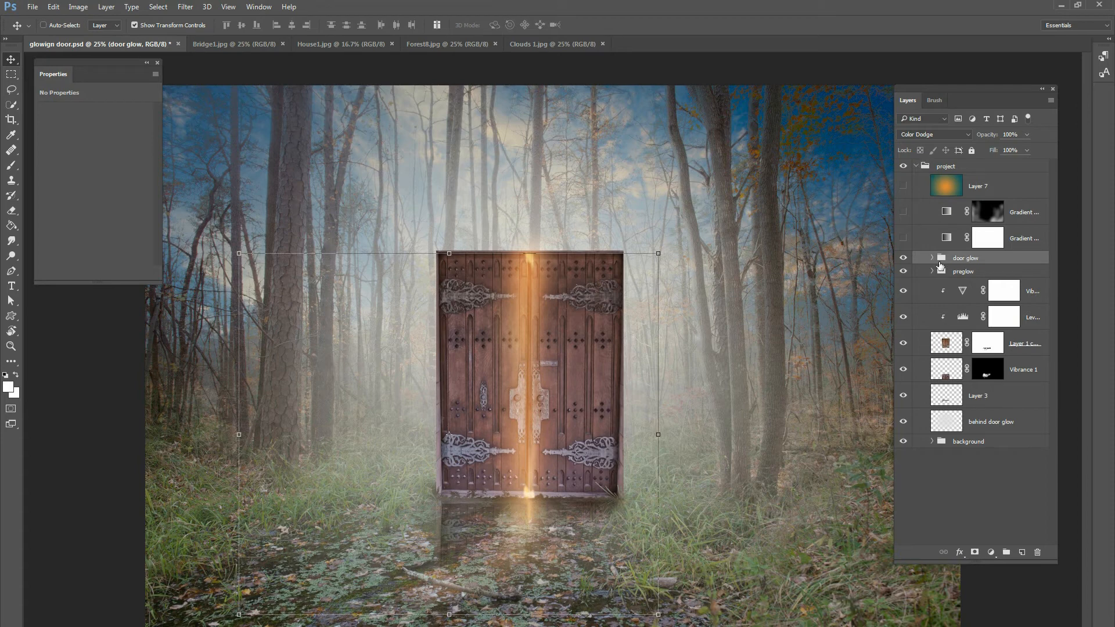
left_click(932, 258)
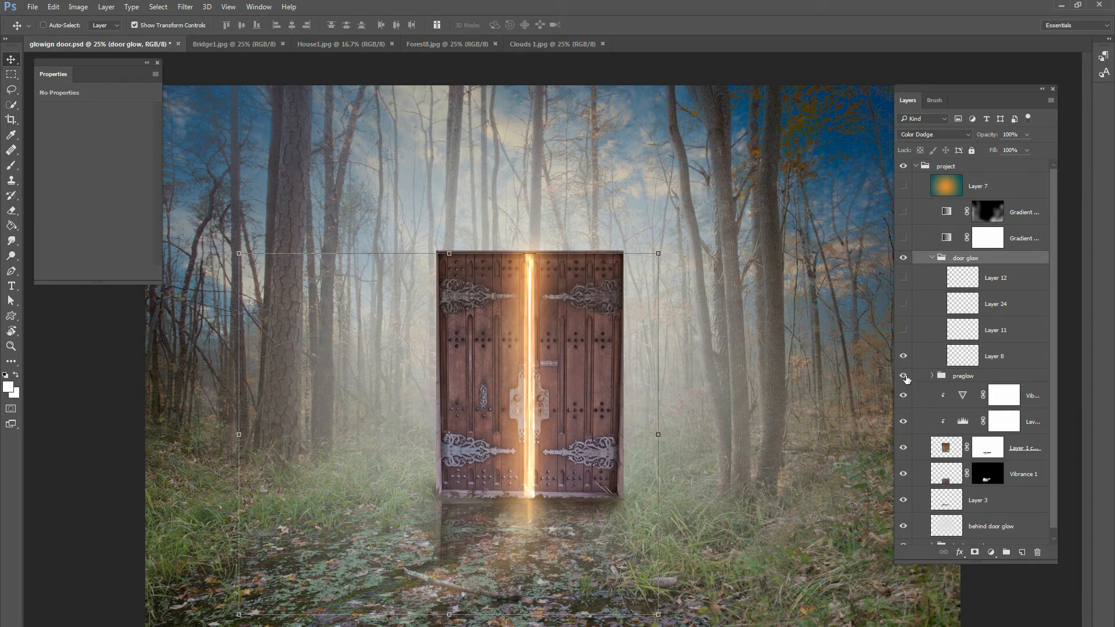
left_click(995, 355)
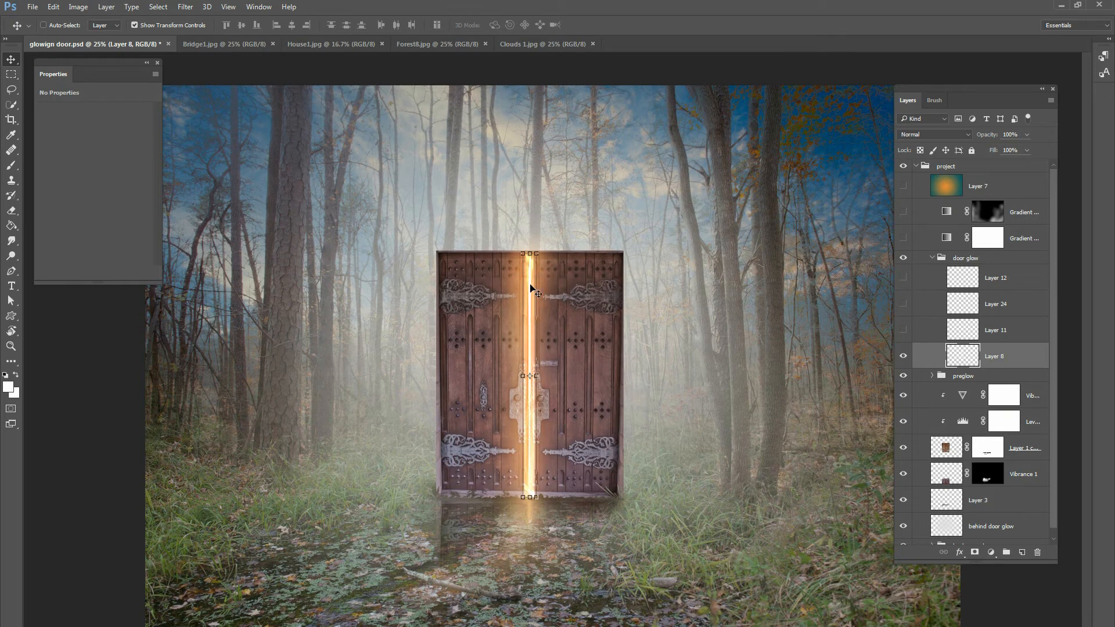
left_click(903, 358)
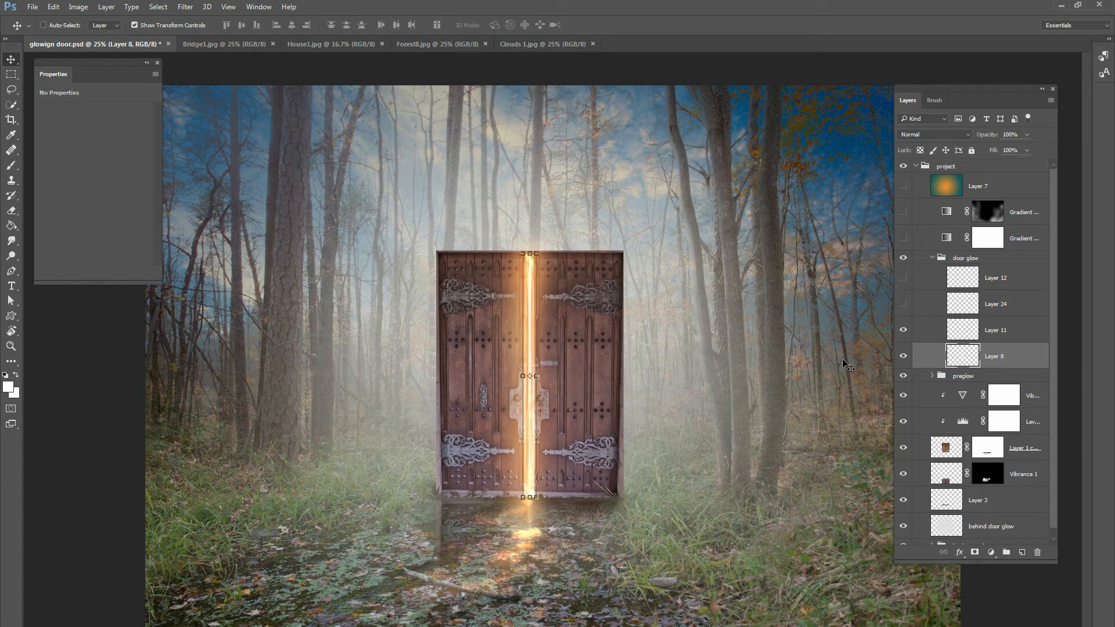
left_click(995, 330)
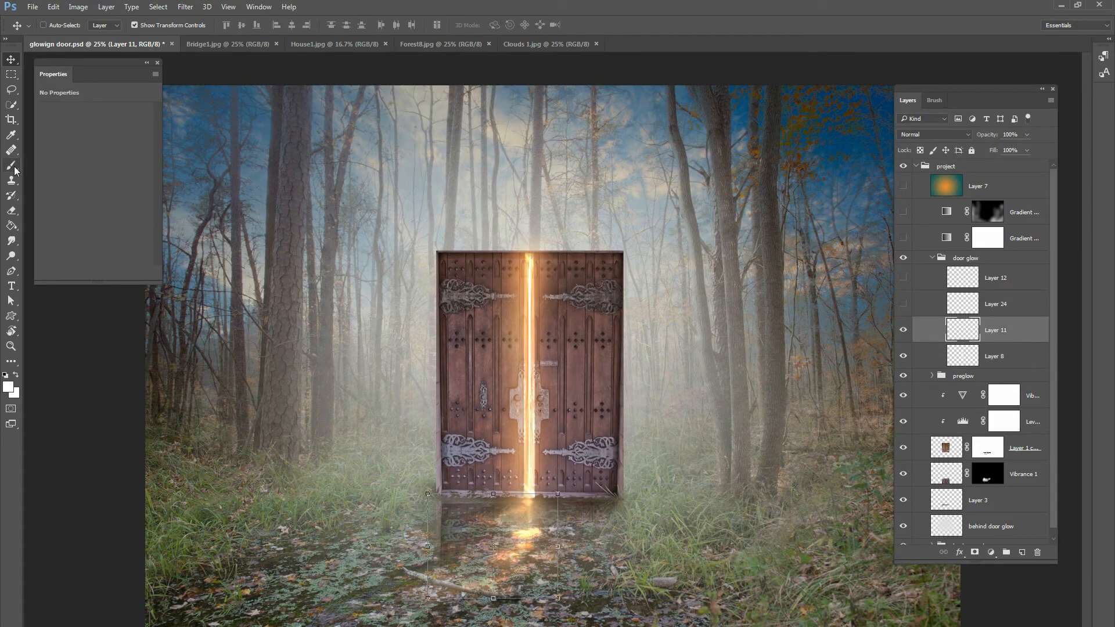
Select the Brush, toggle Layer 11 to compare the glow, and enable the muted gradient map
left_click(13, 166)
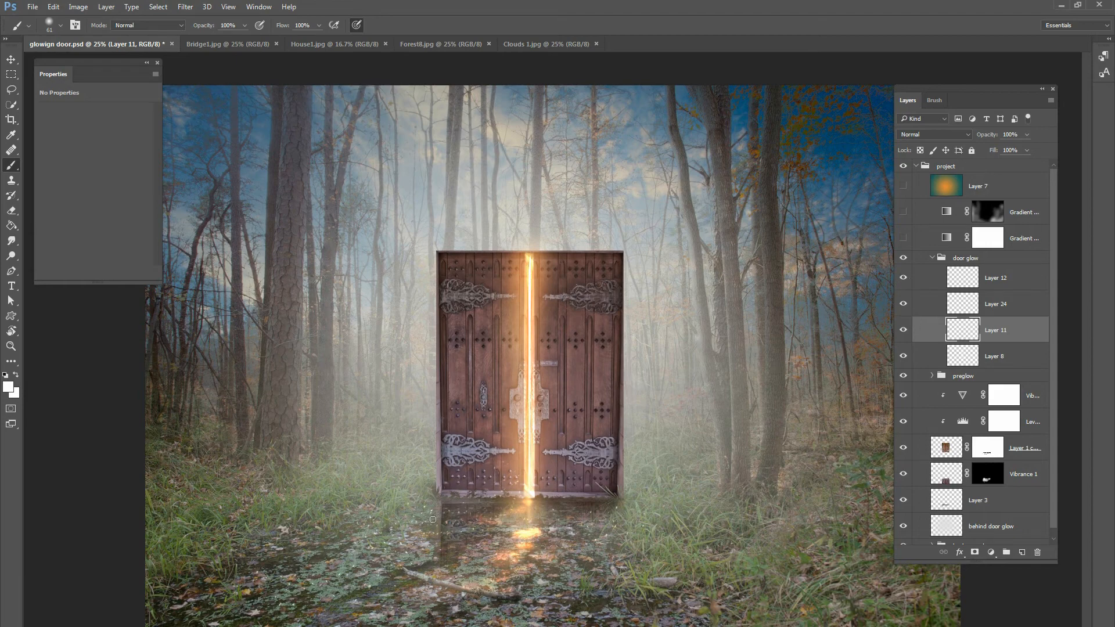
mouse_move(646, 520)
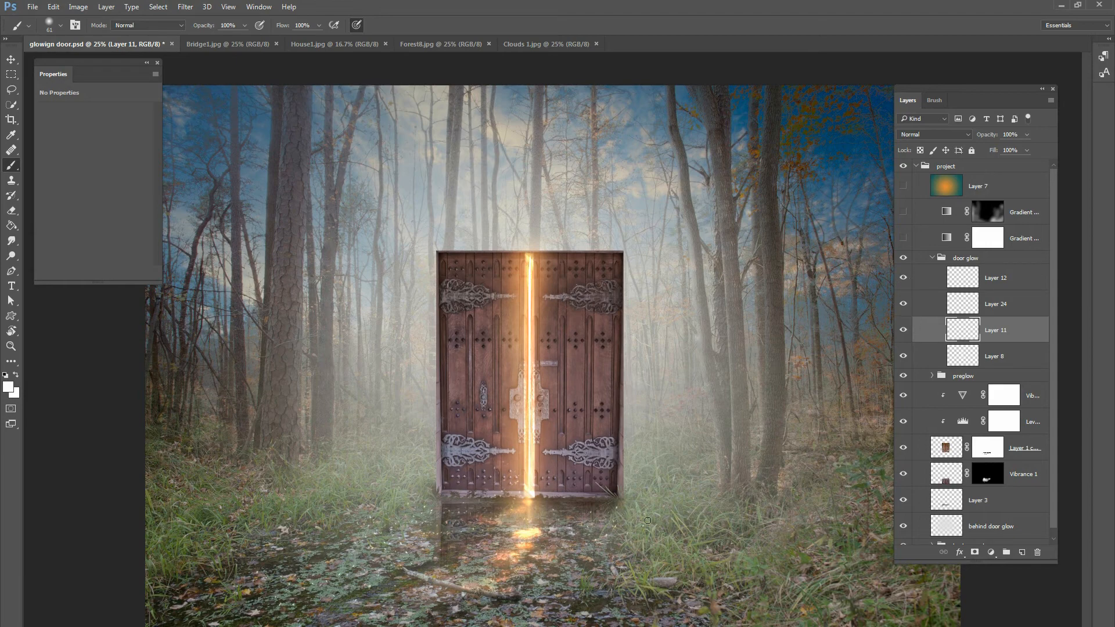
mouse_move(952, 298)
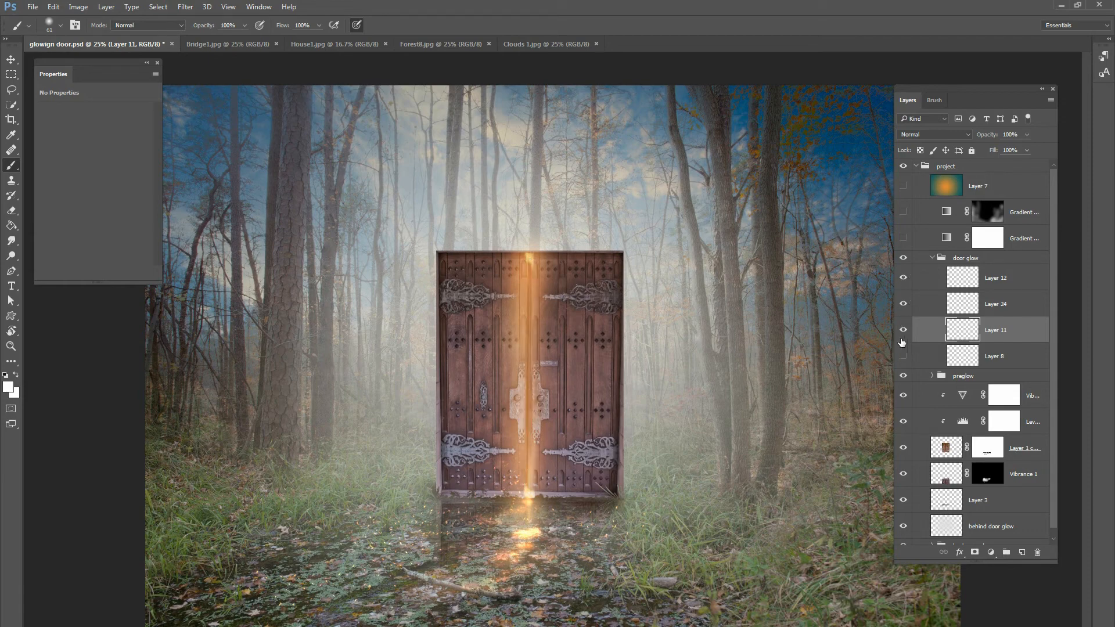
left_click(903, 342)
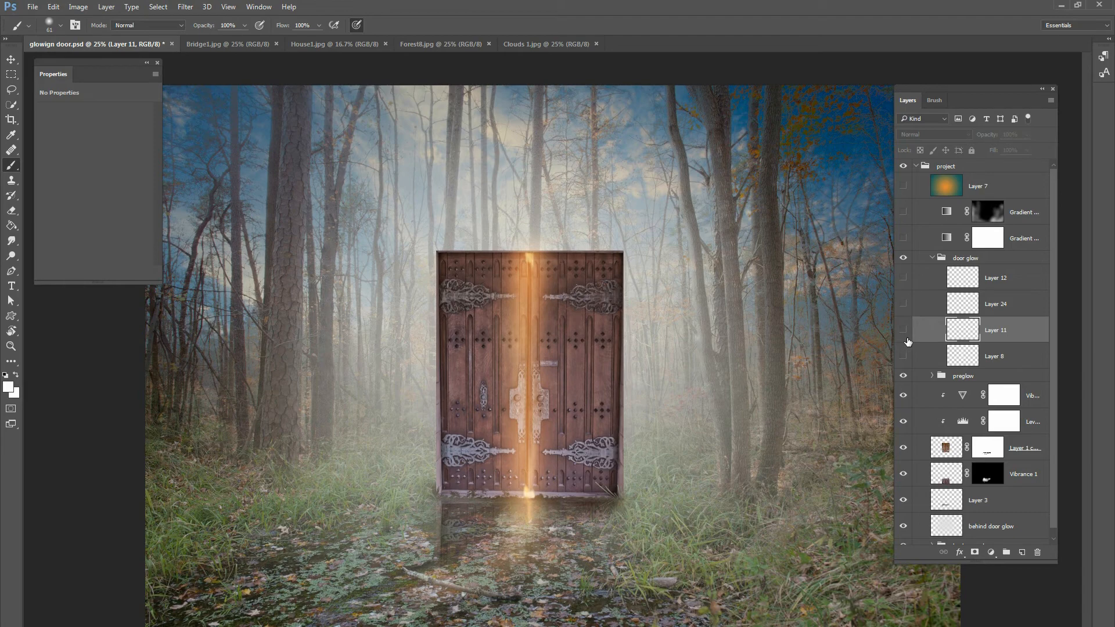
left_click(903, 330)
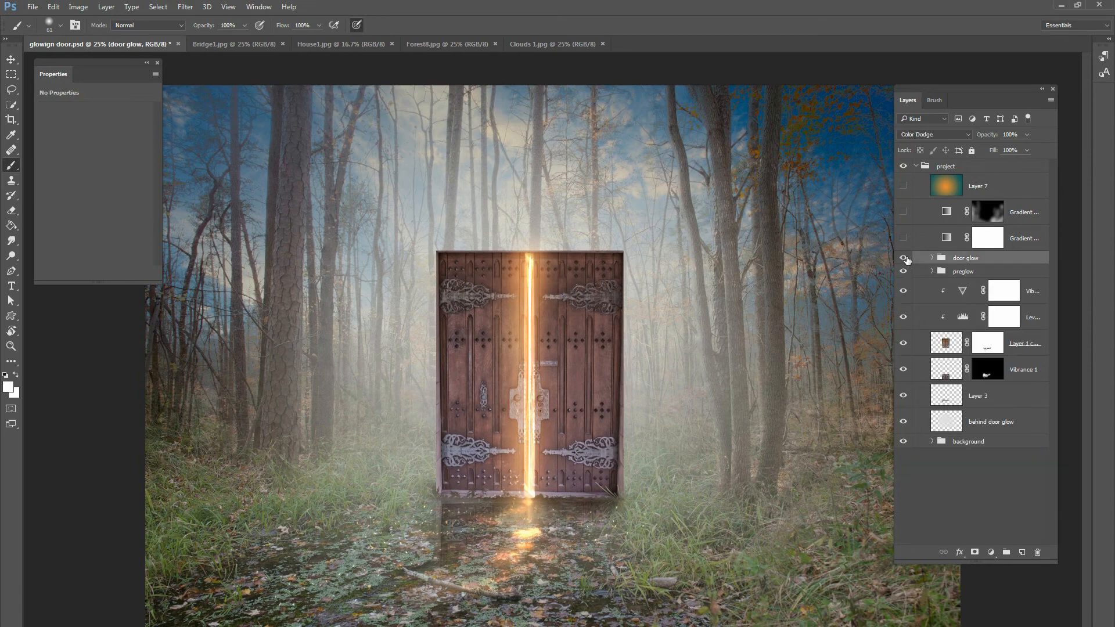
left_click(904, 257)
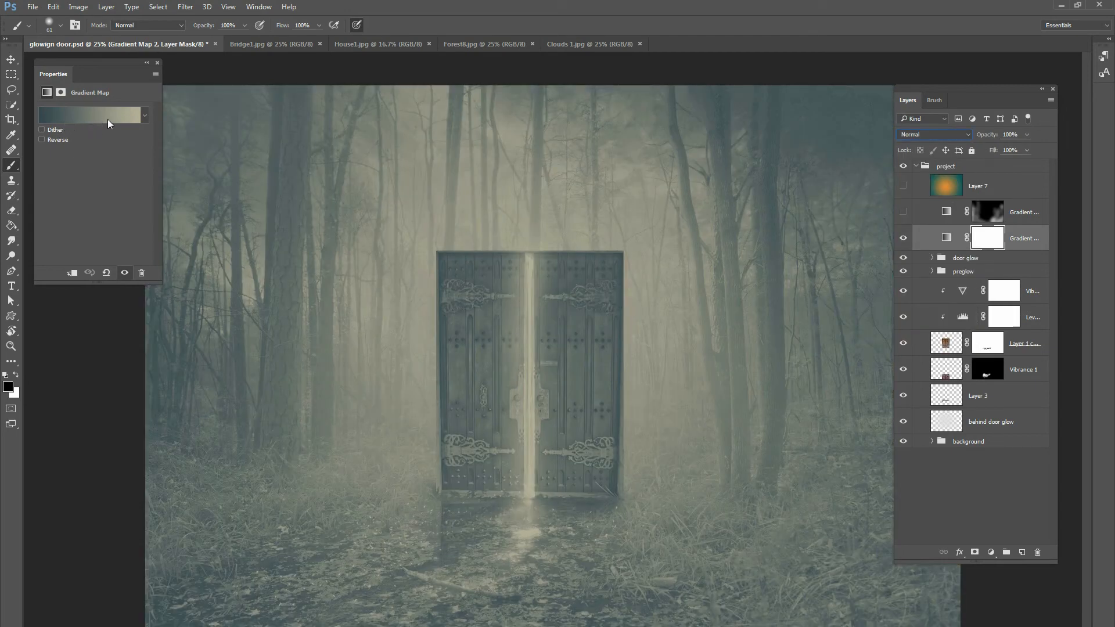
Compare by toggling the gradient map and the darkening map's mask, then select Layer 7
left_click(934, 134)
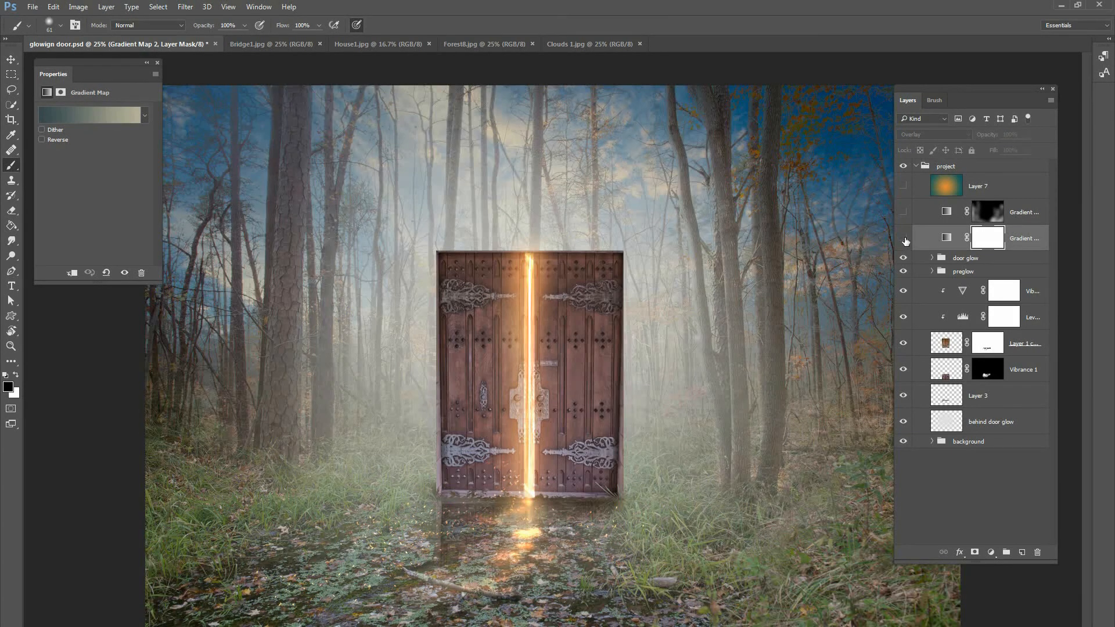
right_click(988, 237)
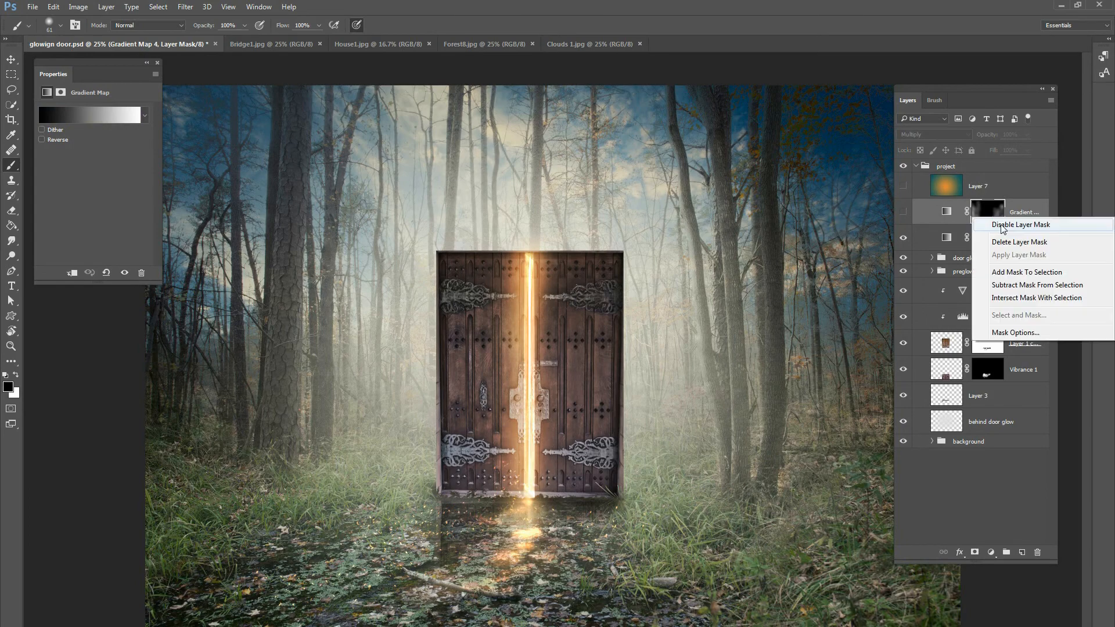
left_click(1020, 225)
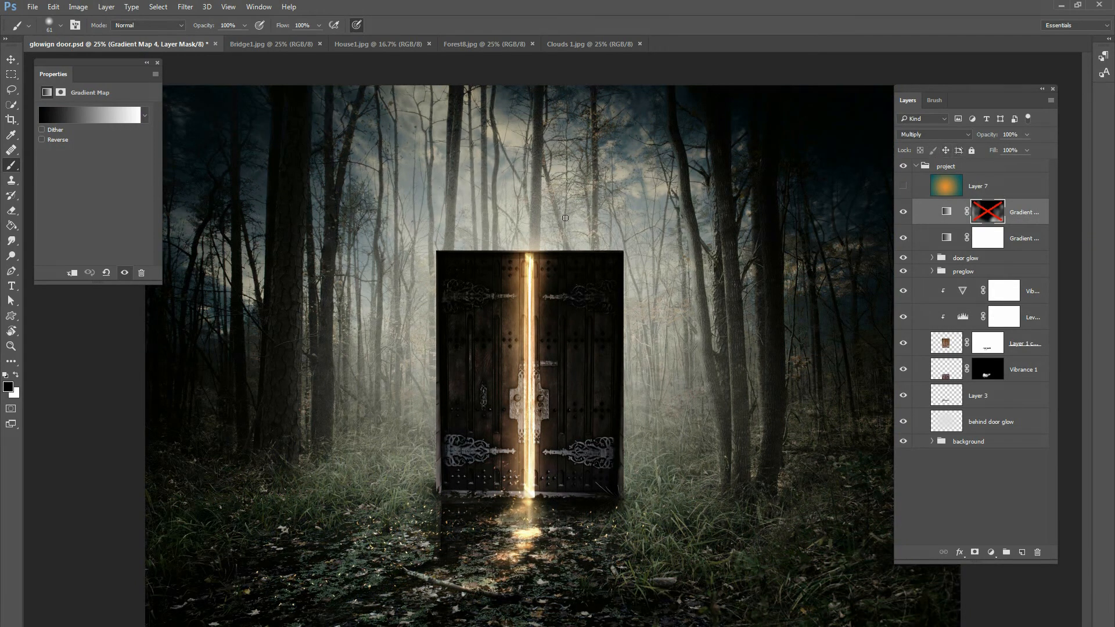
mouse_move(330, 145)
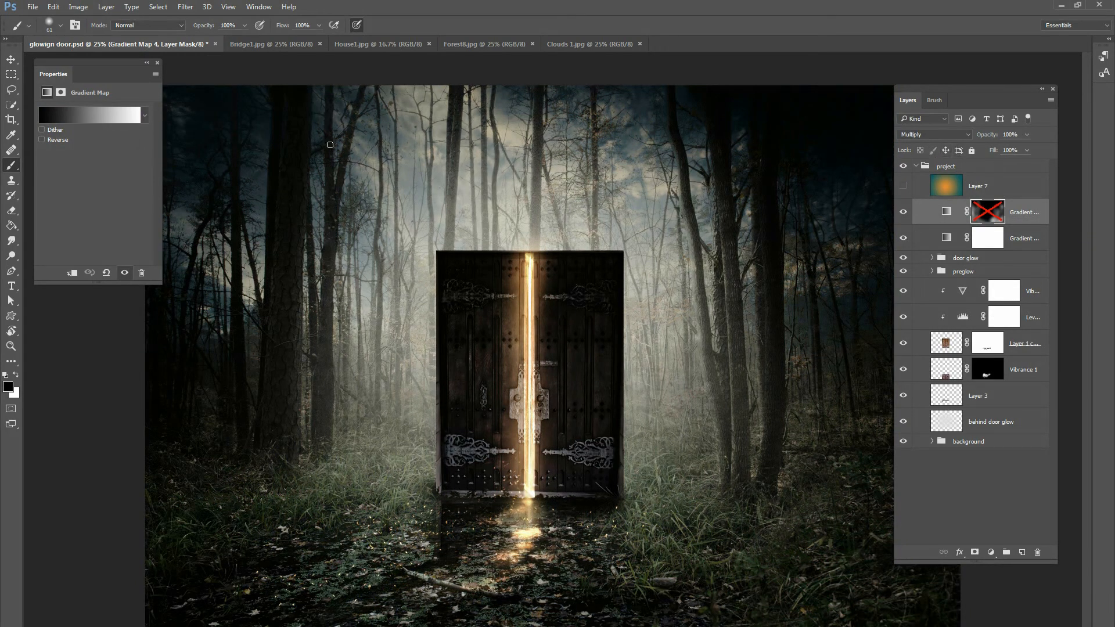
left_click(932, 134)
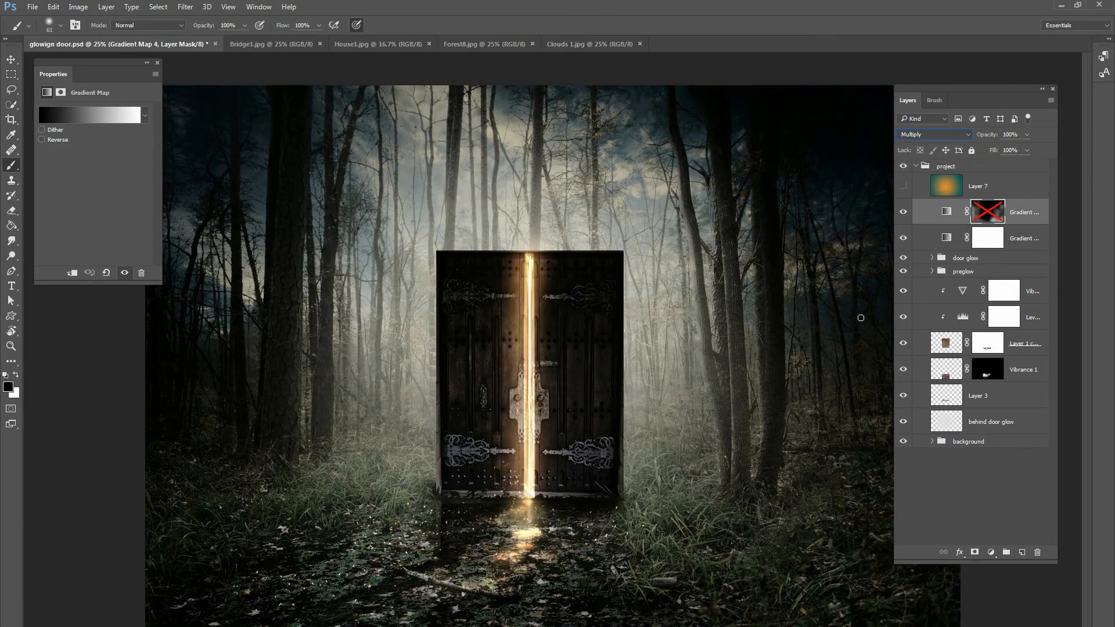
right_click(987, 211)
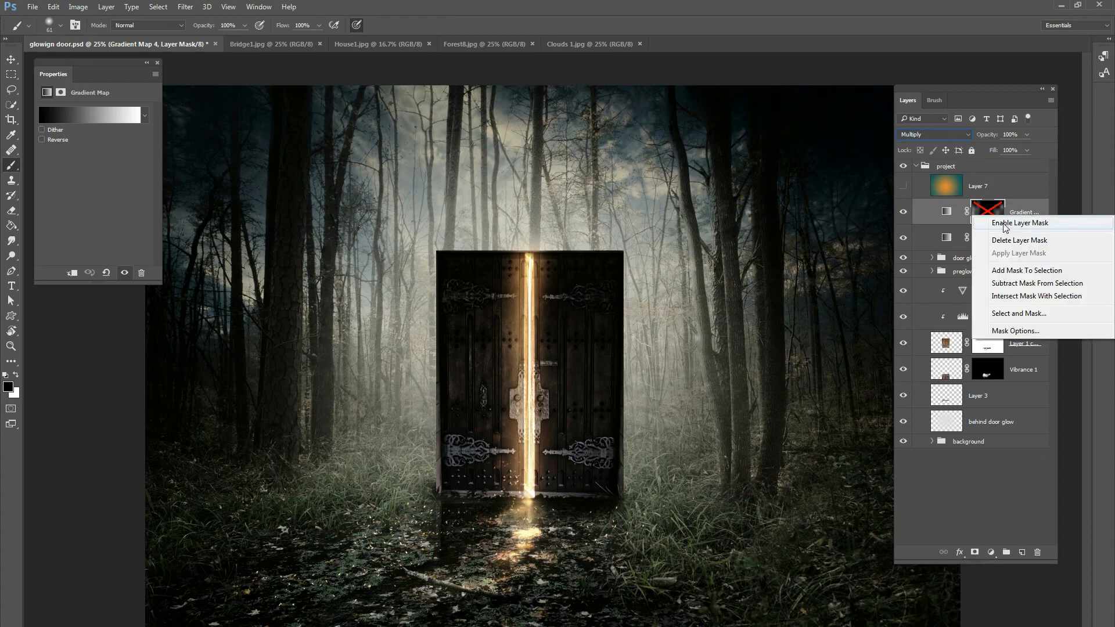
left_click(1019, 222)
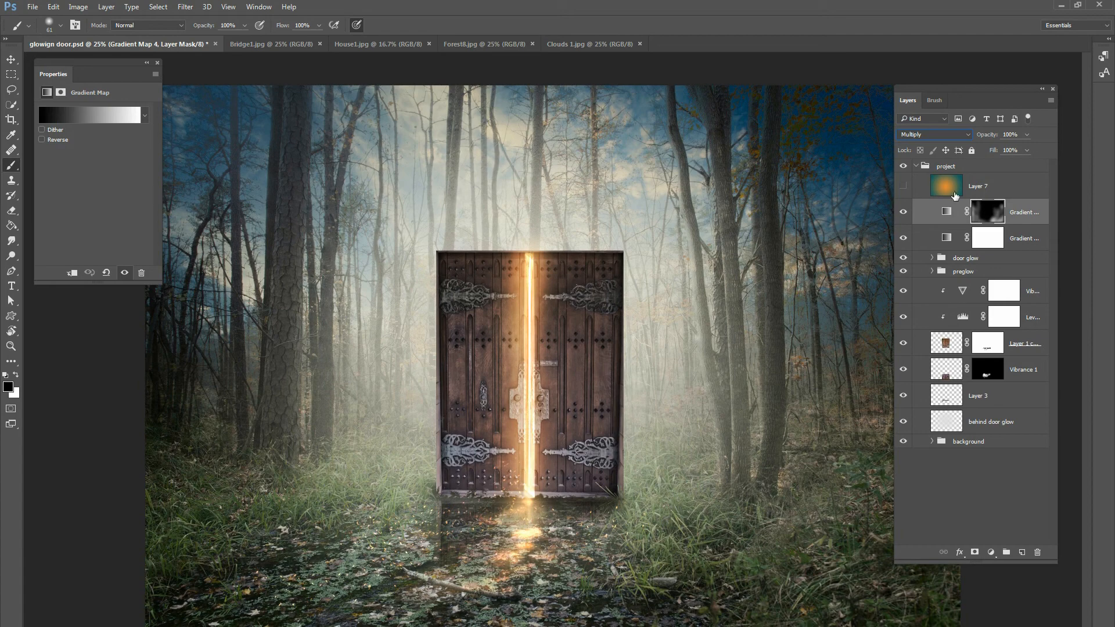
left_click(978, 186)
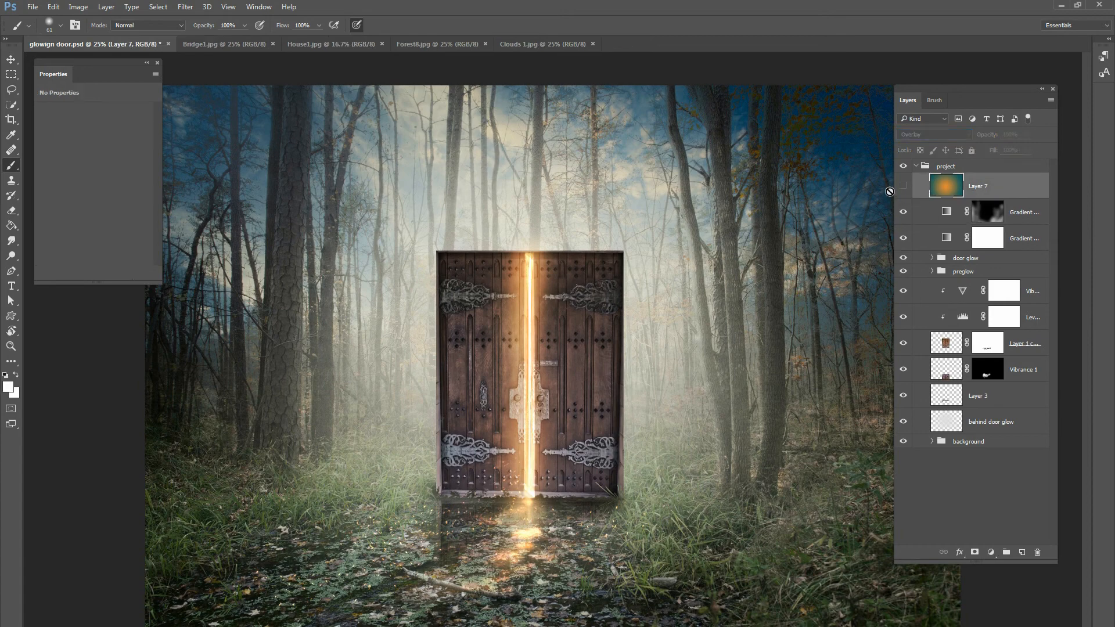
Make the Overlay vignette Layer 7 visible for warm orange light and teal edges
left_click(903, 186)
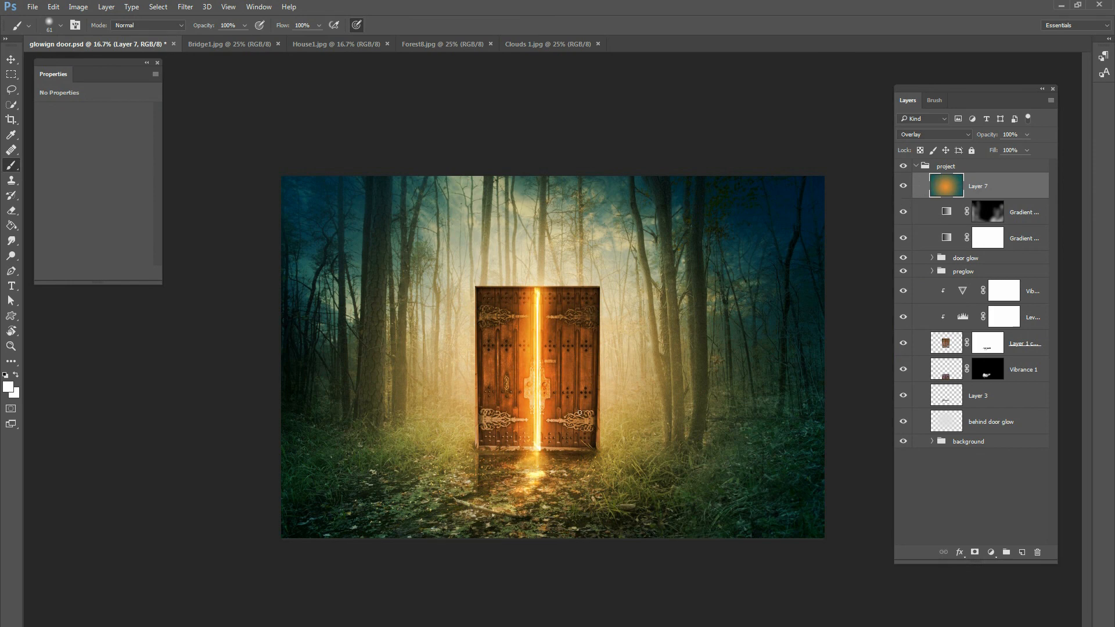
mouse_move(927, 425)
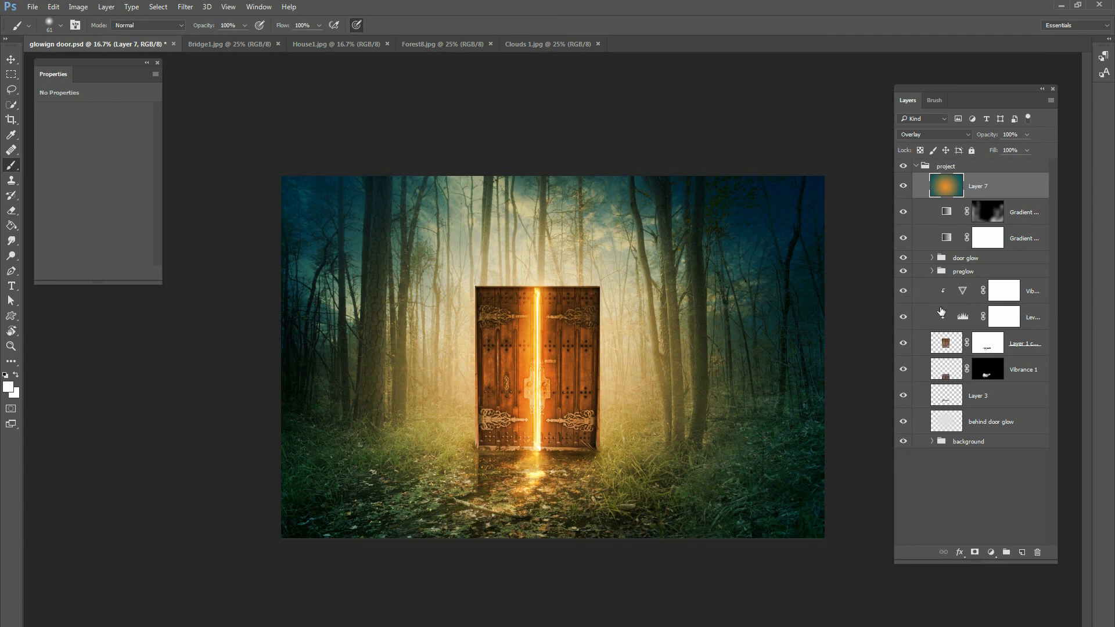
mouse_move(932, 279)
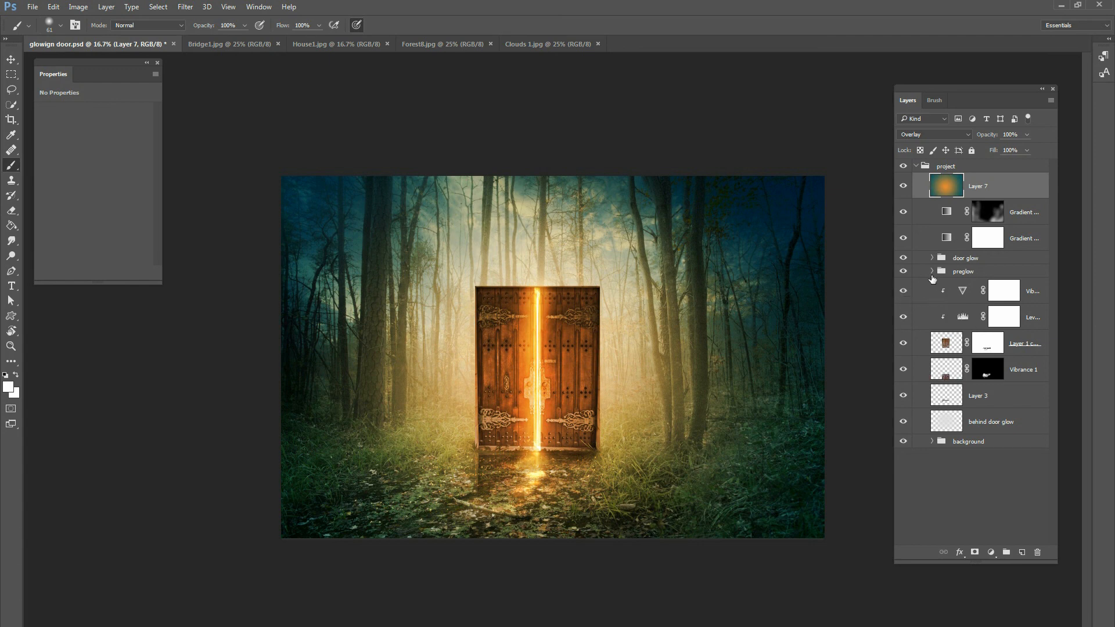